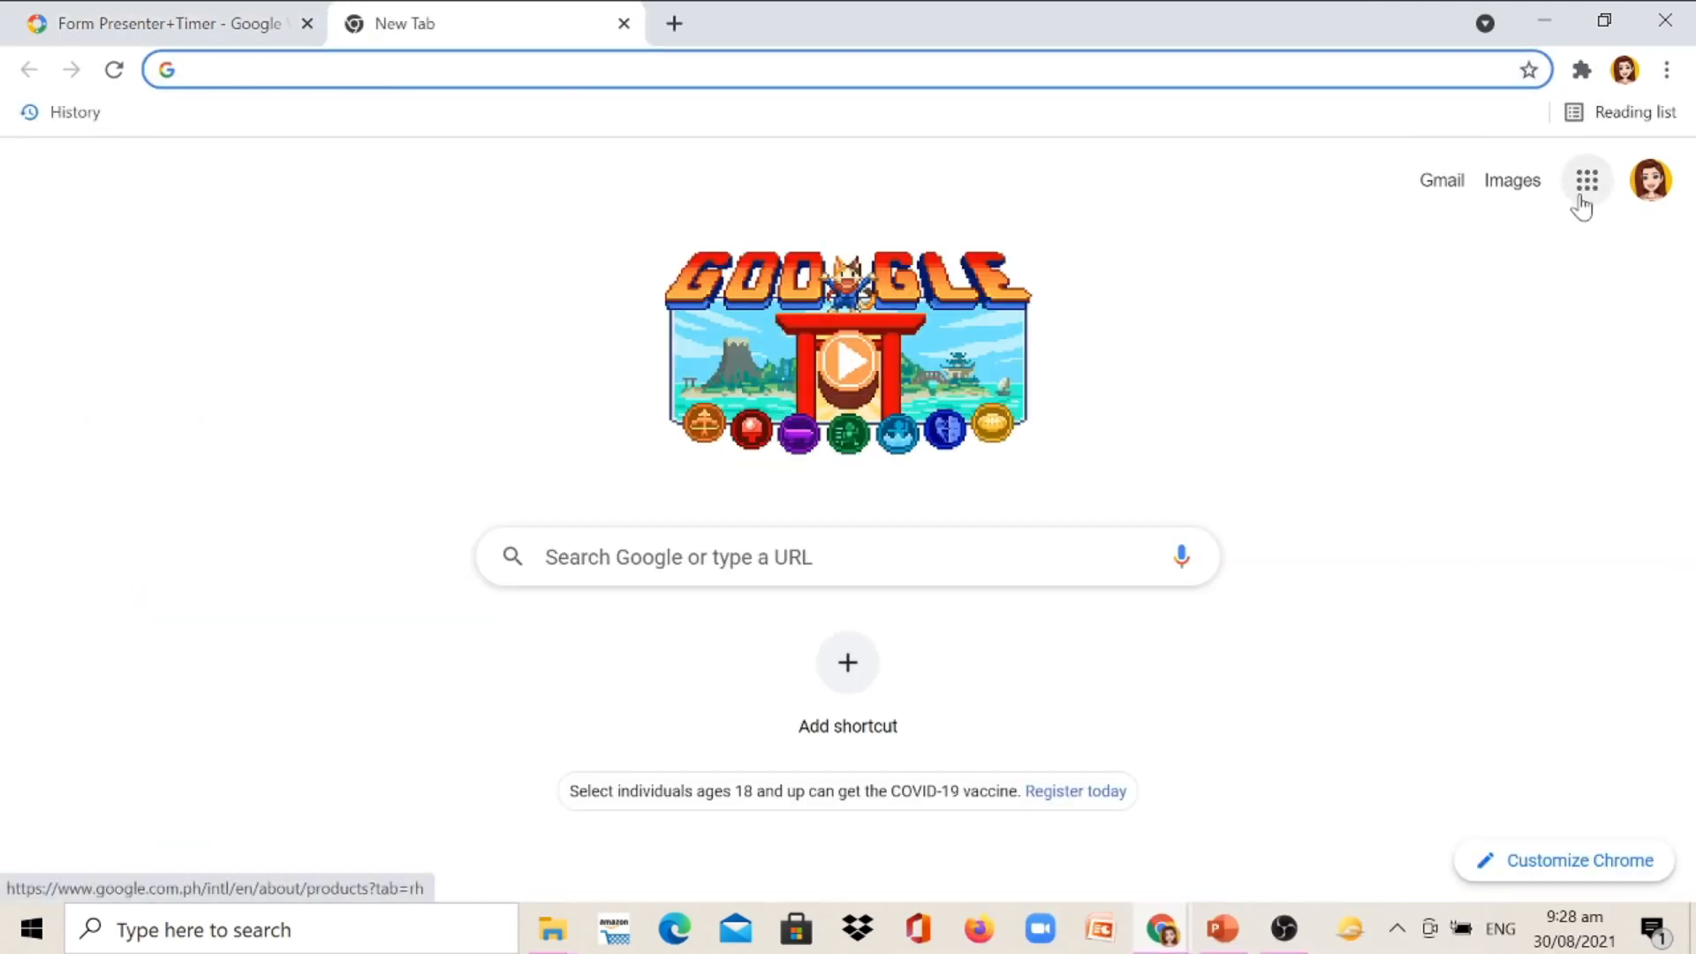
{"action": "mouse_move", "coordinate": [1587, 180]}
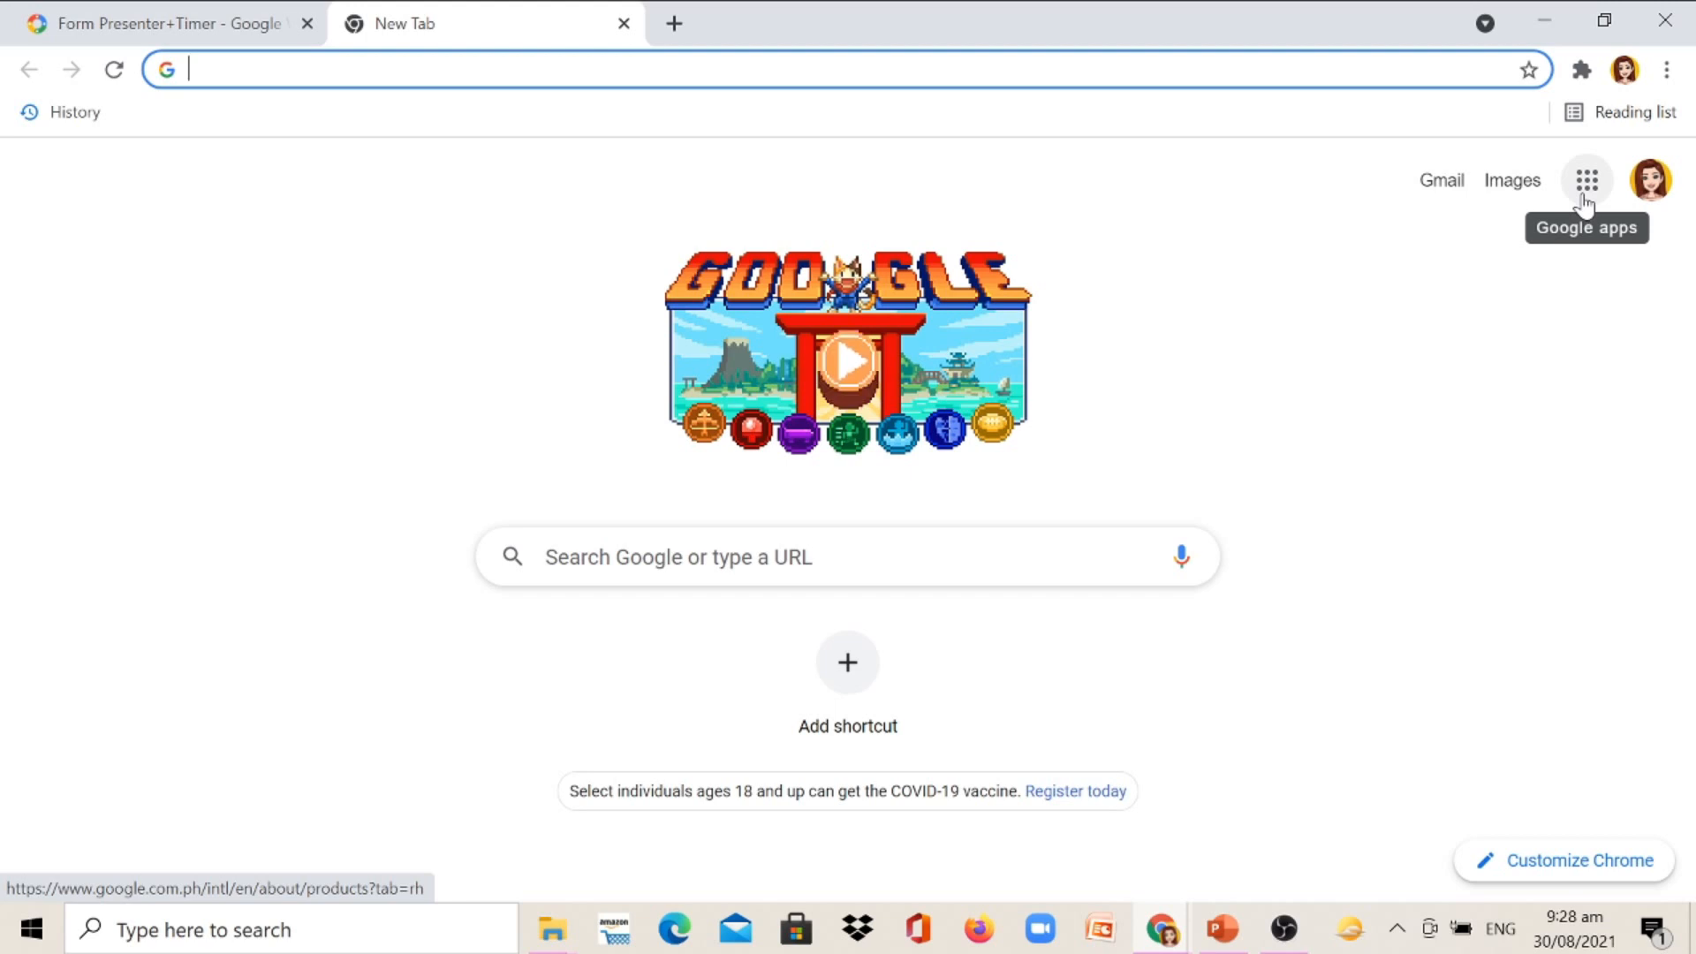
Step: Bring up the Google apps grid from the new tab page
{"action": "left_click", "coordinate": [1585, 180]}
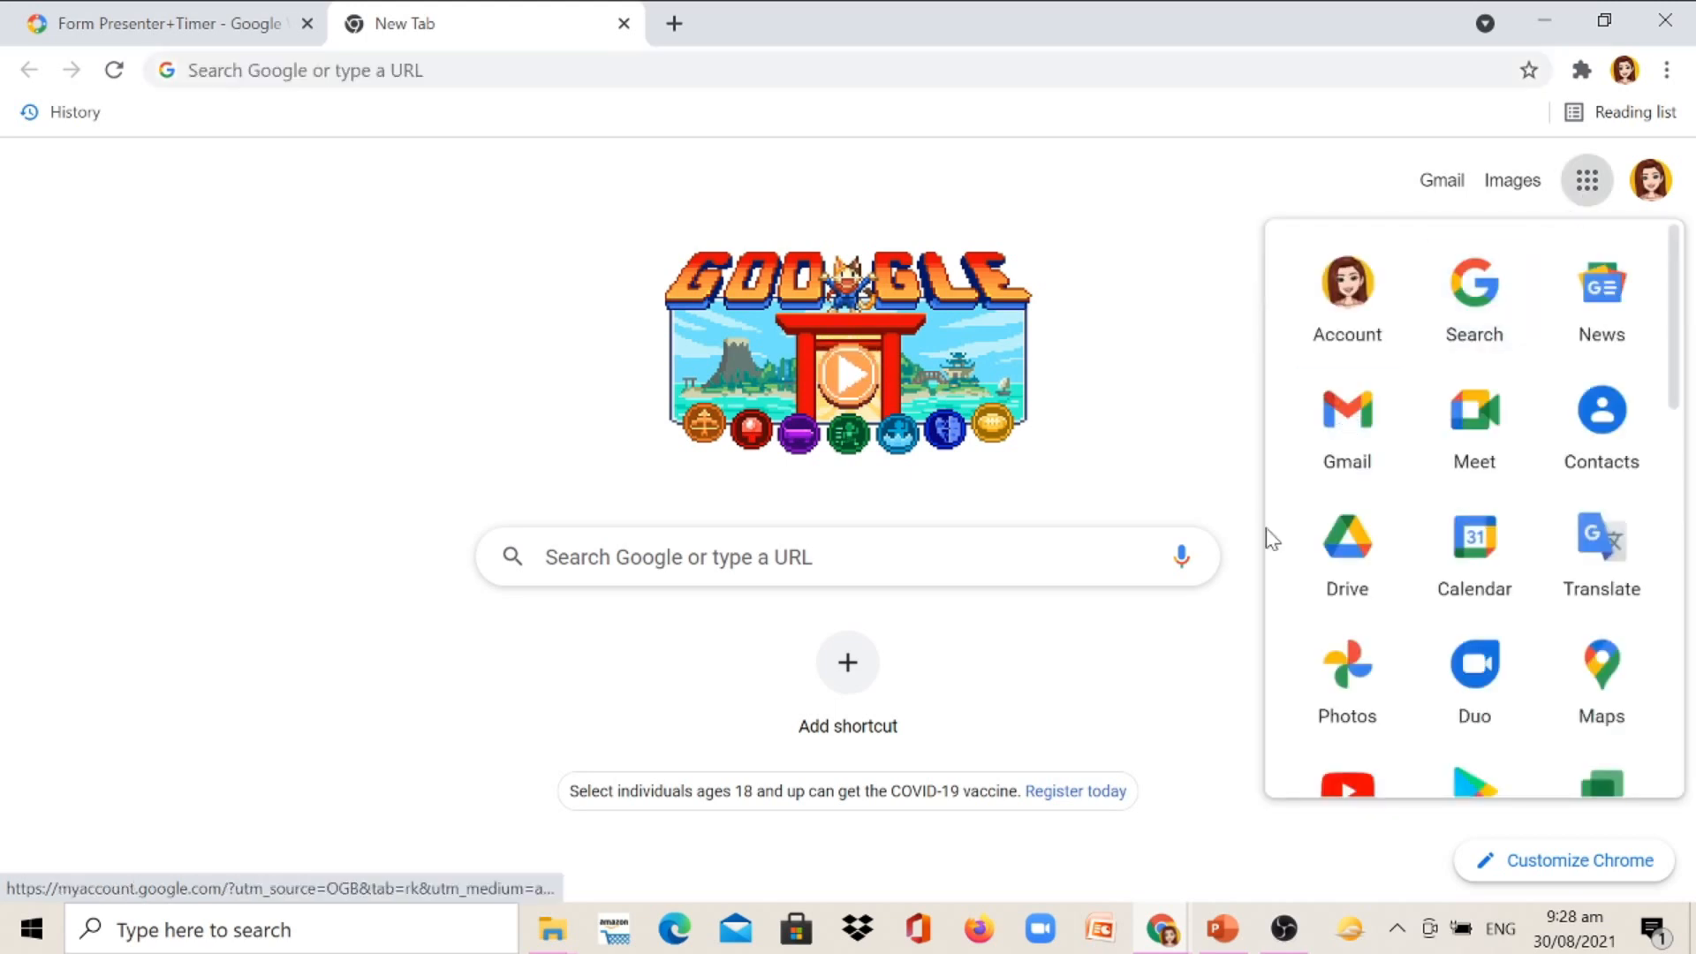
Step: Go to Google Drive to start a new blank Google Form
{"action": "left_click", "coordinate": [1347, 551]}
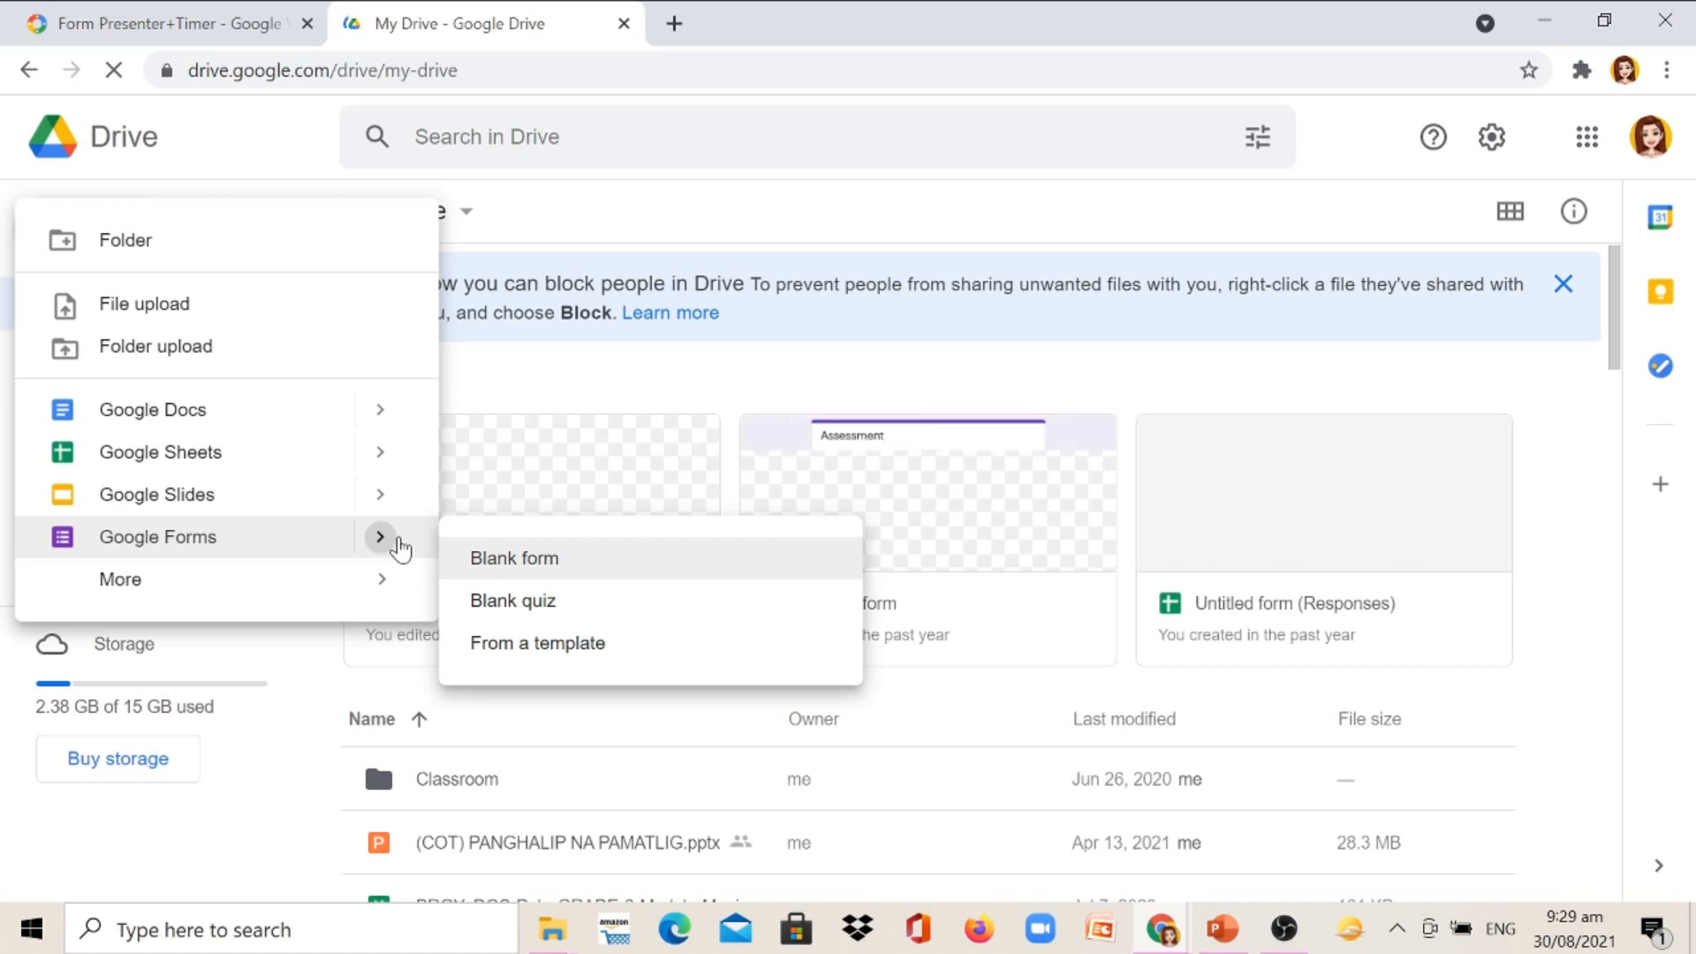
{"action": "mouse_move", "coordinate": [512, 601]}
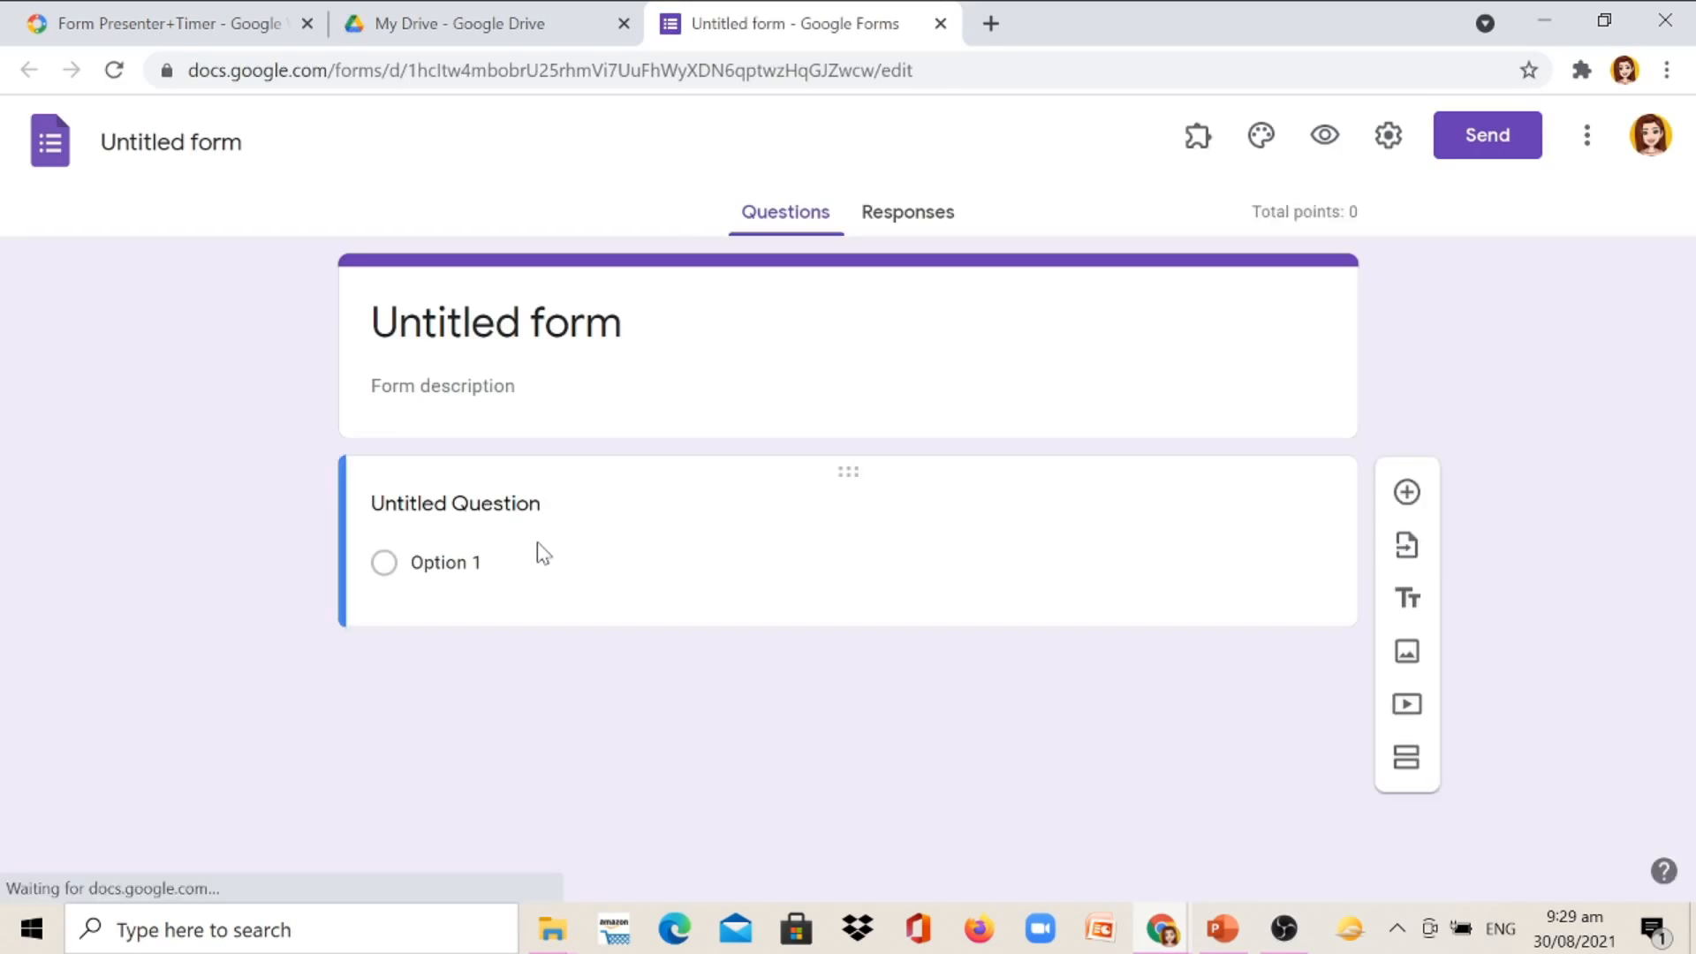
Step: Edit the first question and keep its answer type as Multiple choice
{"action": "left_click", "coordinate": [454, 502]}
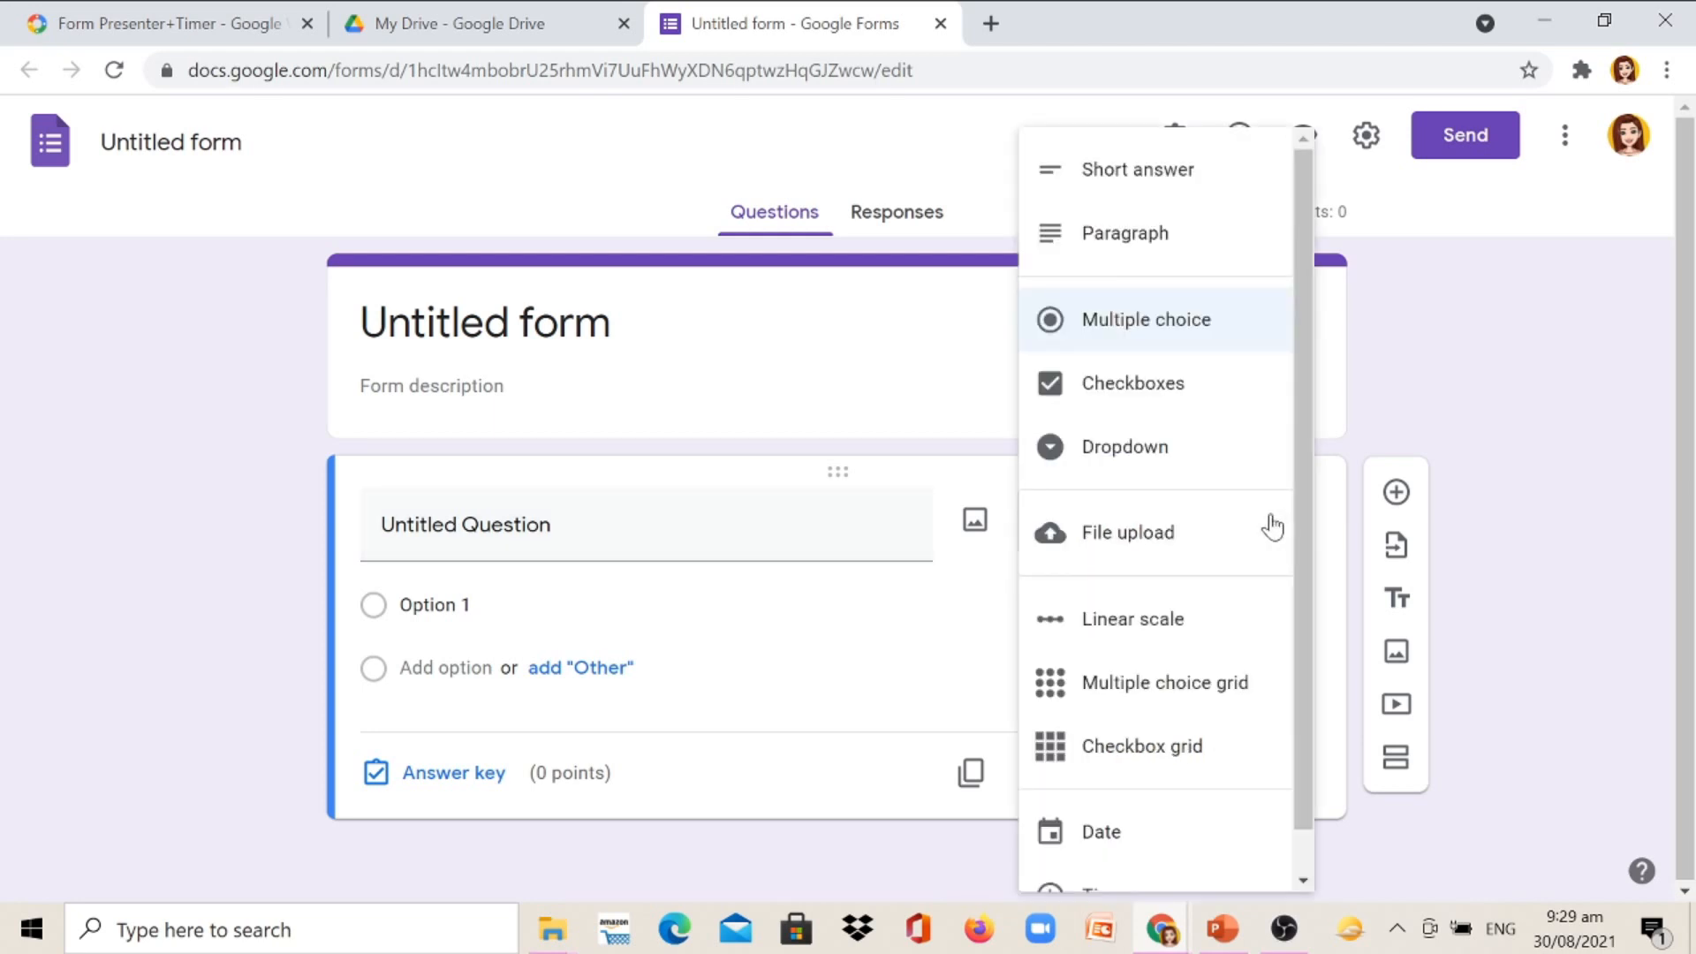
{"action": "mouse_move", "coordinate": [1244, 203]}
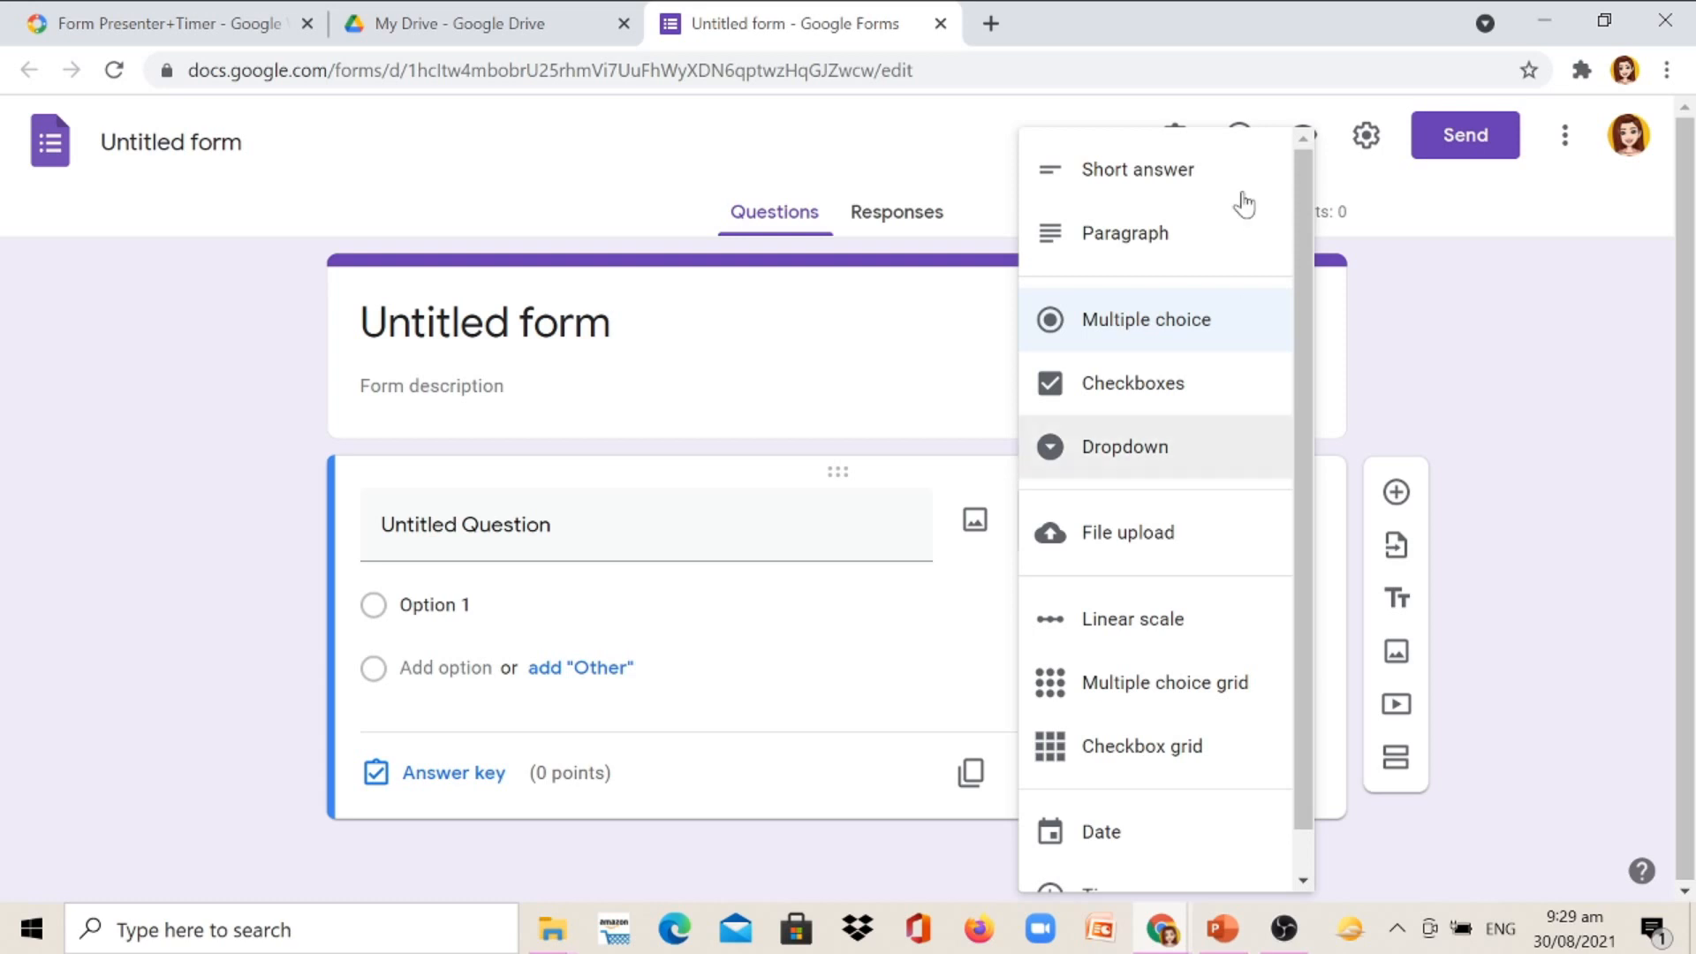
{"action": "mouse_move", "coordinate": [1196, 240]}
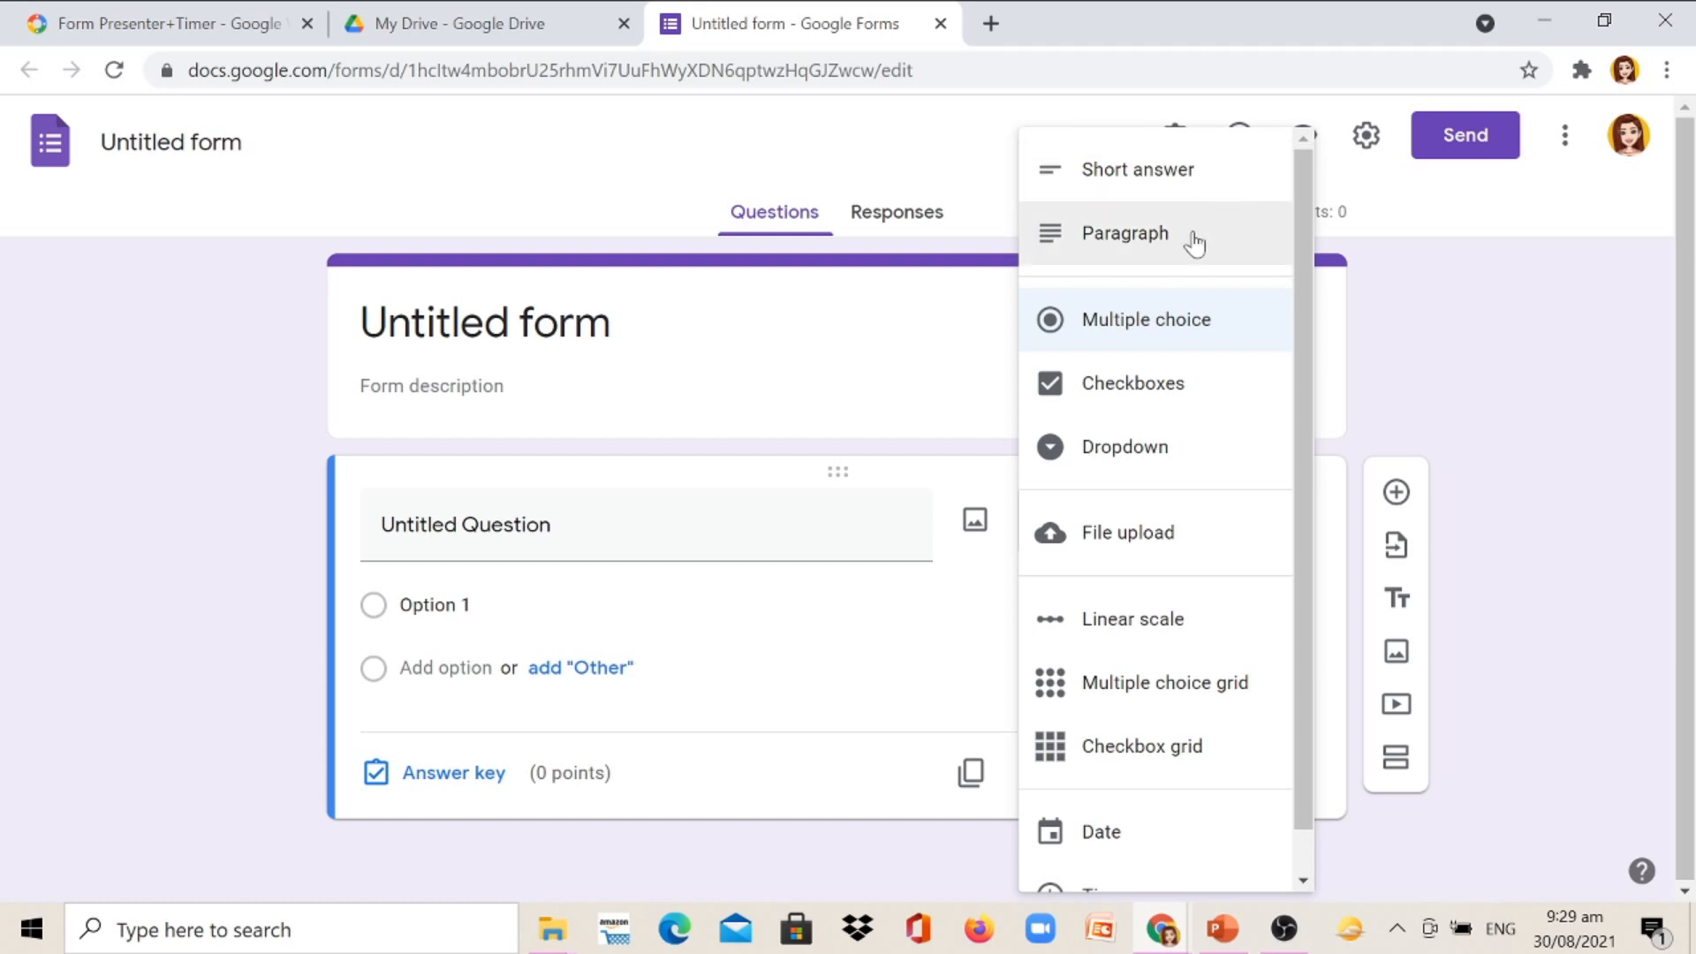
{"action": "mouse_move", "coordinate": [1180, 332]}
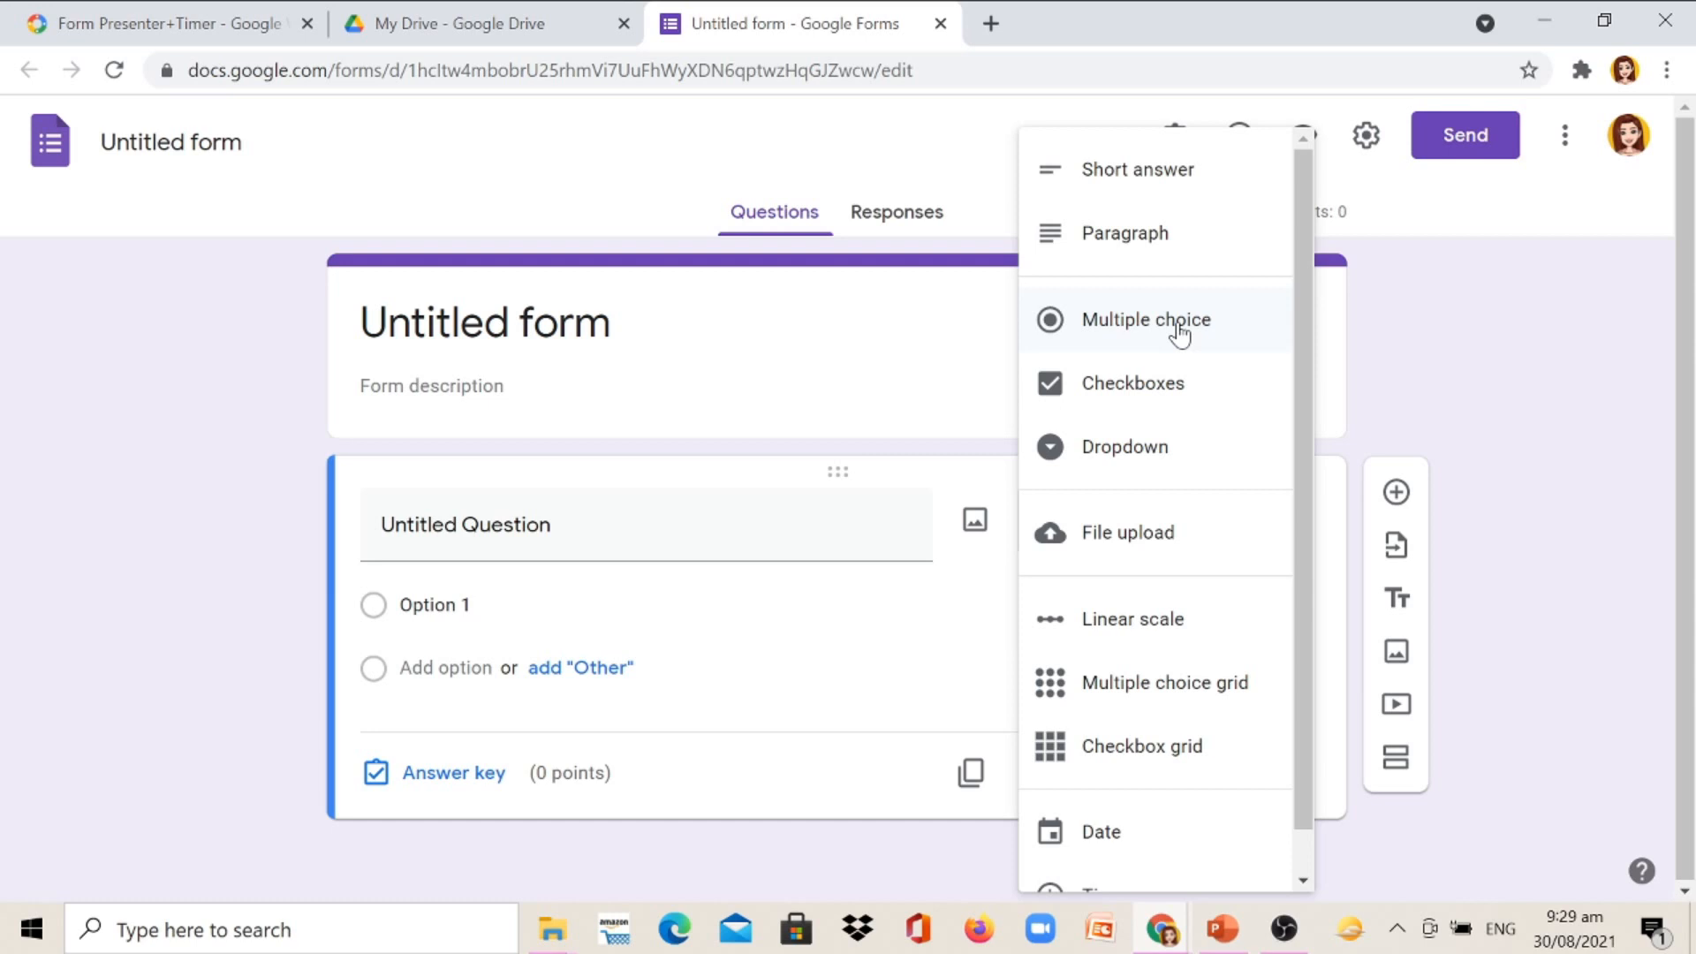
{"action": "left_click", "coordinate": [1147, 320]}
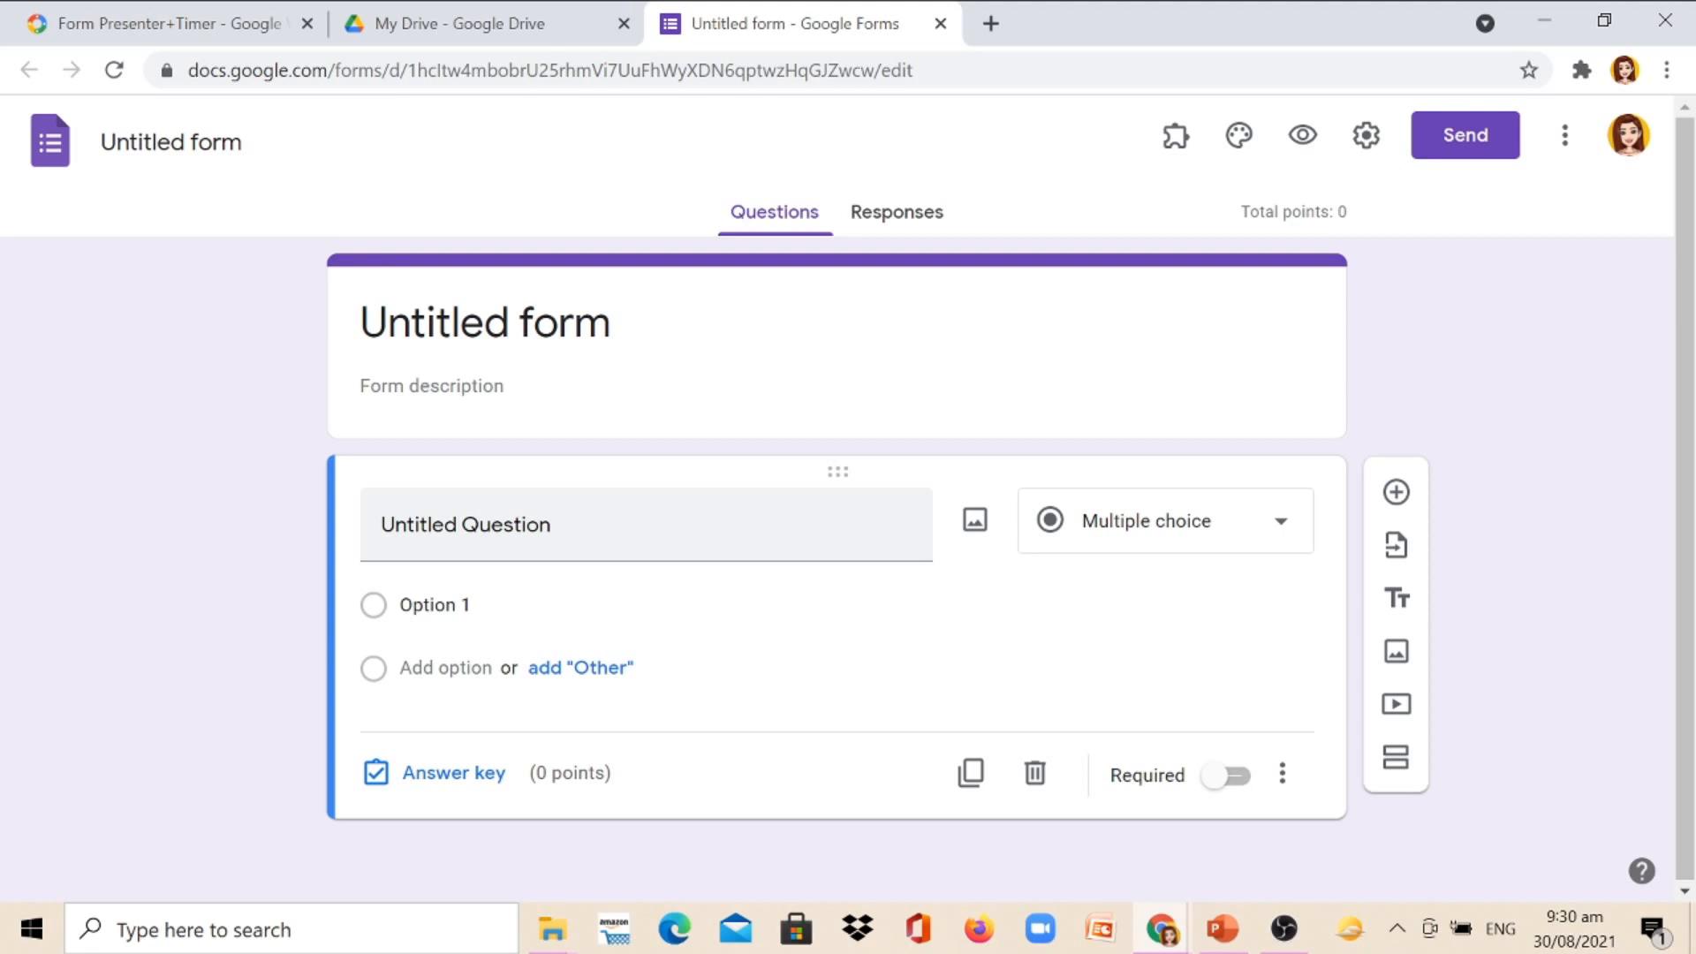
Step: Word the question as 'What do you call an imaginary line than runs through the Earth?'
{"action": "triple_click", "coordinate": [465, 524]}
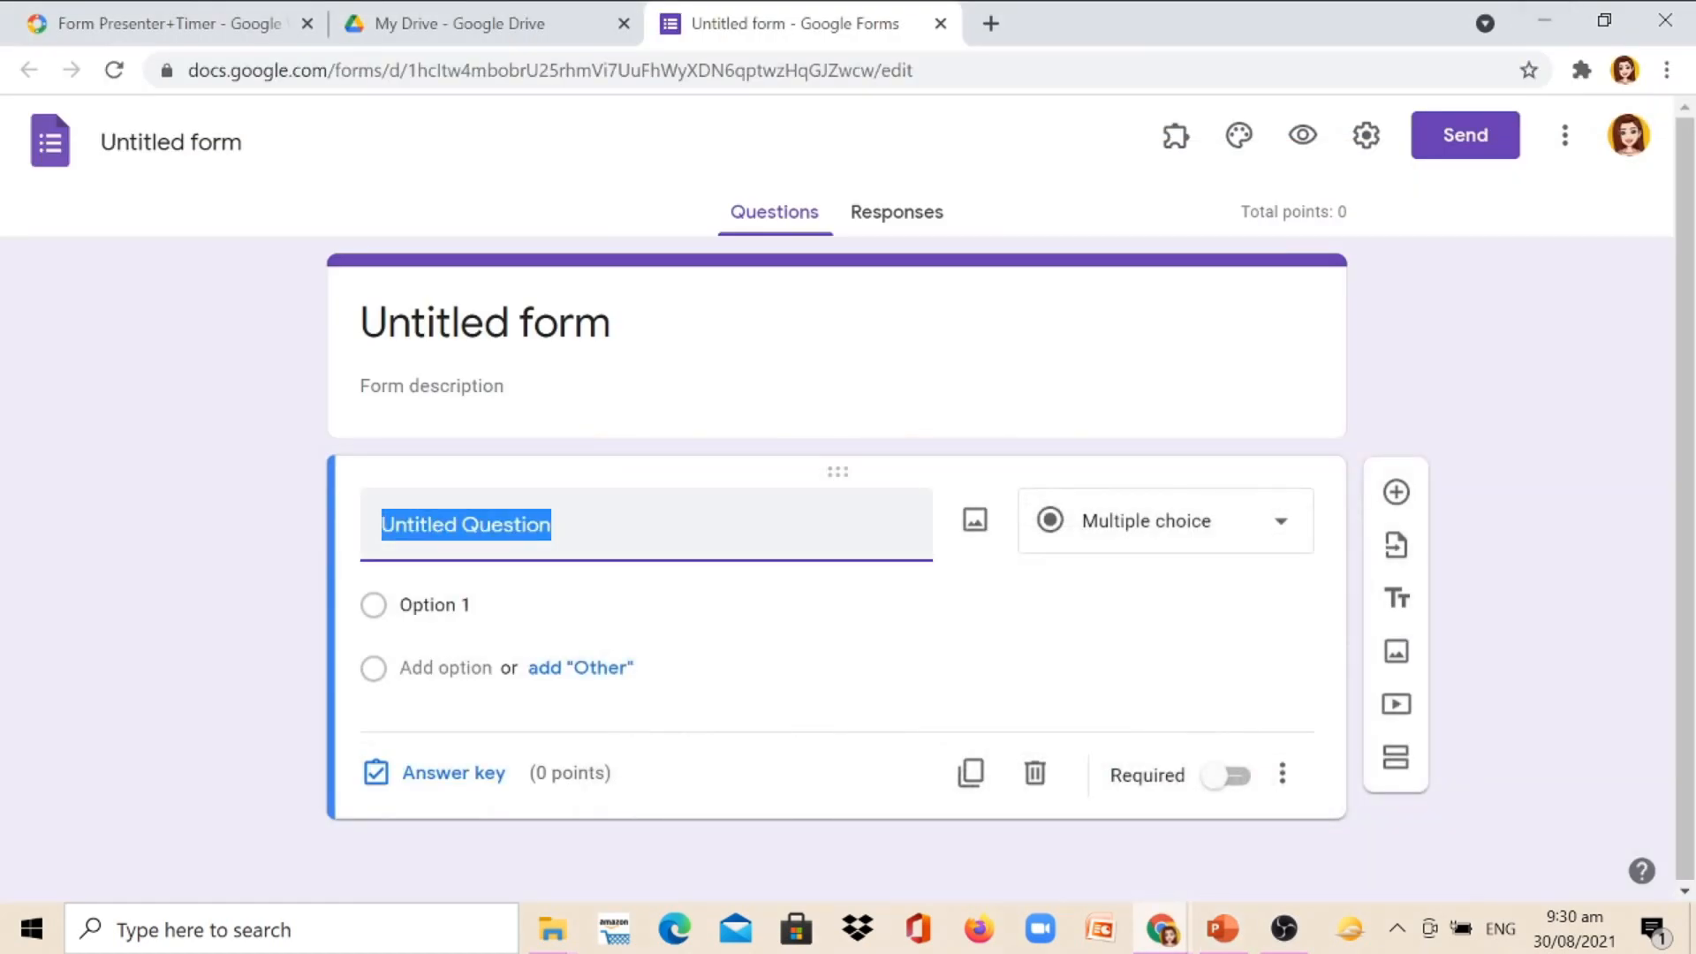
{"action": "type", "text": "What do you call an imaginary line than runs through the Earth?"}
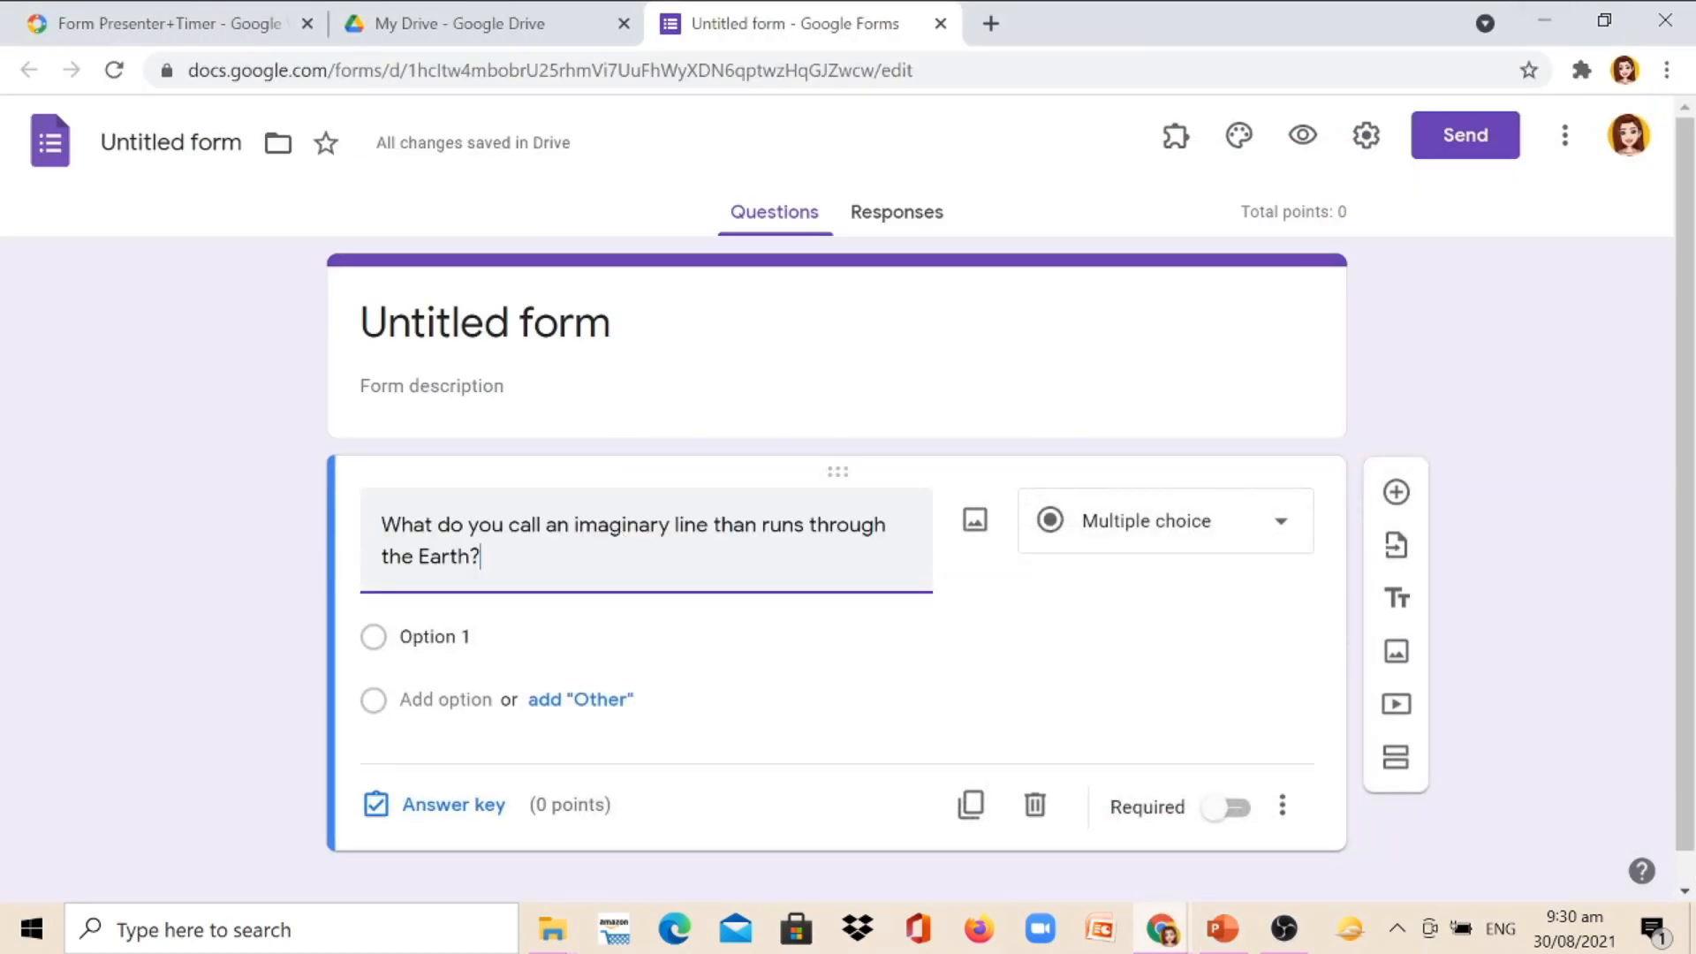
{"action": "mouse_move", "coordinate": [435, 636]}
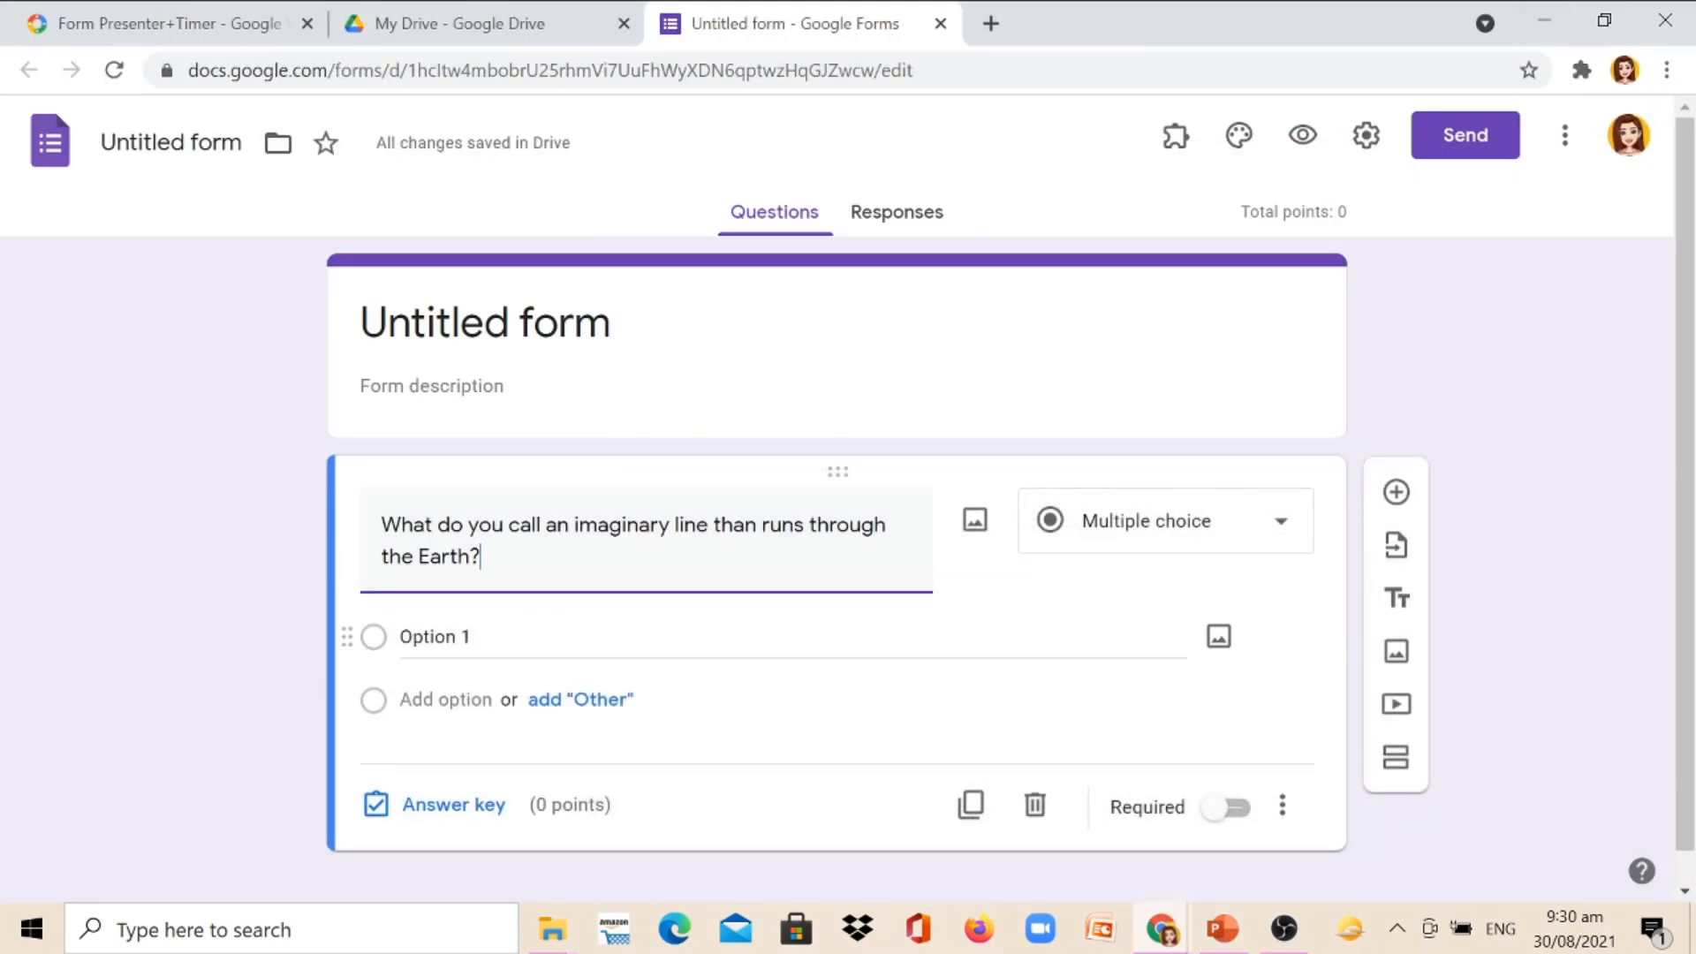
Step: Add the answer choices axis, taxis, orbit and faxis
{"action": "left_click", "coordinate": [1219, 927]}
{"action": "type", "text": "axis"}
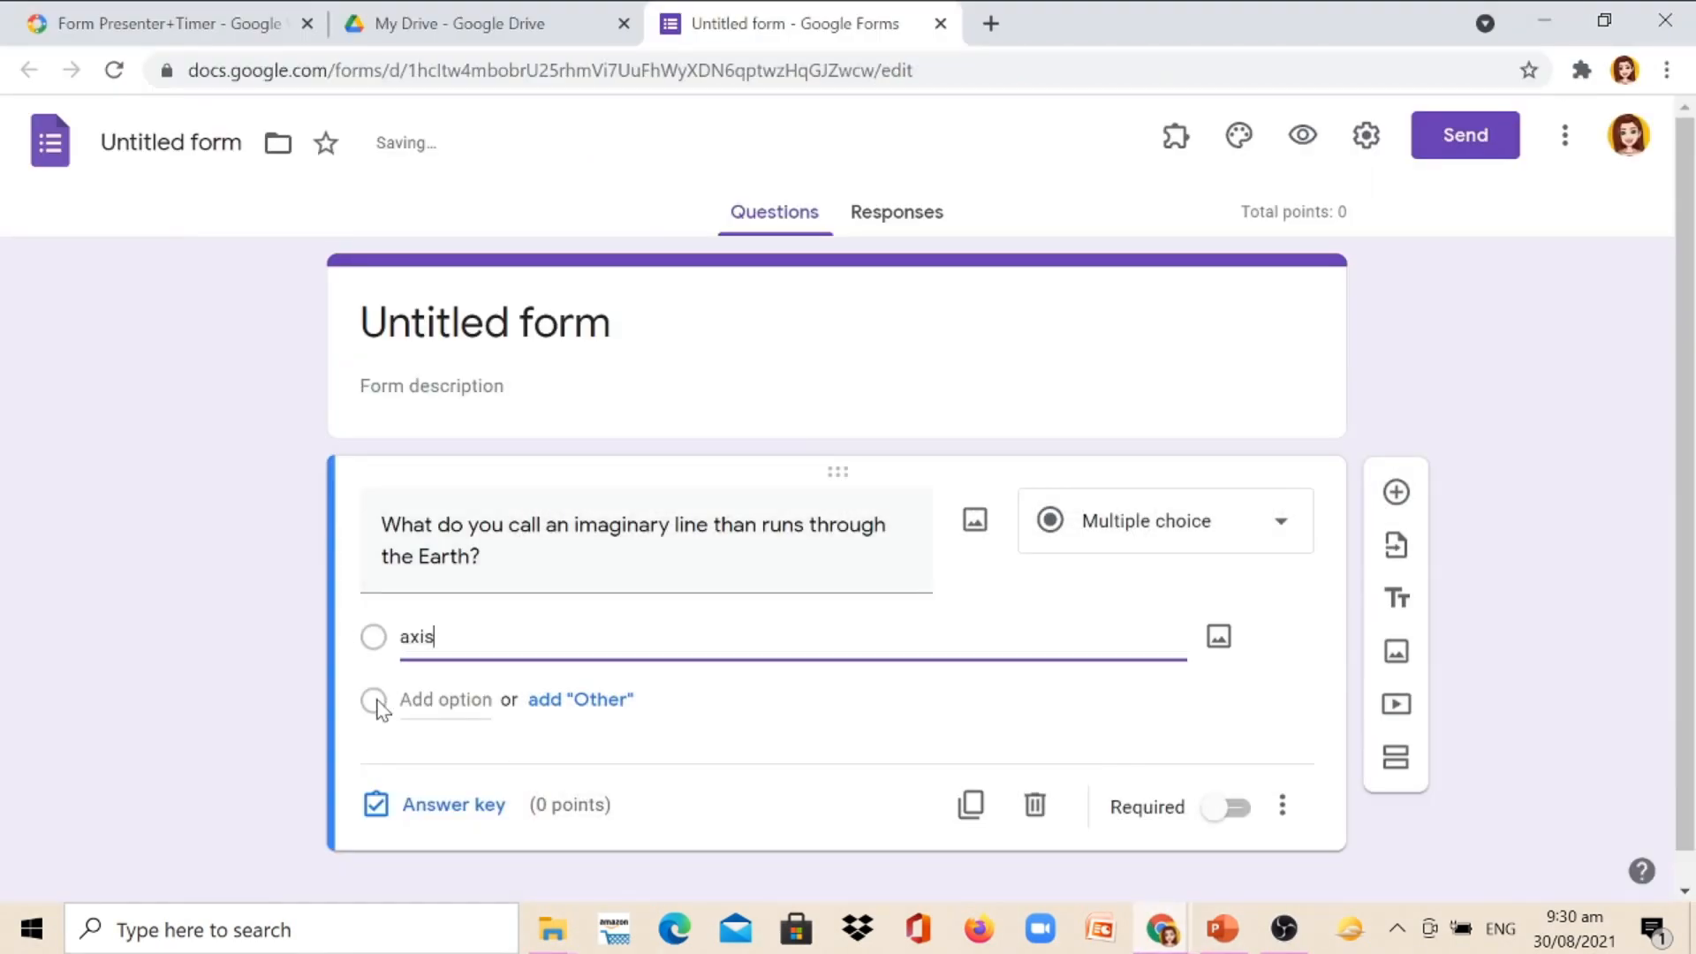
{"action": "left_click", "coordinate": [445, 699]}
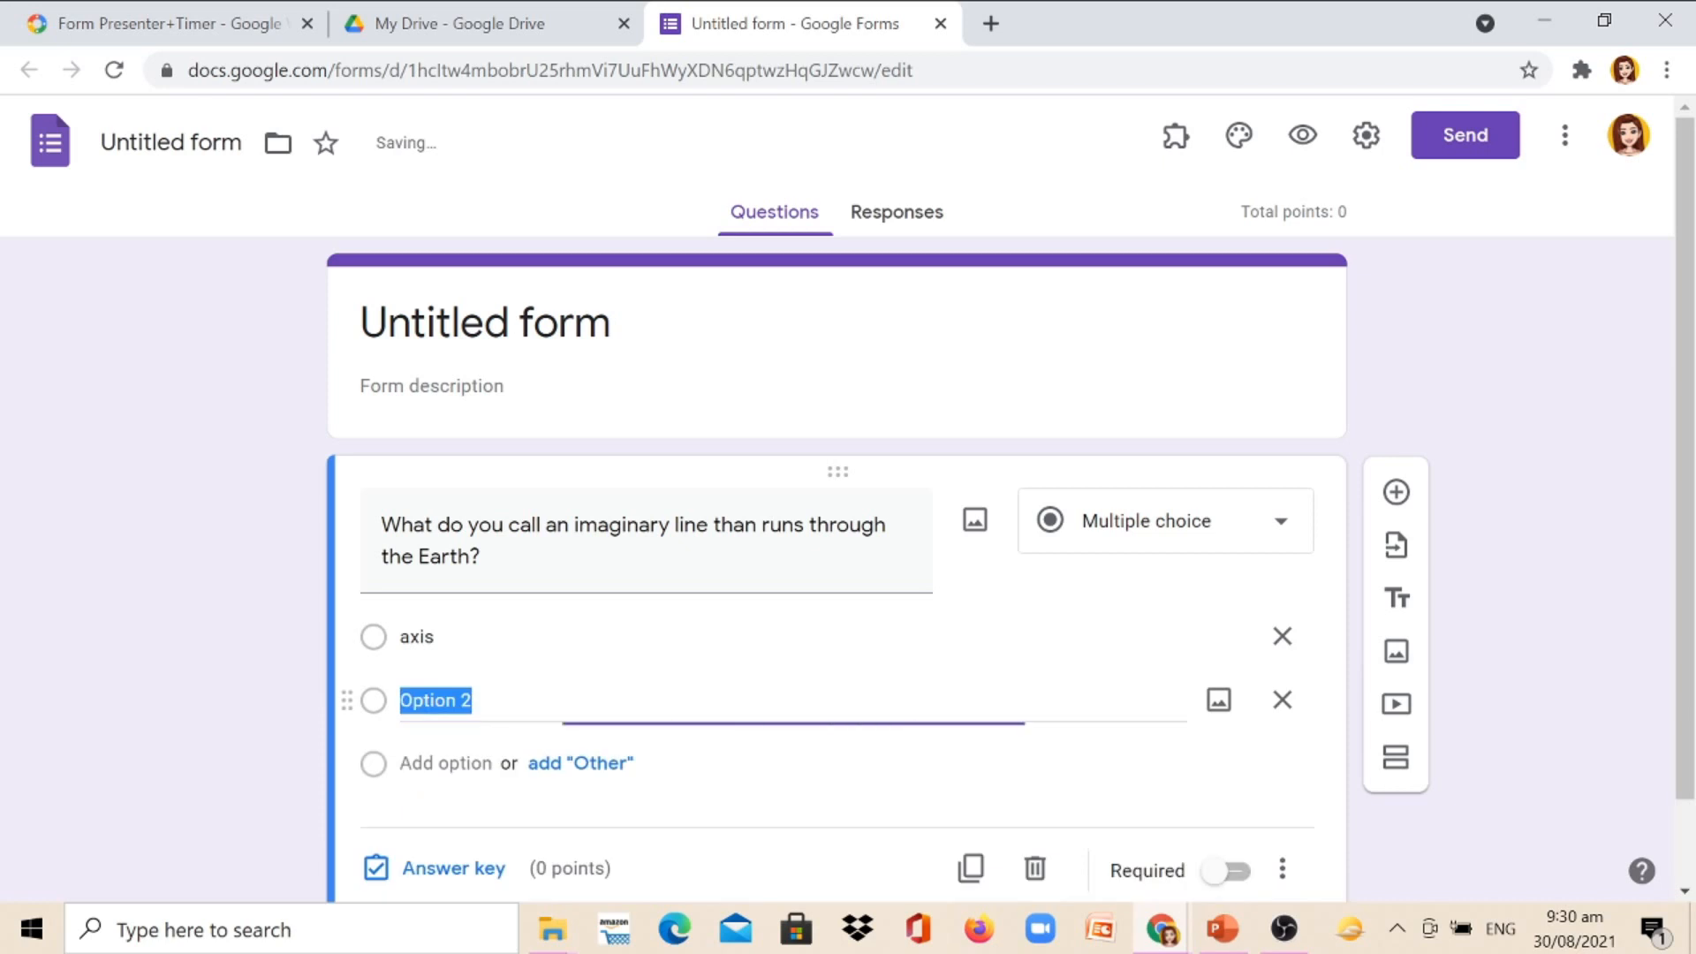
{"action": "left_click", "coordinate": [1221, 927]}
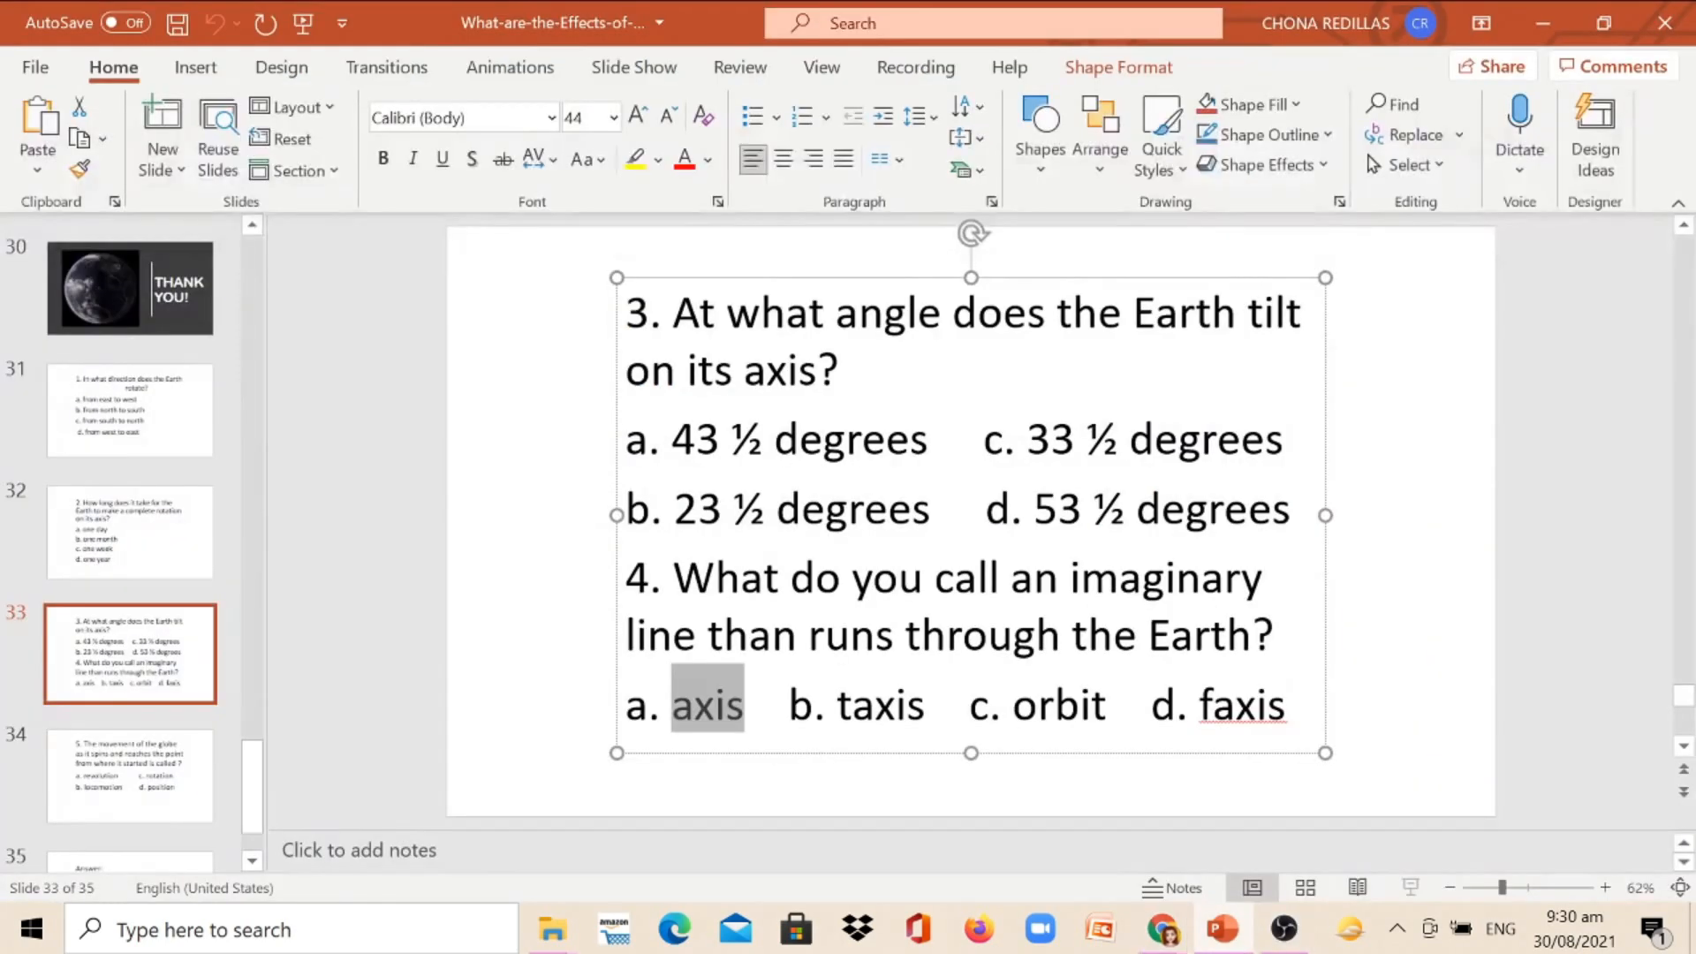
{"action": "left_click", "coordinate": [806, 23]}
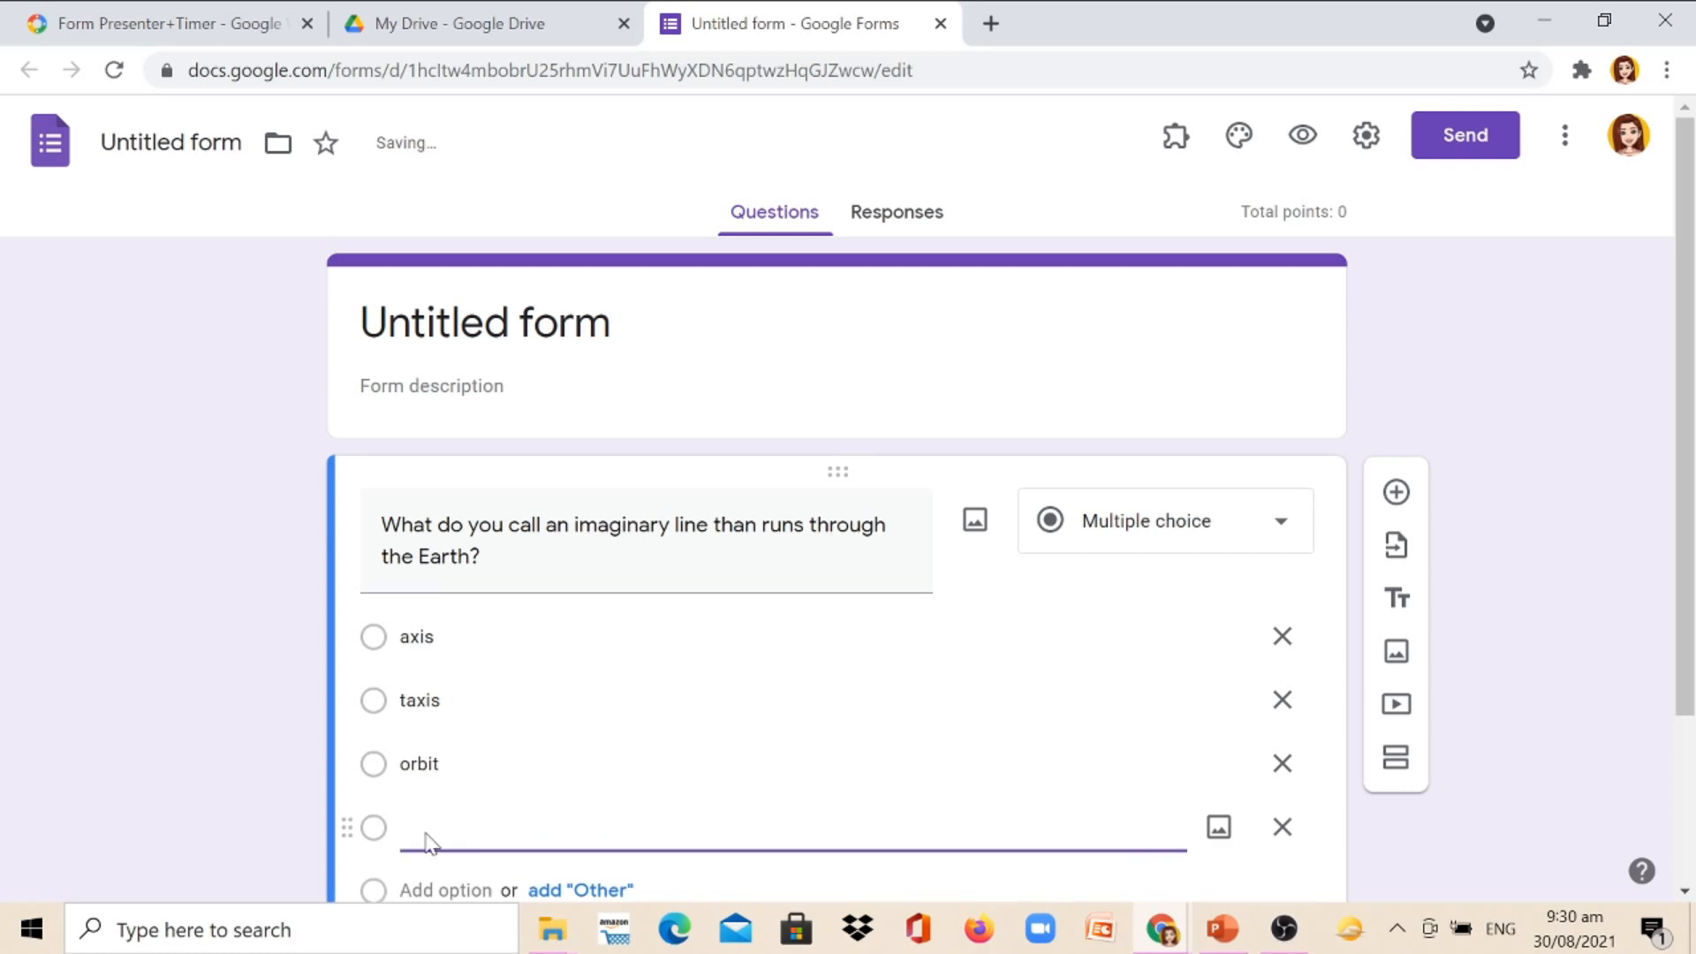
{"action": "type", "text": "faxis"}
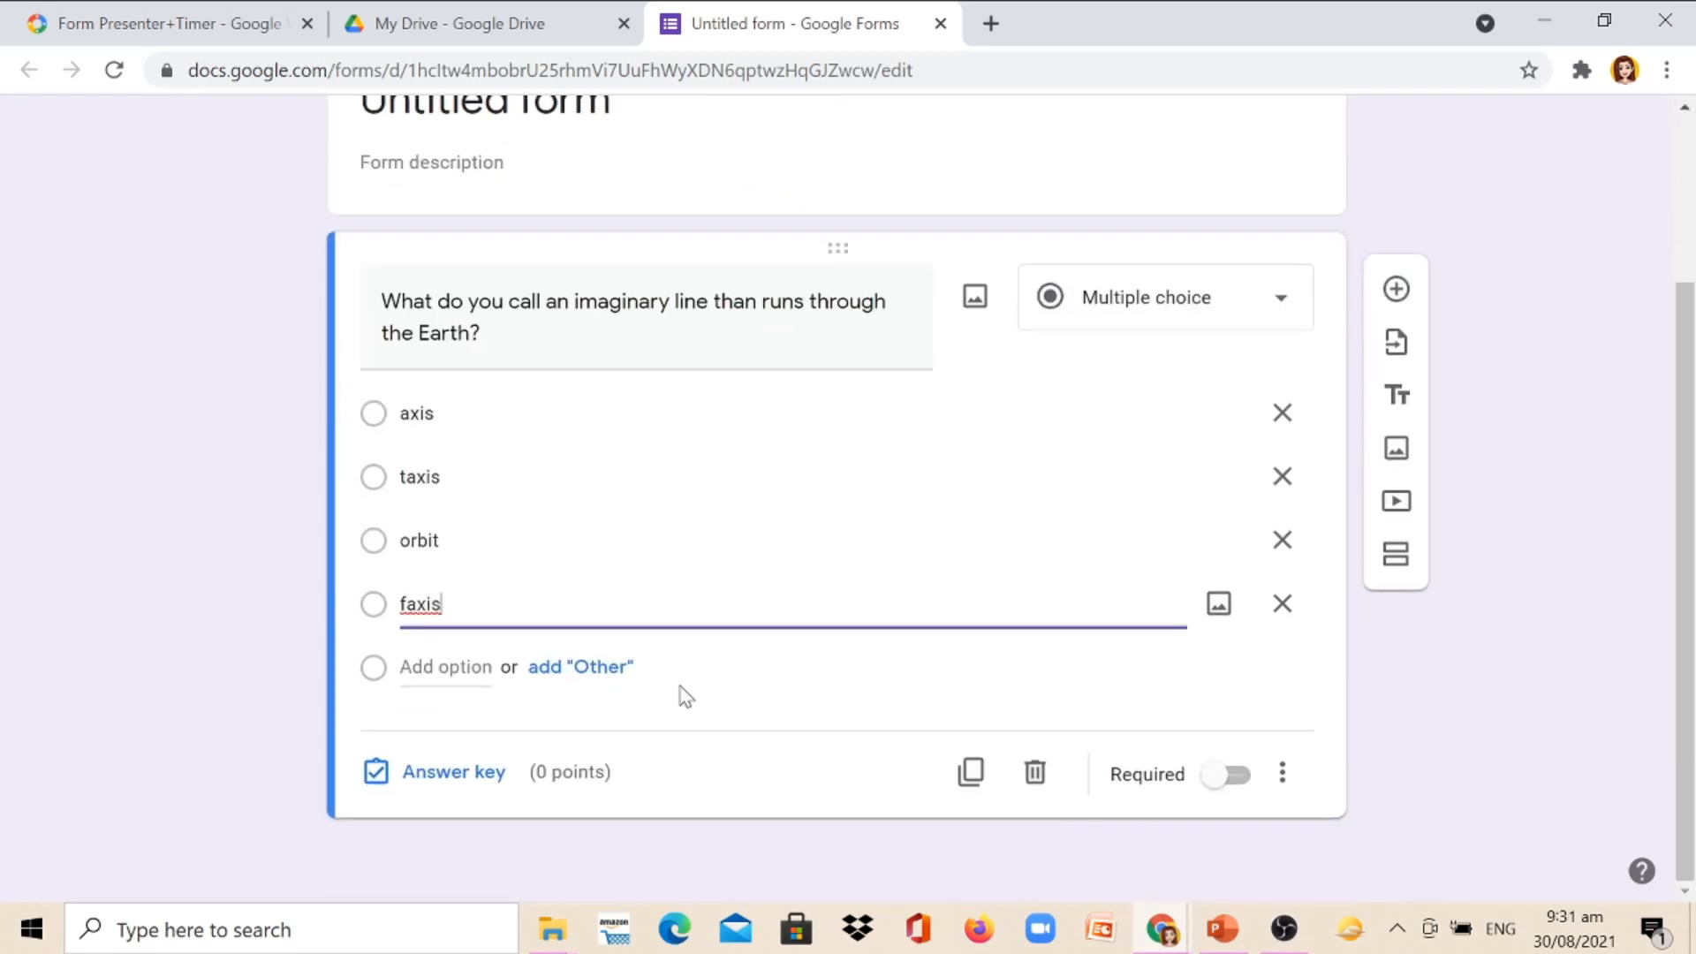
{"action": "mouse_move", "coordinate": [719, 788]}
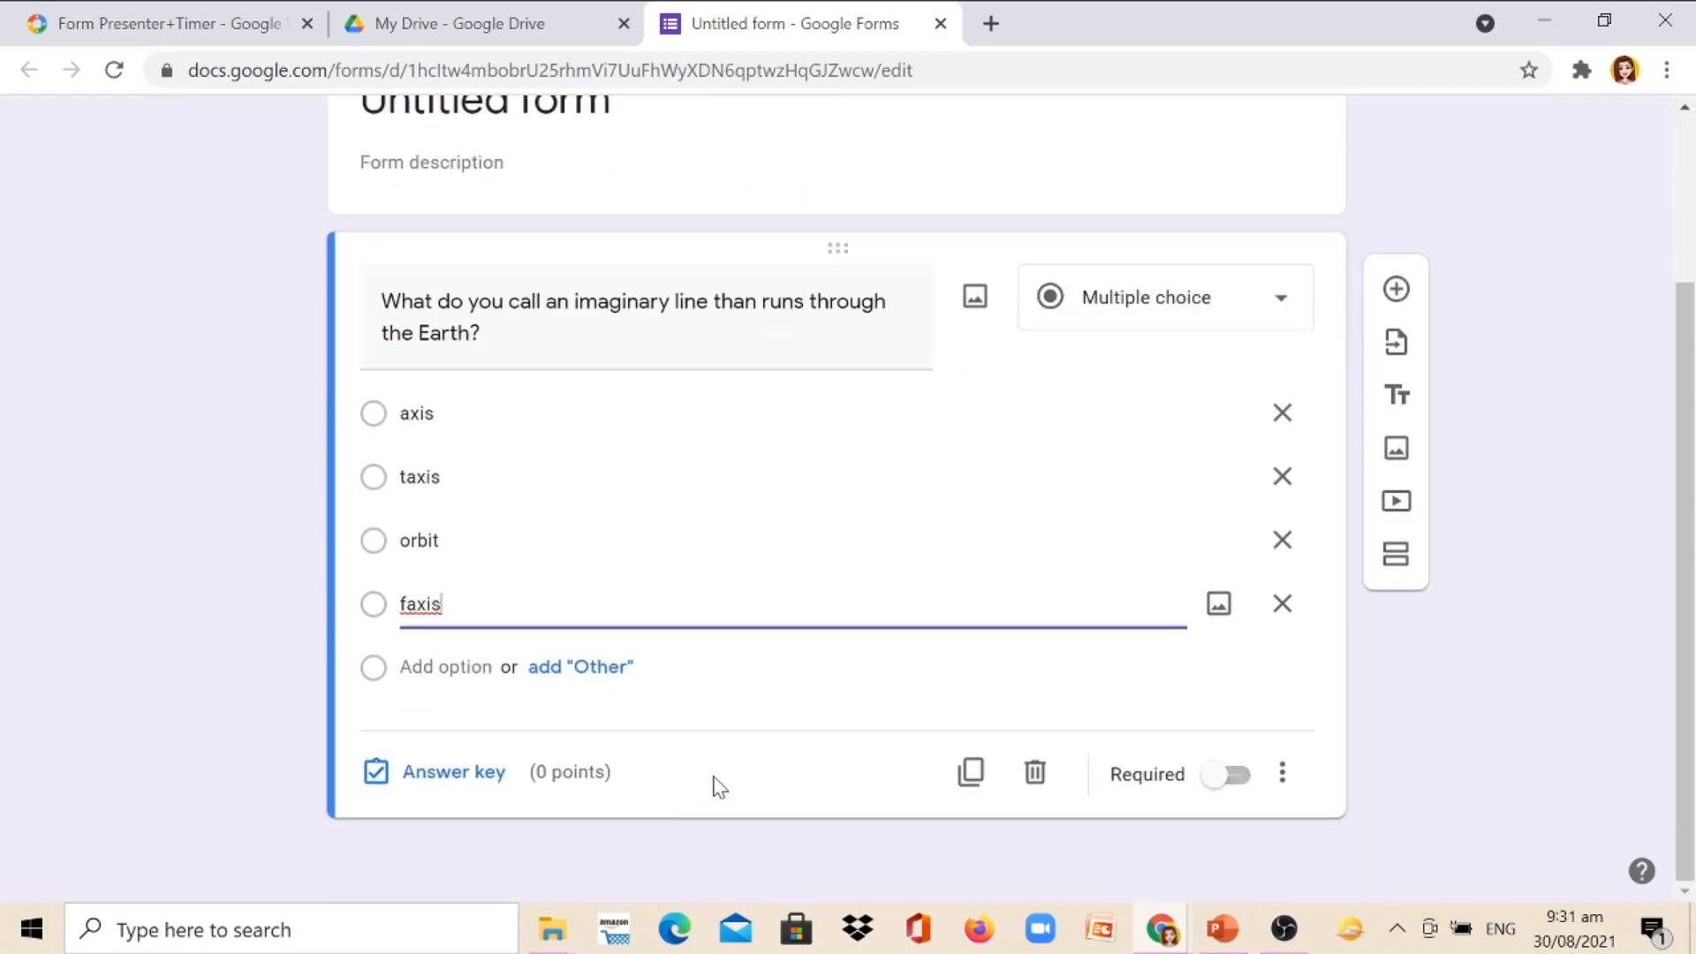
{"action": "mouse_move", "coordinate": [360, 806]}
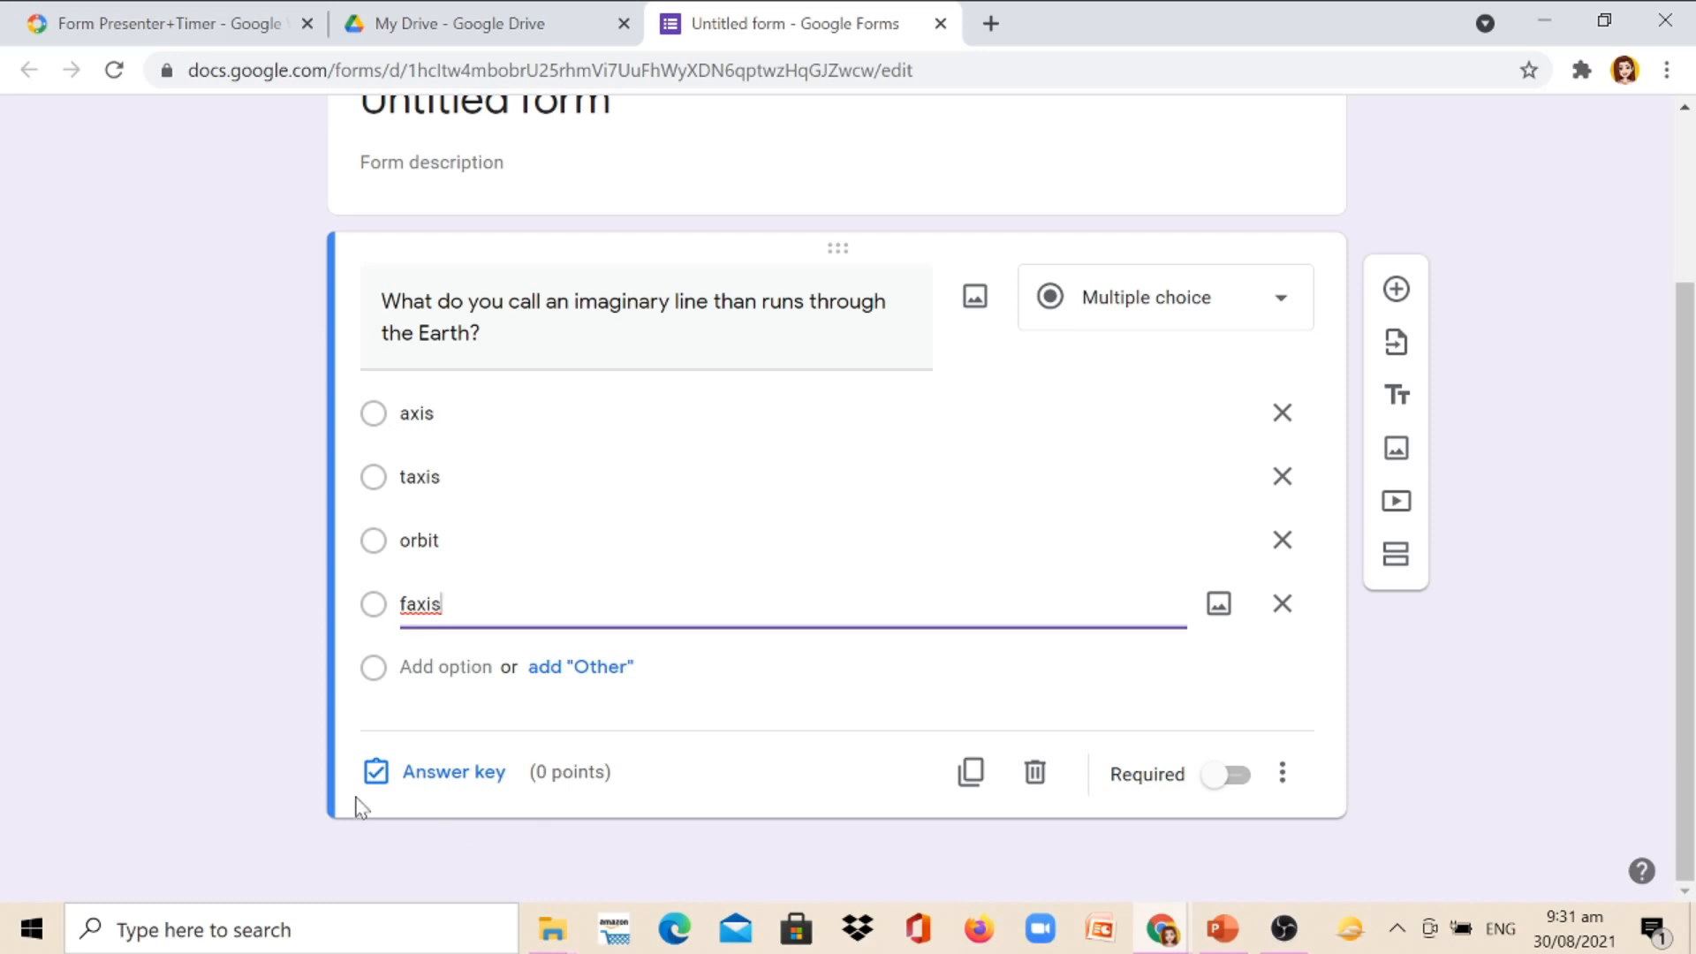
Step: Set the answer key with axis correct and the question worth 1 point
{"action": "left_click", "coordinate": [454, 772]}
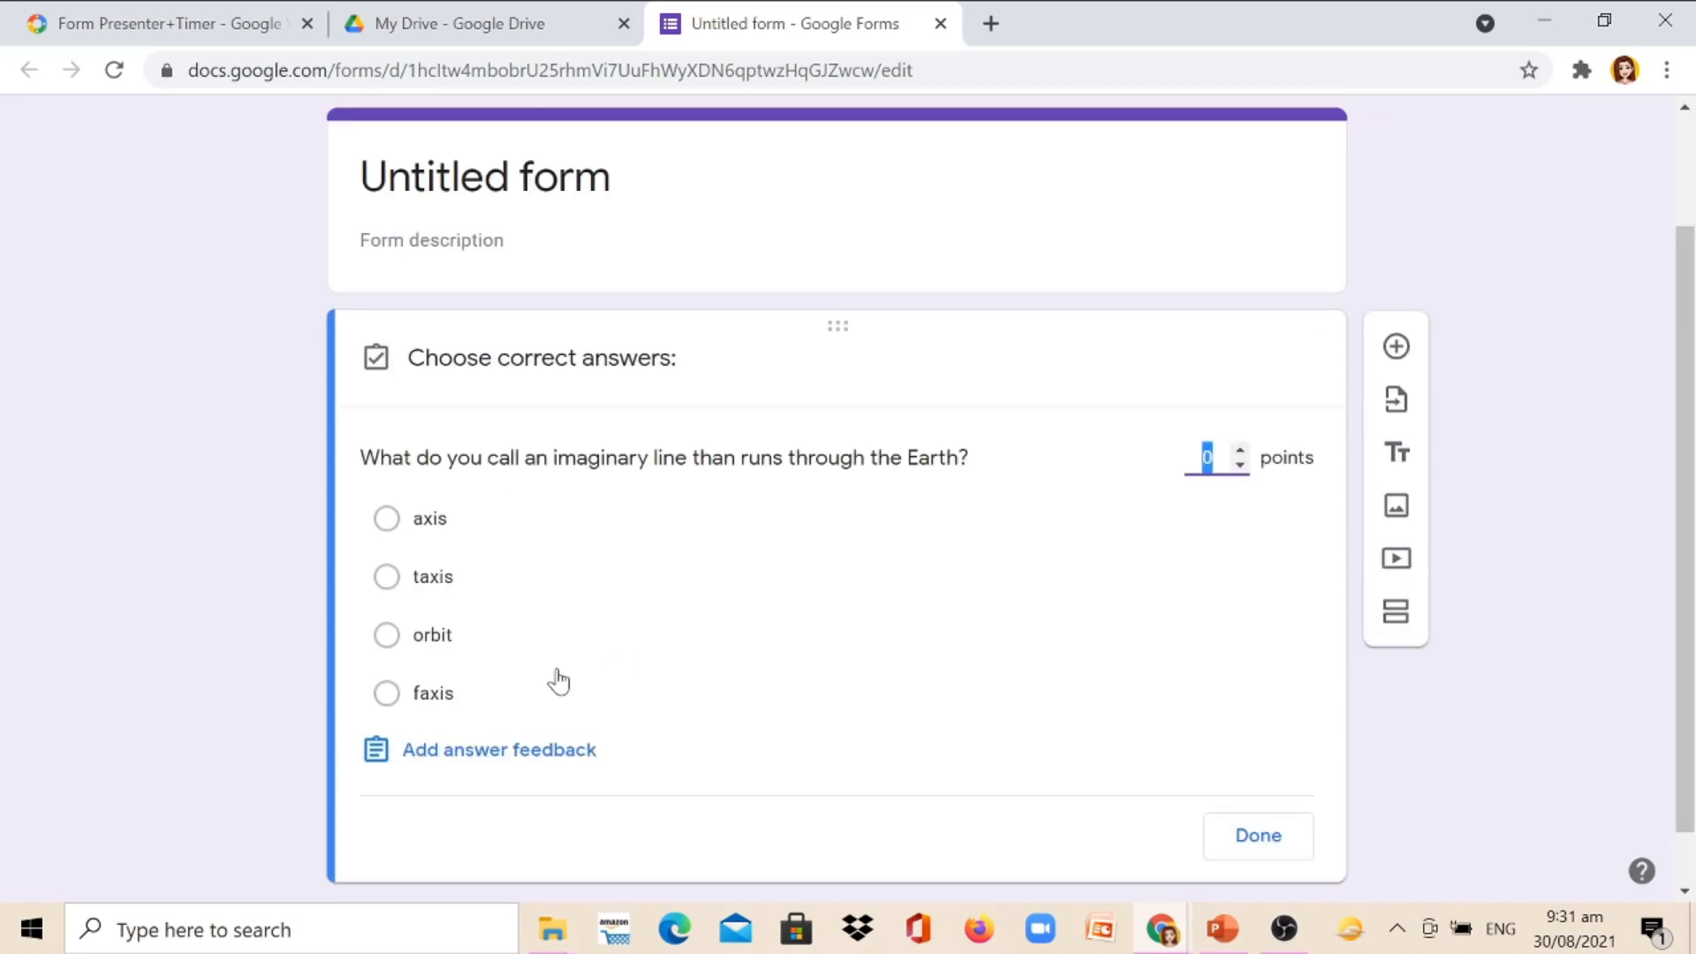
{"action": "left_click", "coordinate": [387, 517]}
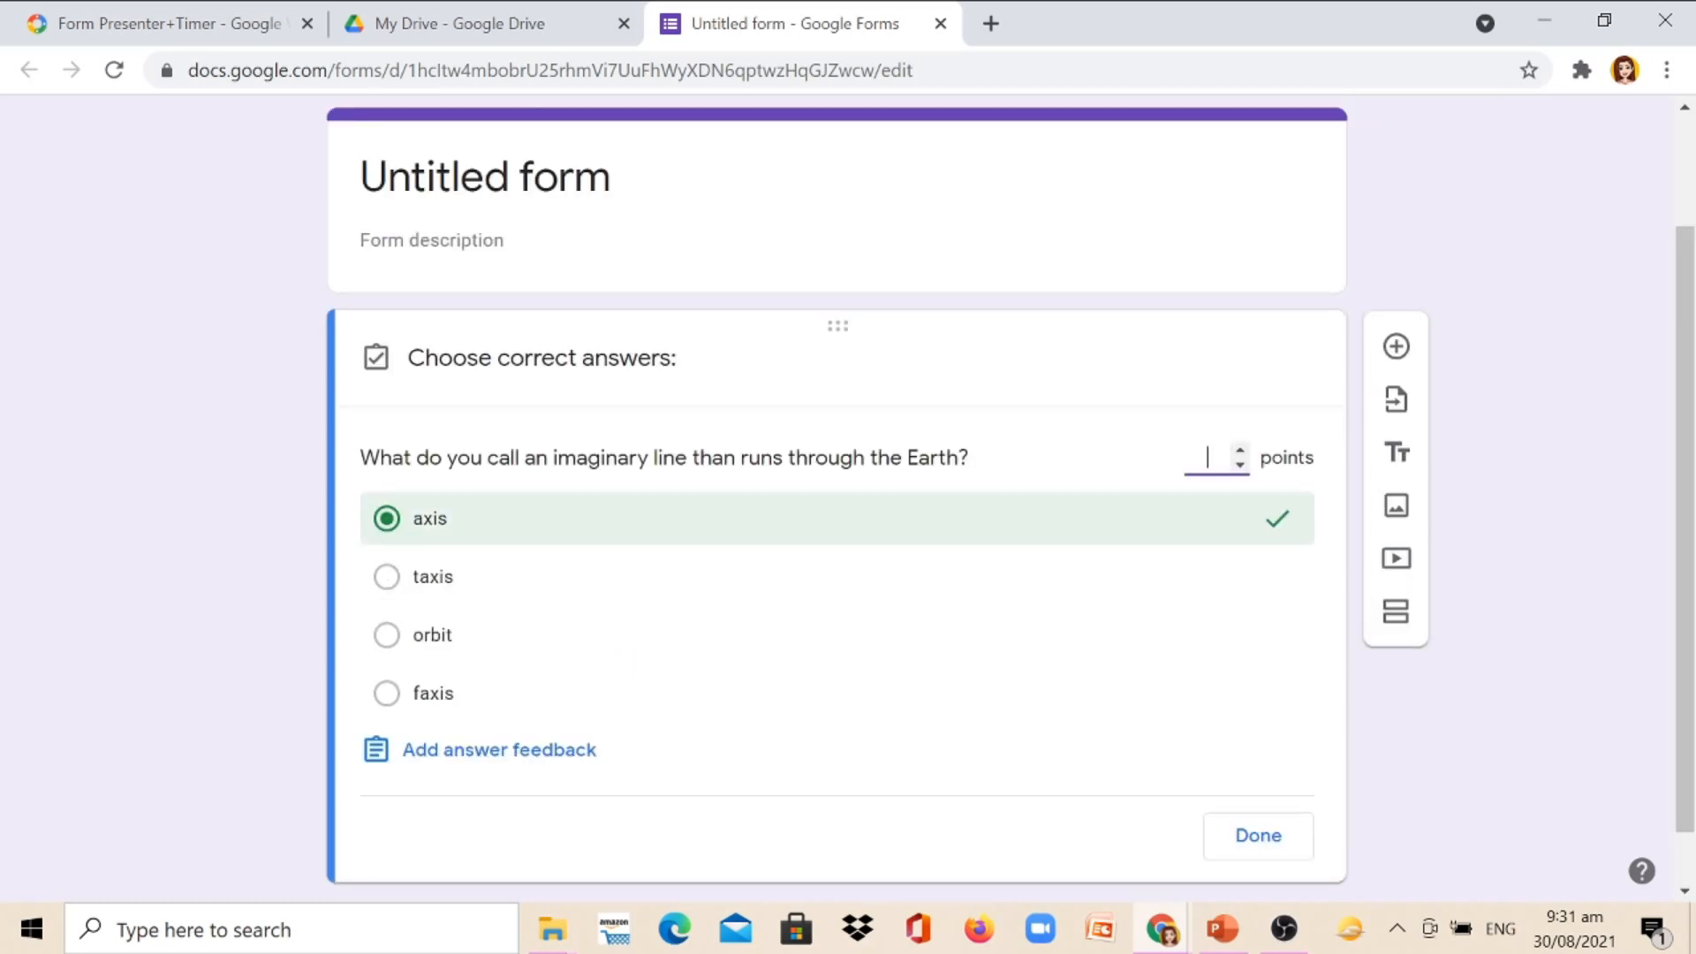
{"action": "type", "text": "1"}
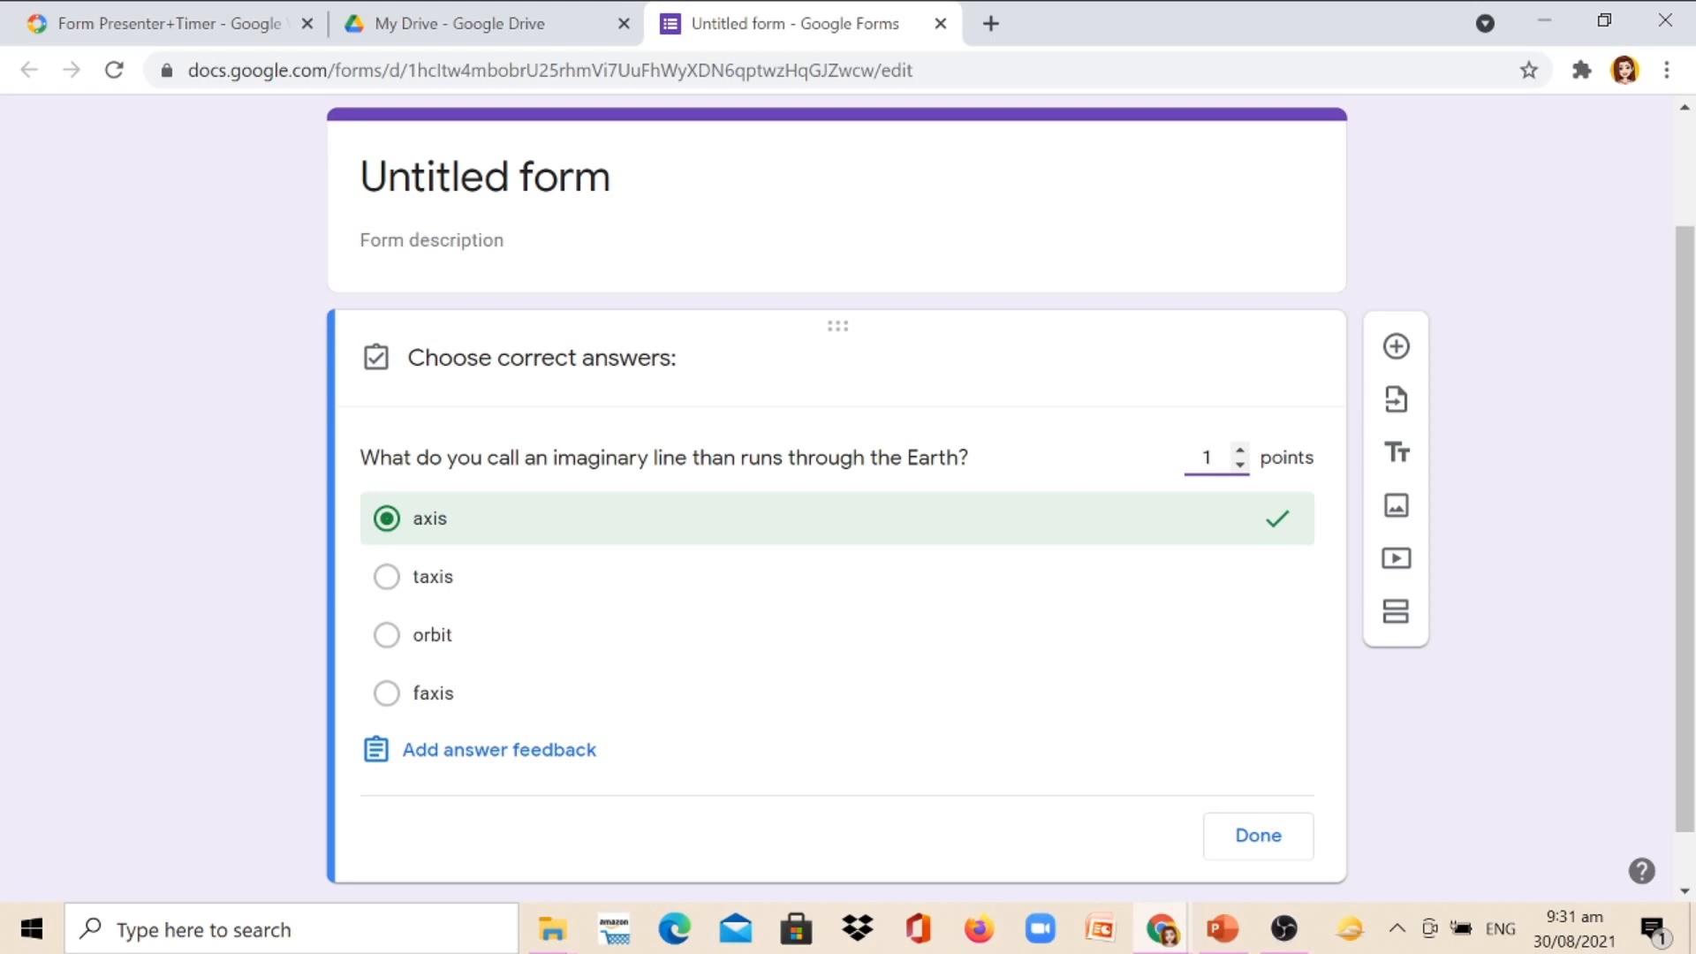
{"action": "mouse_move", "coordinate": [1090, 828]}
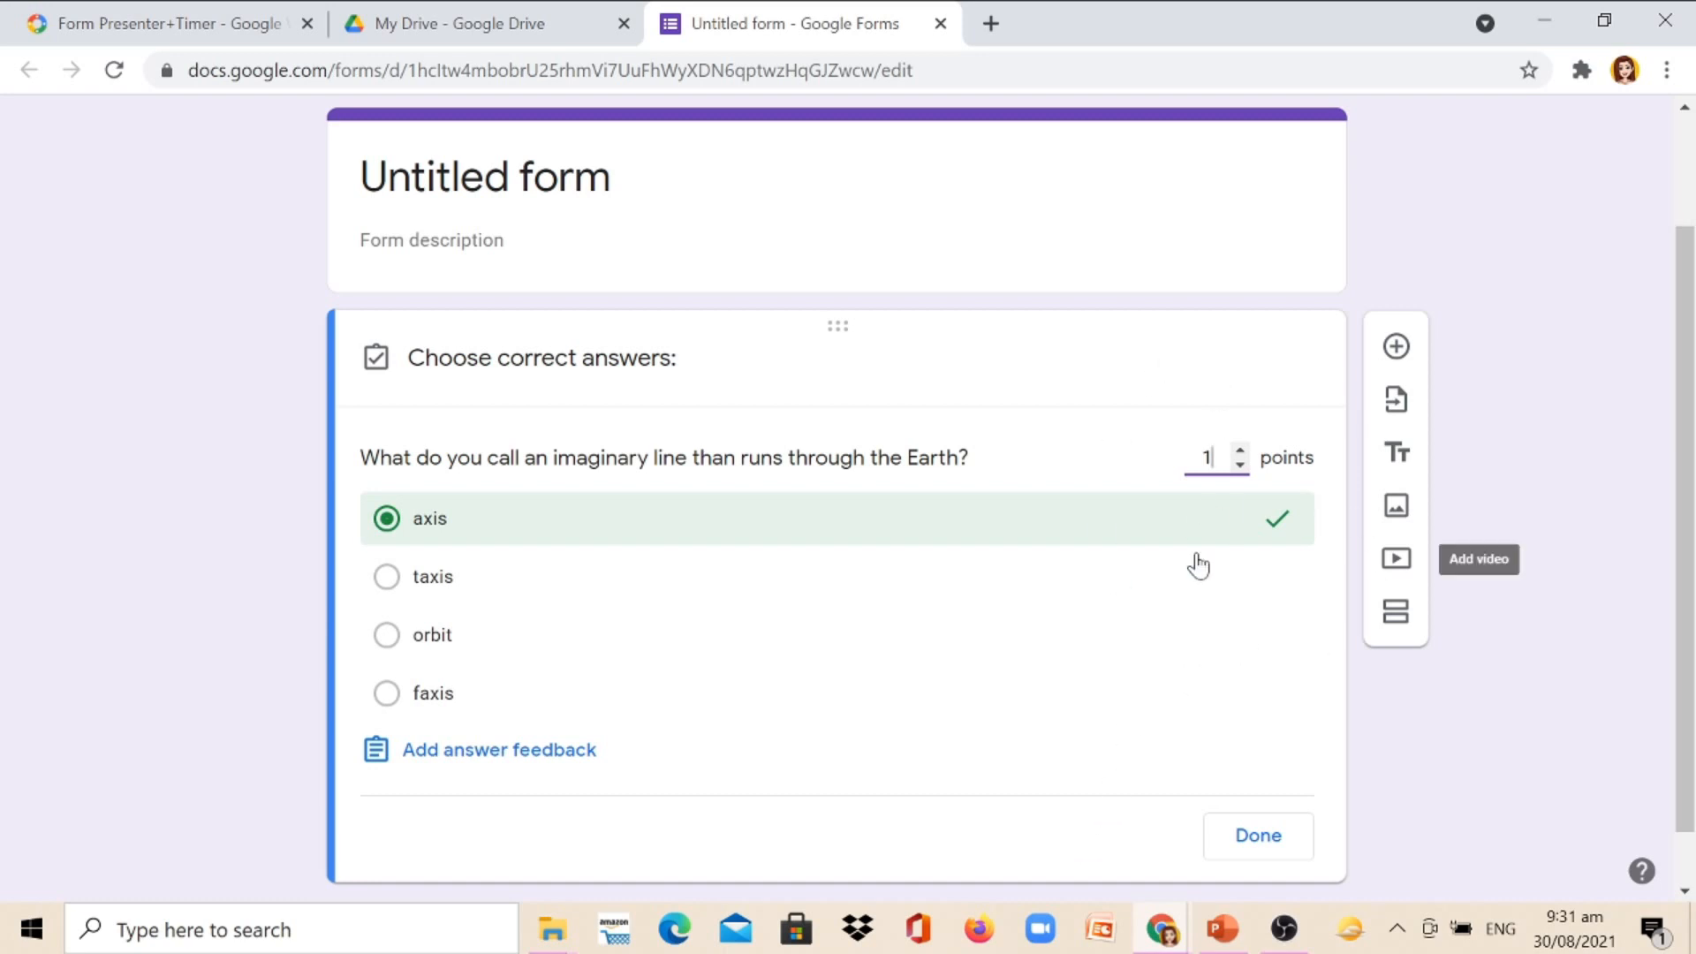
{"action": "left_click", "coordinate": [1256, 836]}
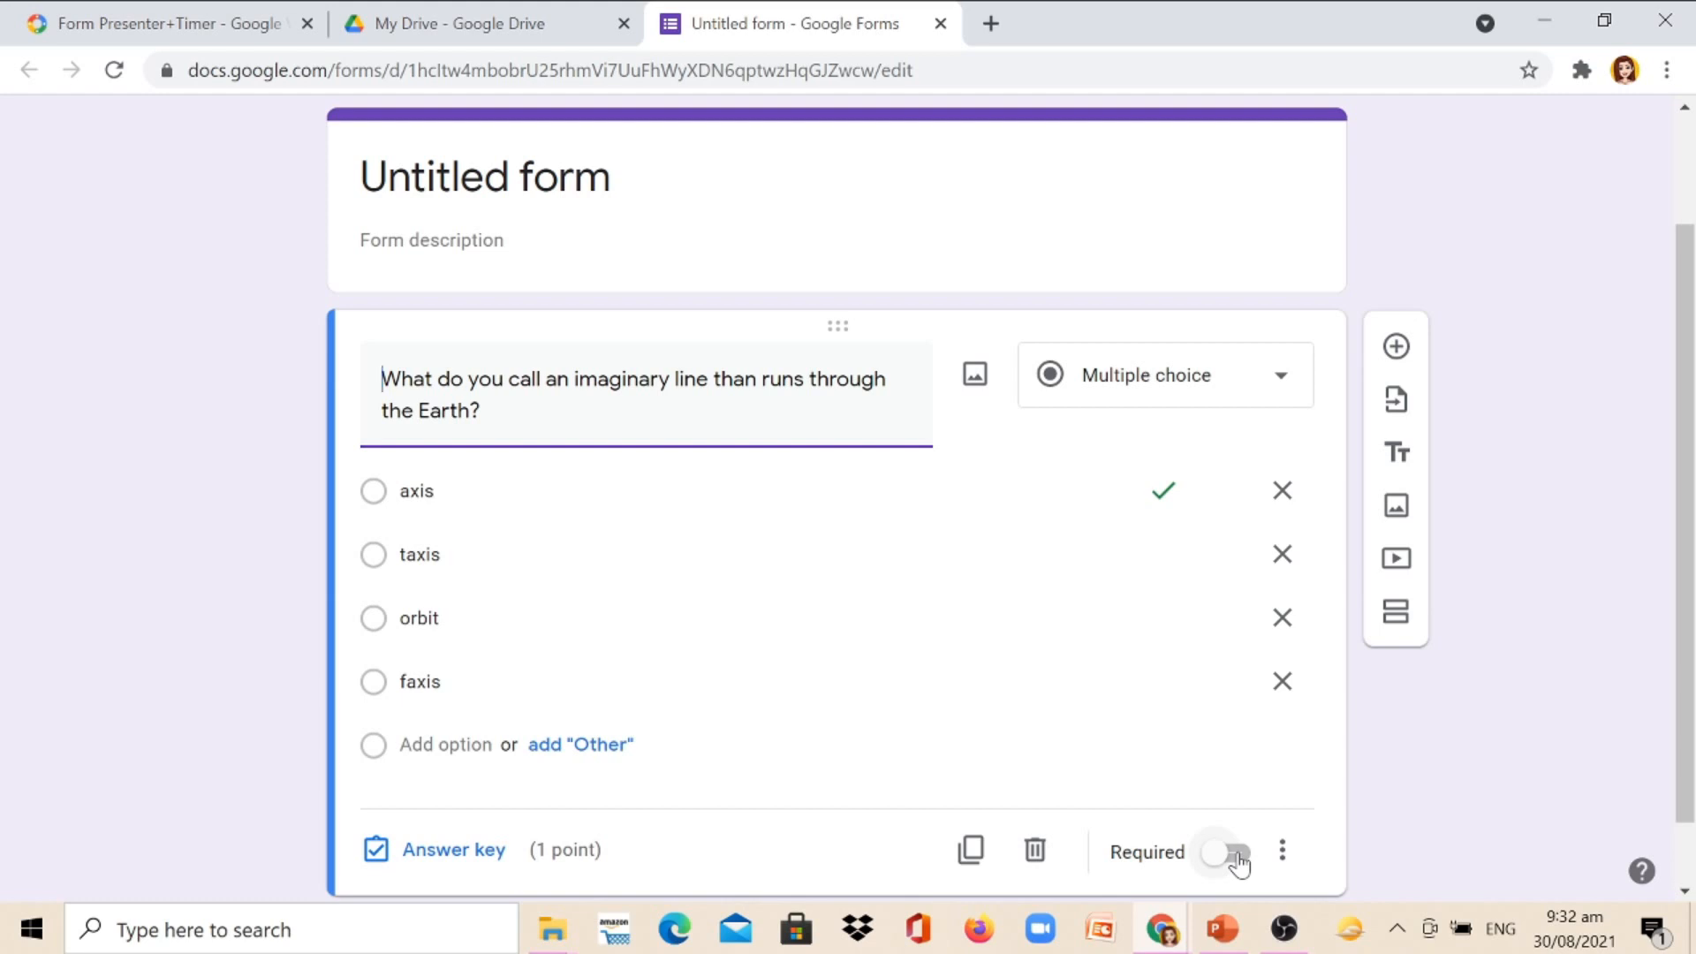
Step: Duplicate the imaginary-line question into a second copy with the same choices
{"action": "scroll", "scroll_direction": "up", "scroll_amount": 3}
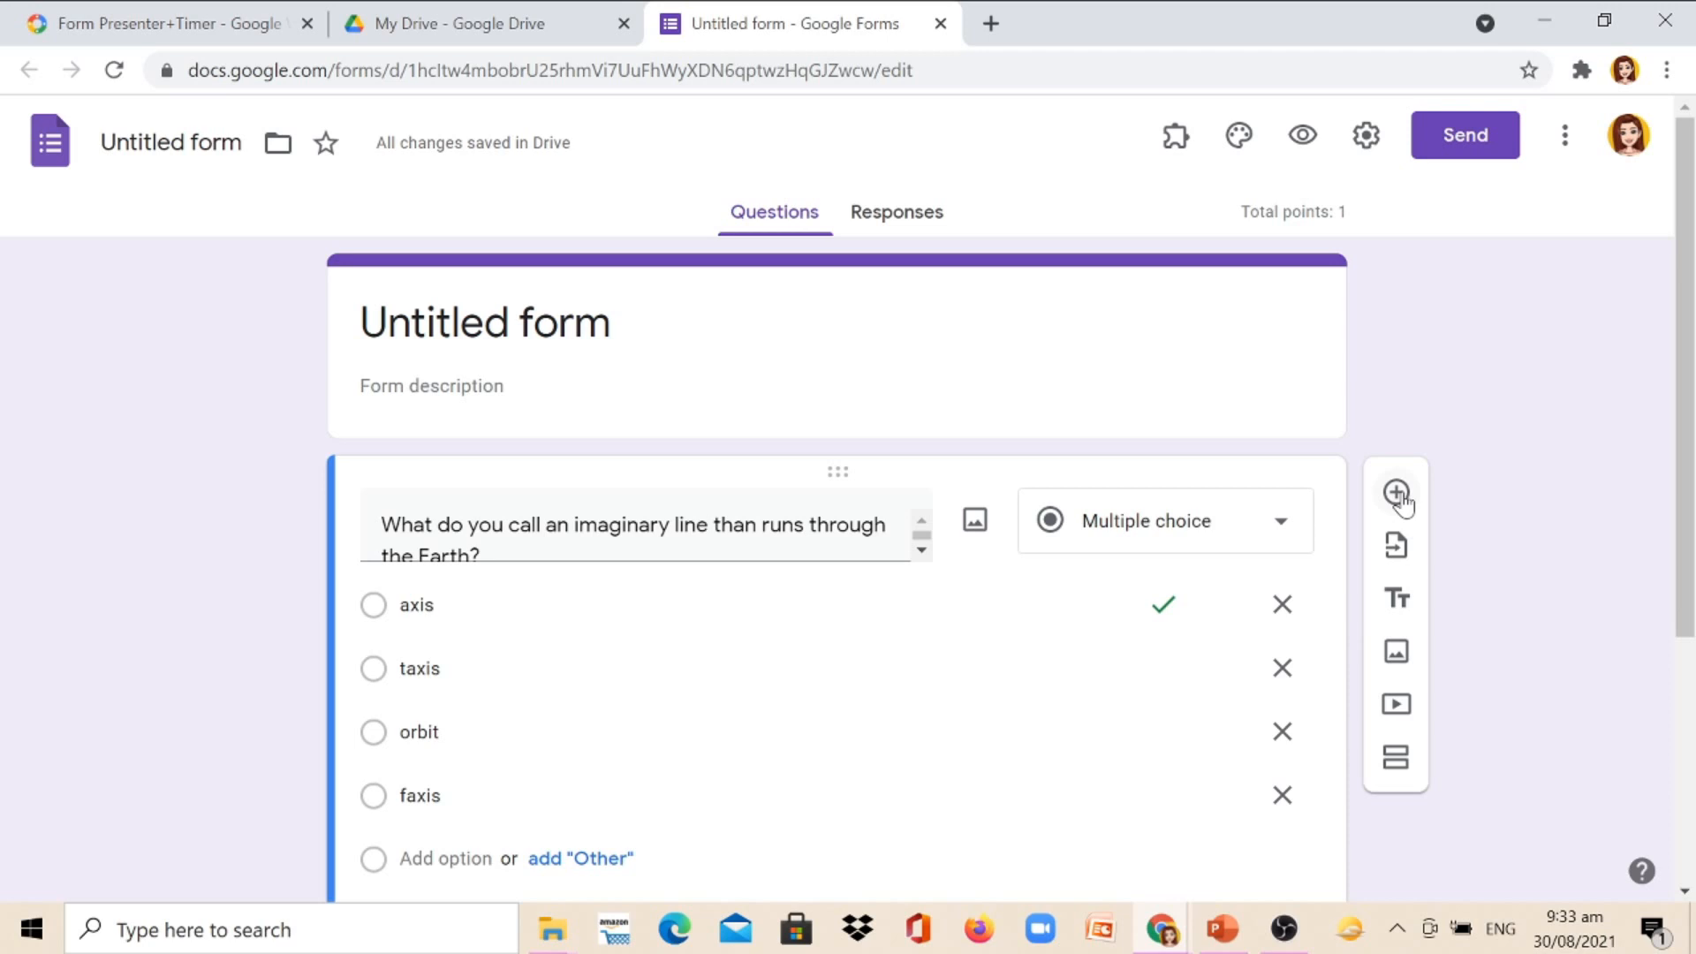
{"action": "scroll", "scroll_direction": "down", "scroll_amount": 3}
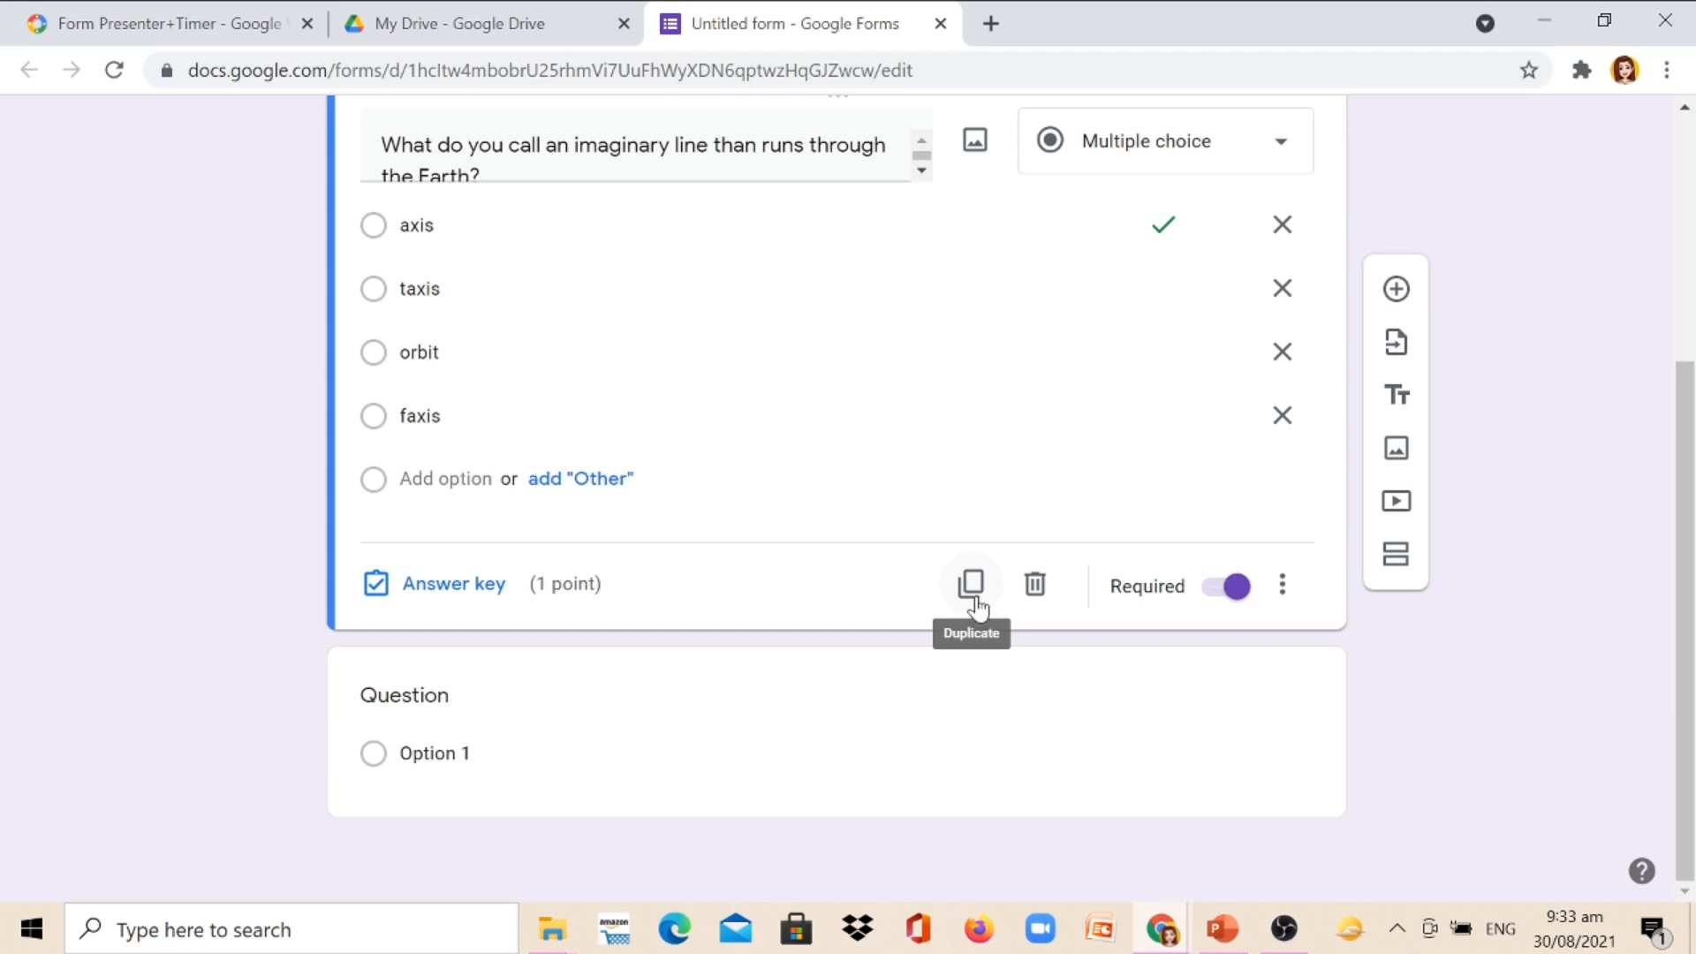
{"action": "left_click", "coordinate": [970, 584]}
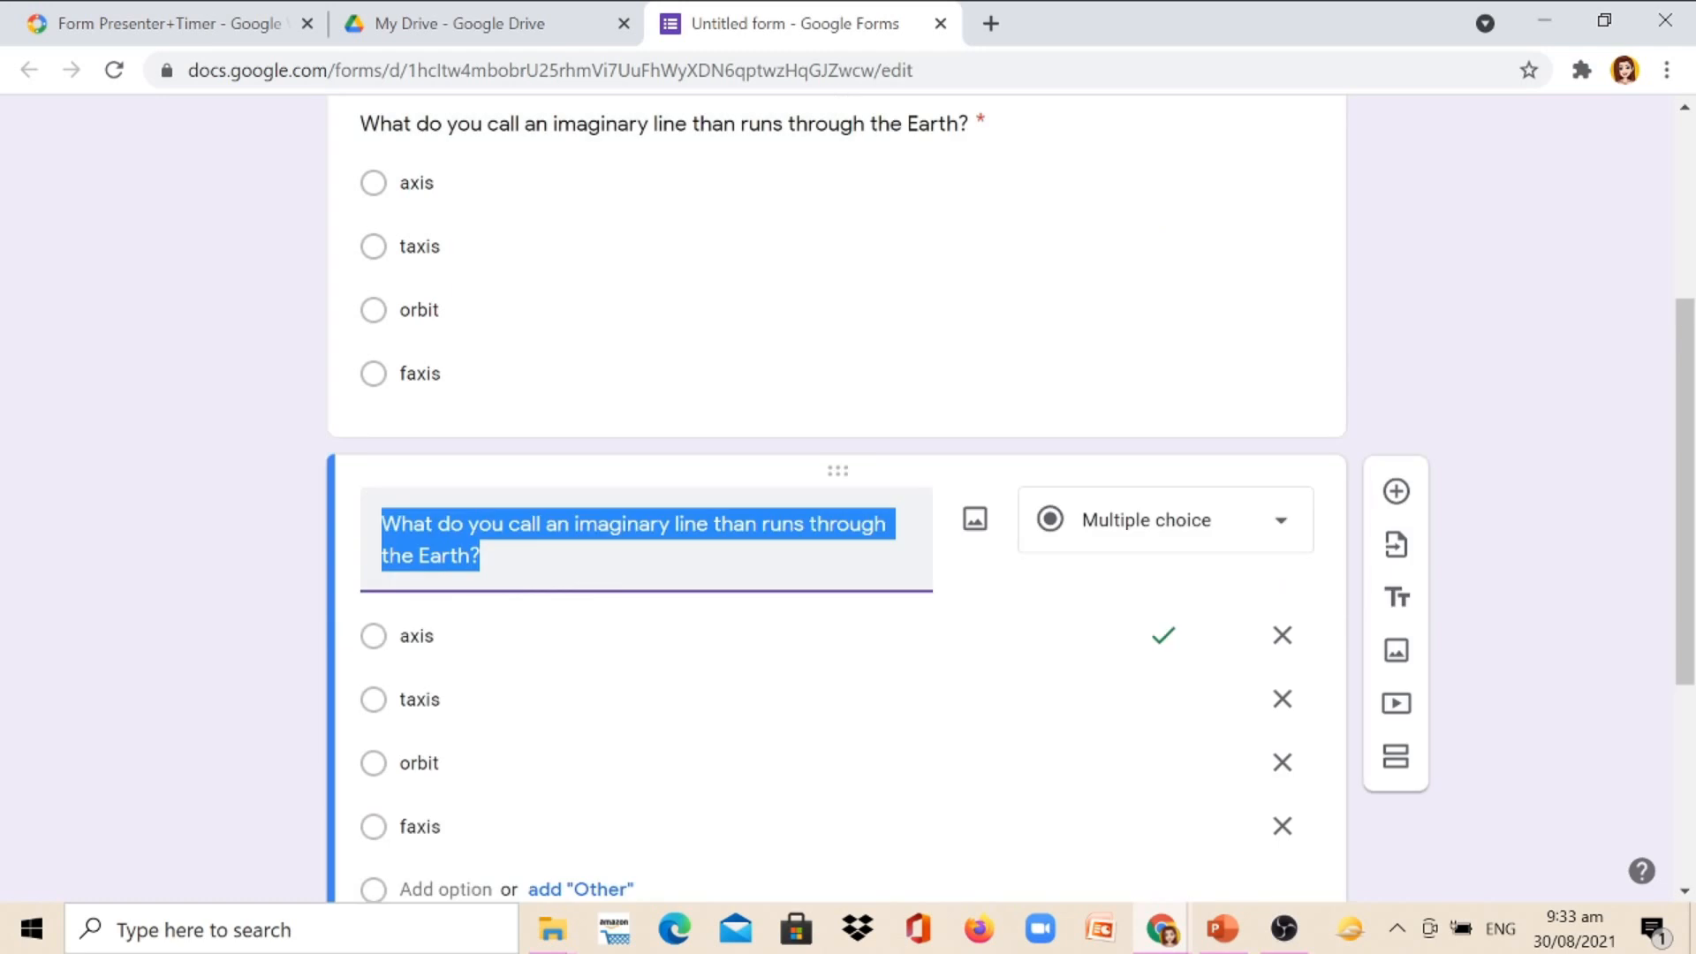
Step: Replace 'Untitled form' with the title Earth's Movement
{"action": "scroll", "scroll_direction": "up", "scroll_amount": 3}
{"action": "type", "text": "E"}
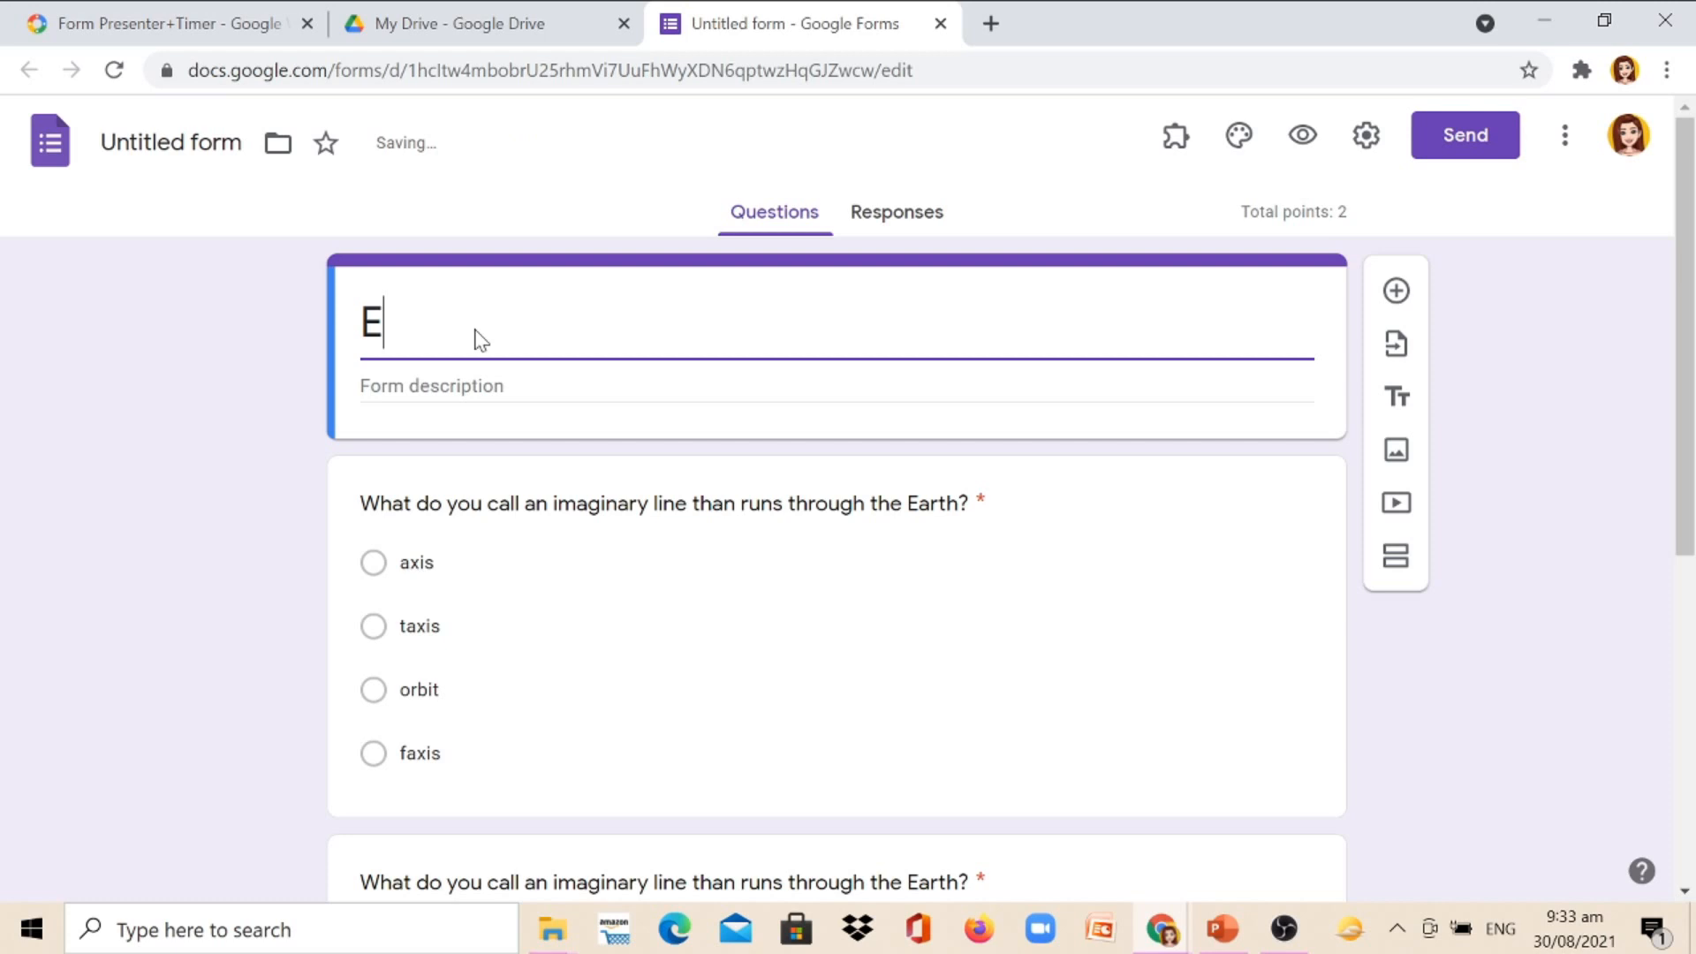
{"action": "type", "text": "arth"}
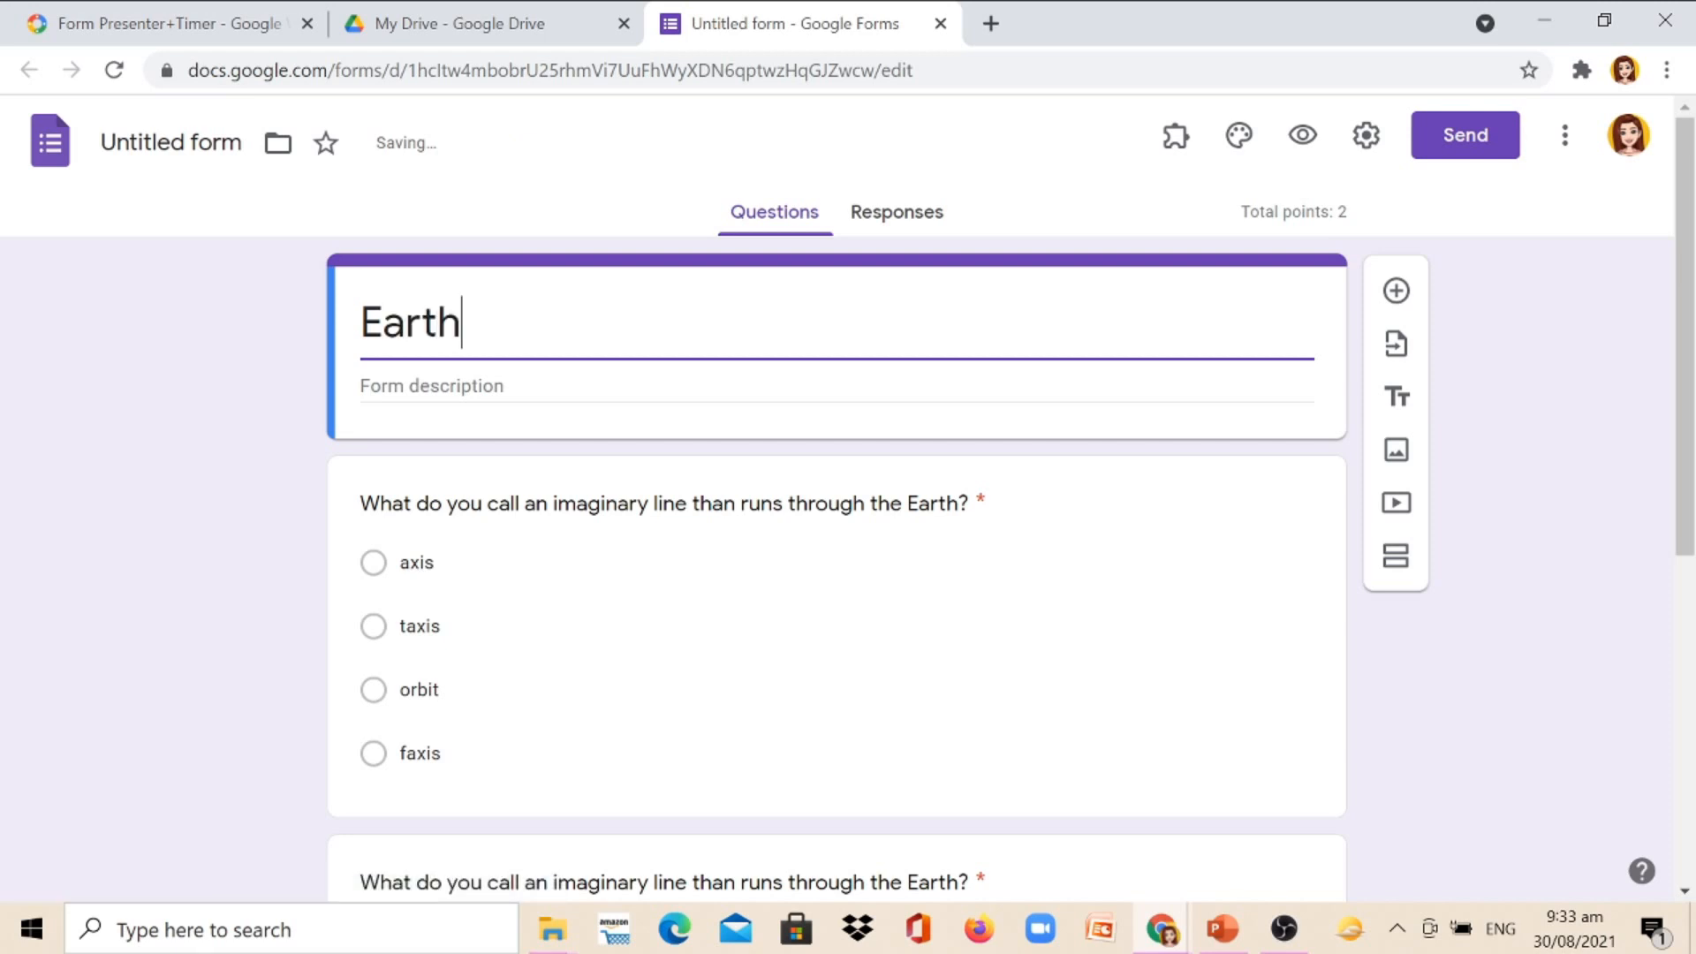
{"action": "type", "text": "'s Movement"}
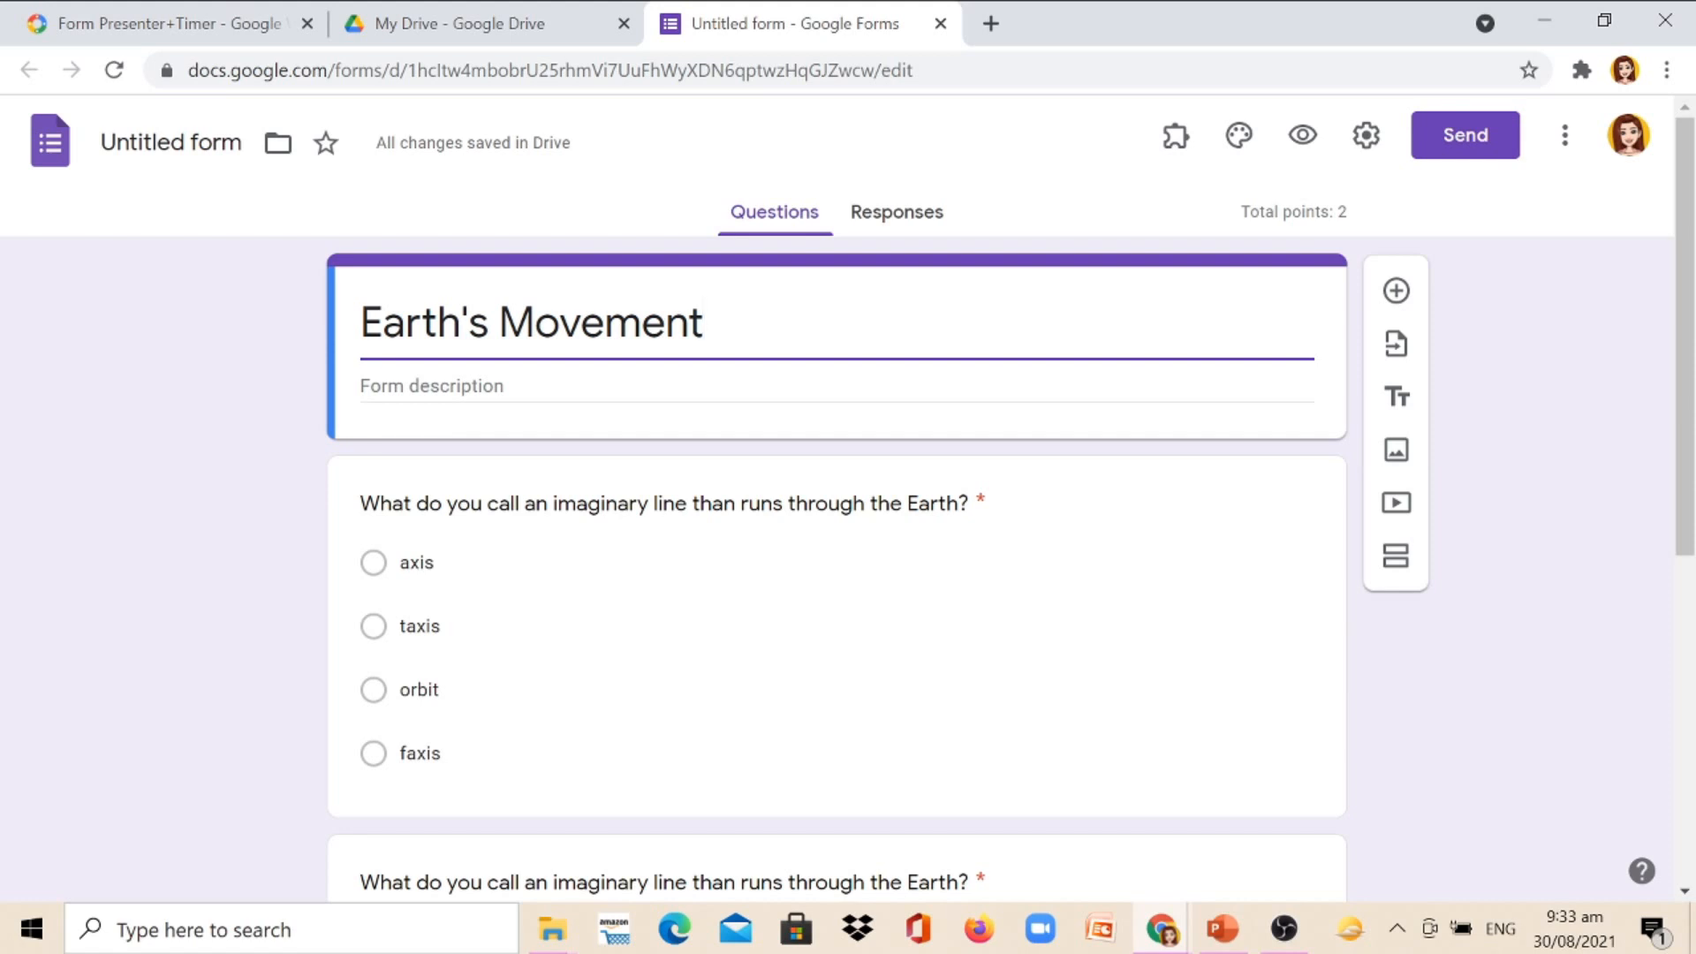
{"action": "left_click", "coordinate": [703, 322]}
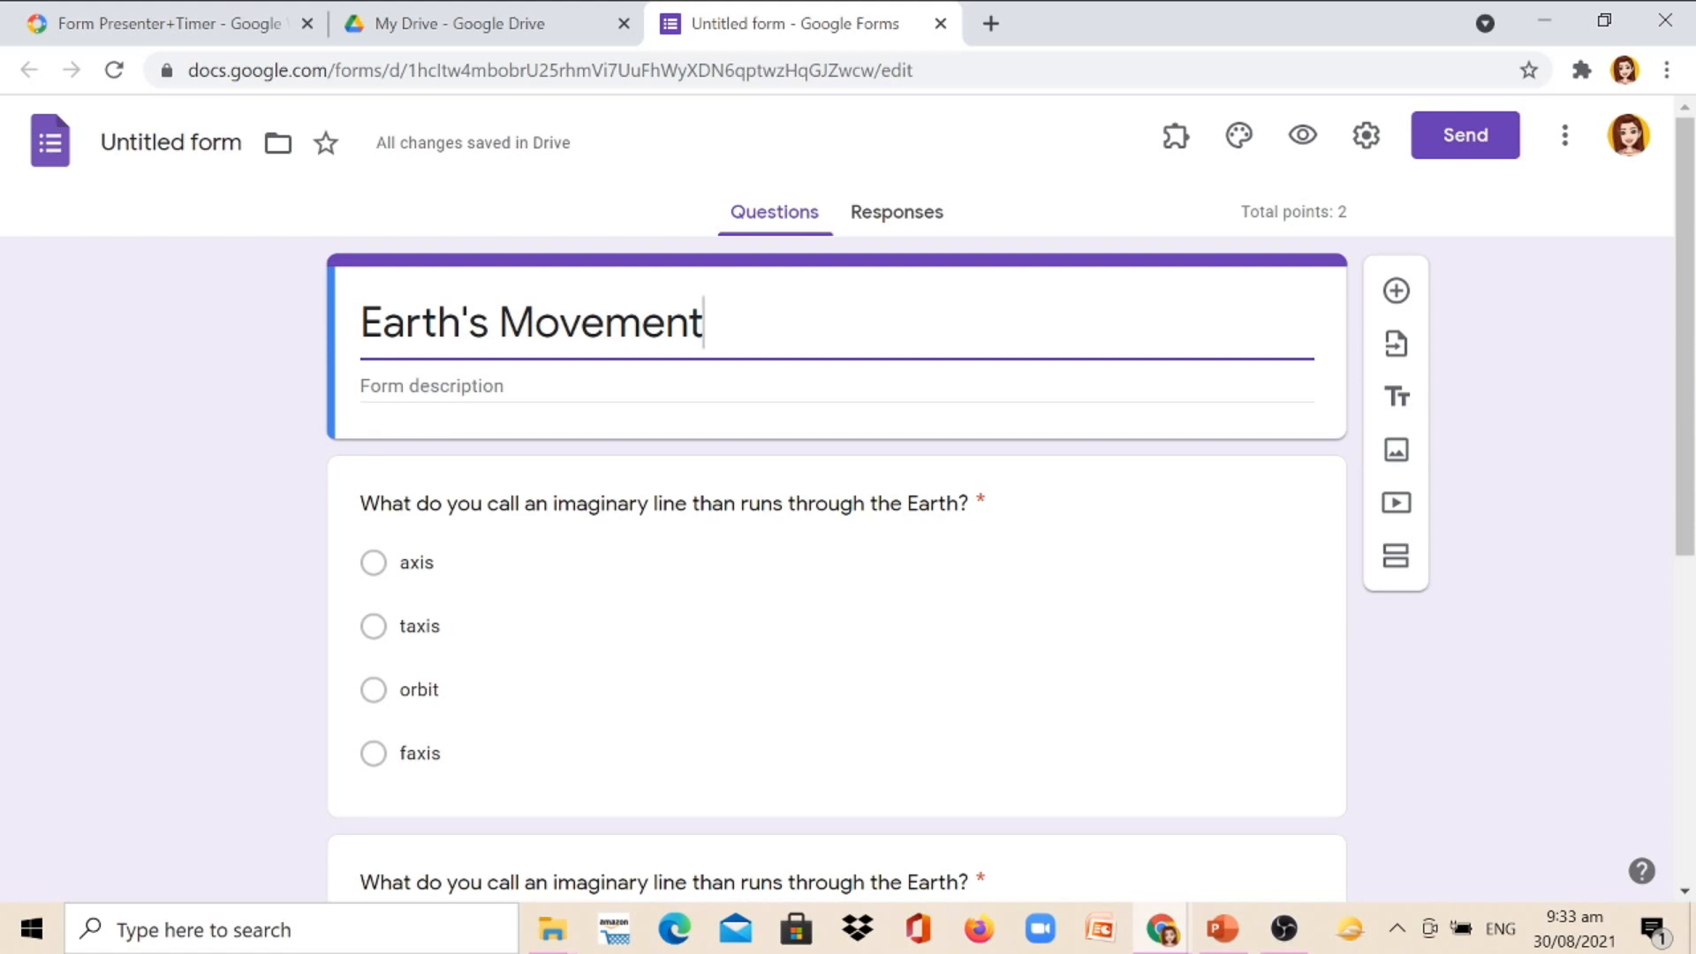
{"action": "mouse_move", "coordinate": [1567, 201]}
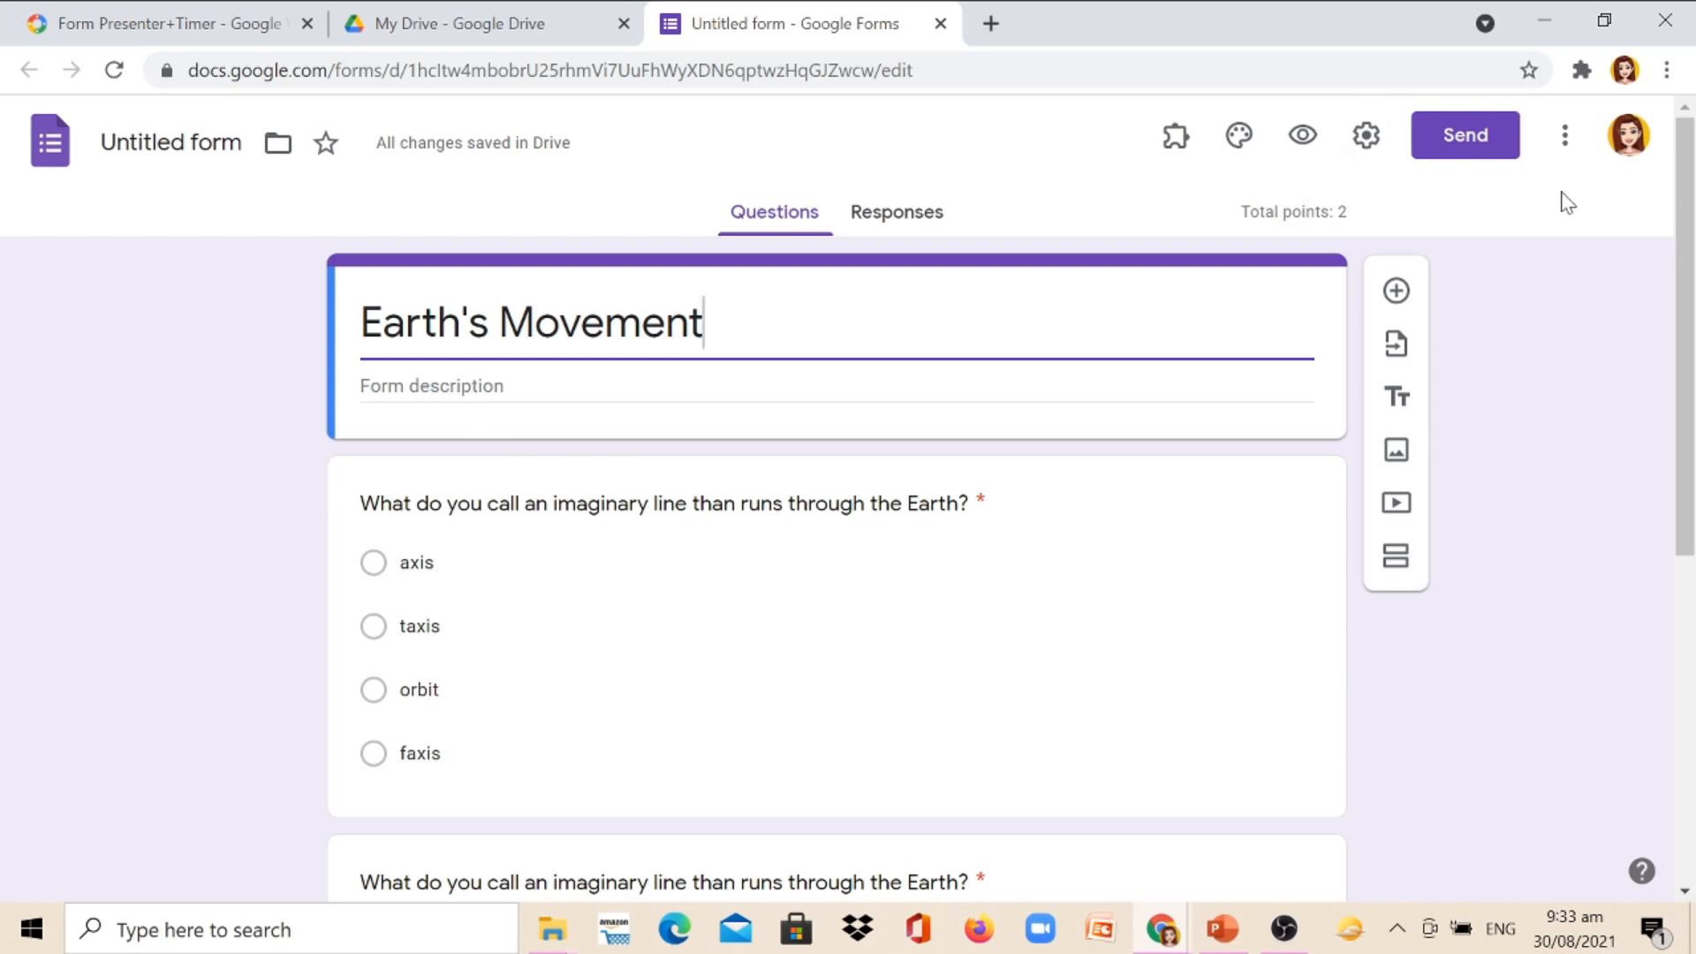
Step: In the form settings, enable collecting respondents' email addresses
{"action": "left_click", "coordinate": [1366, 136]}
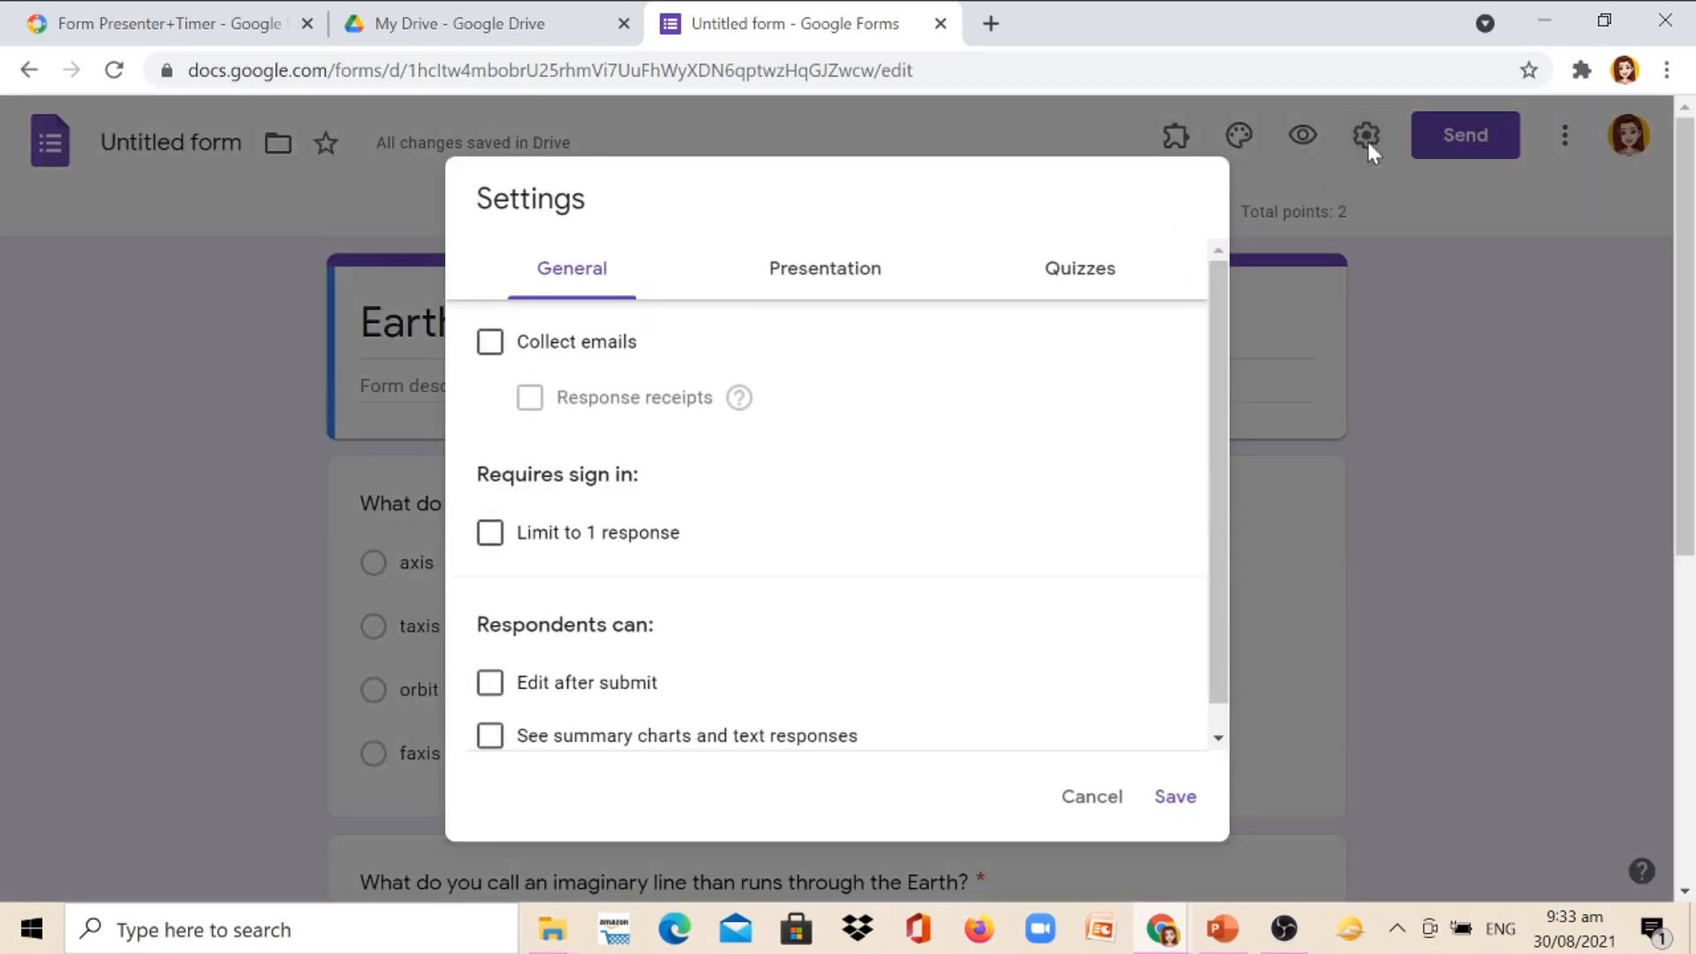
{"action": "mouse_move", "coordinate": [570, 272]}
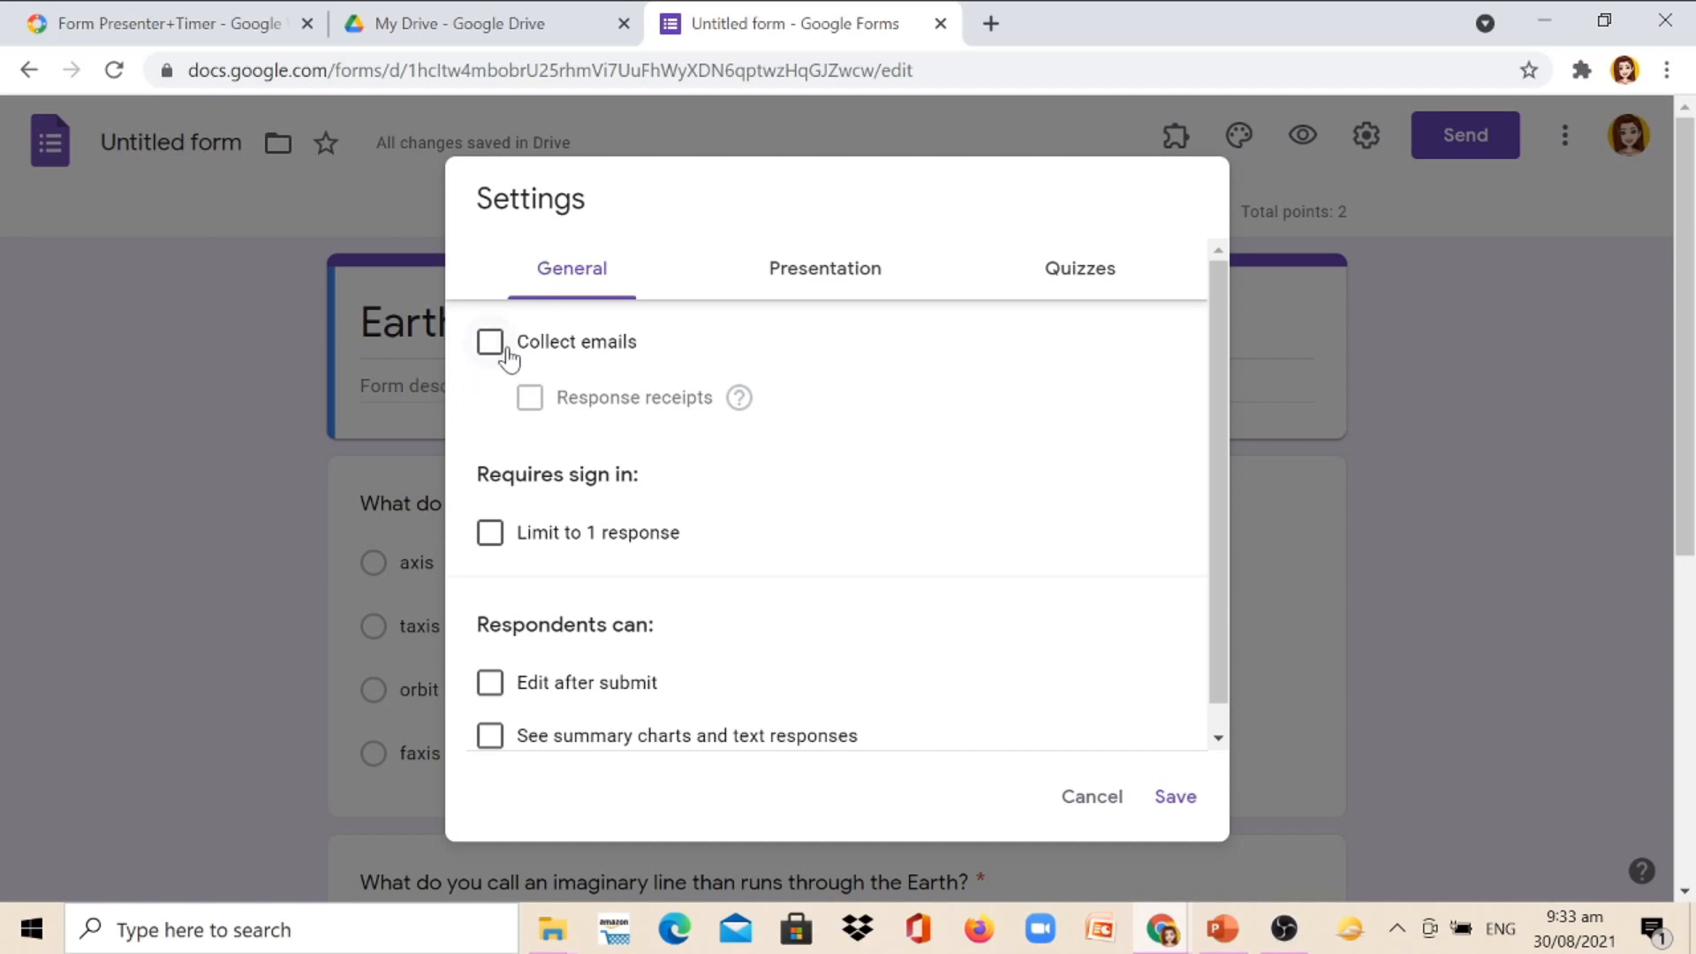
{"action": "left_click", "coordinate": [489, 341]}
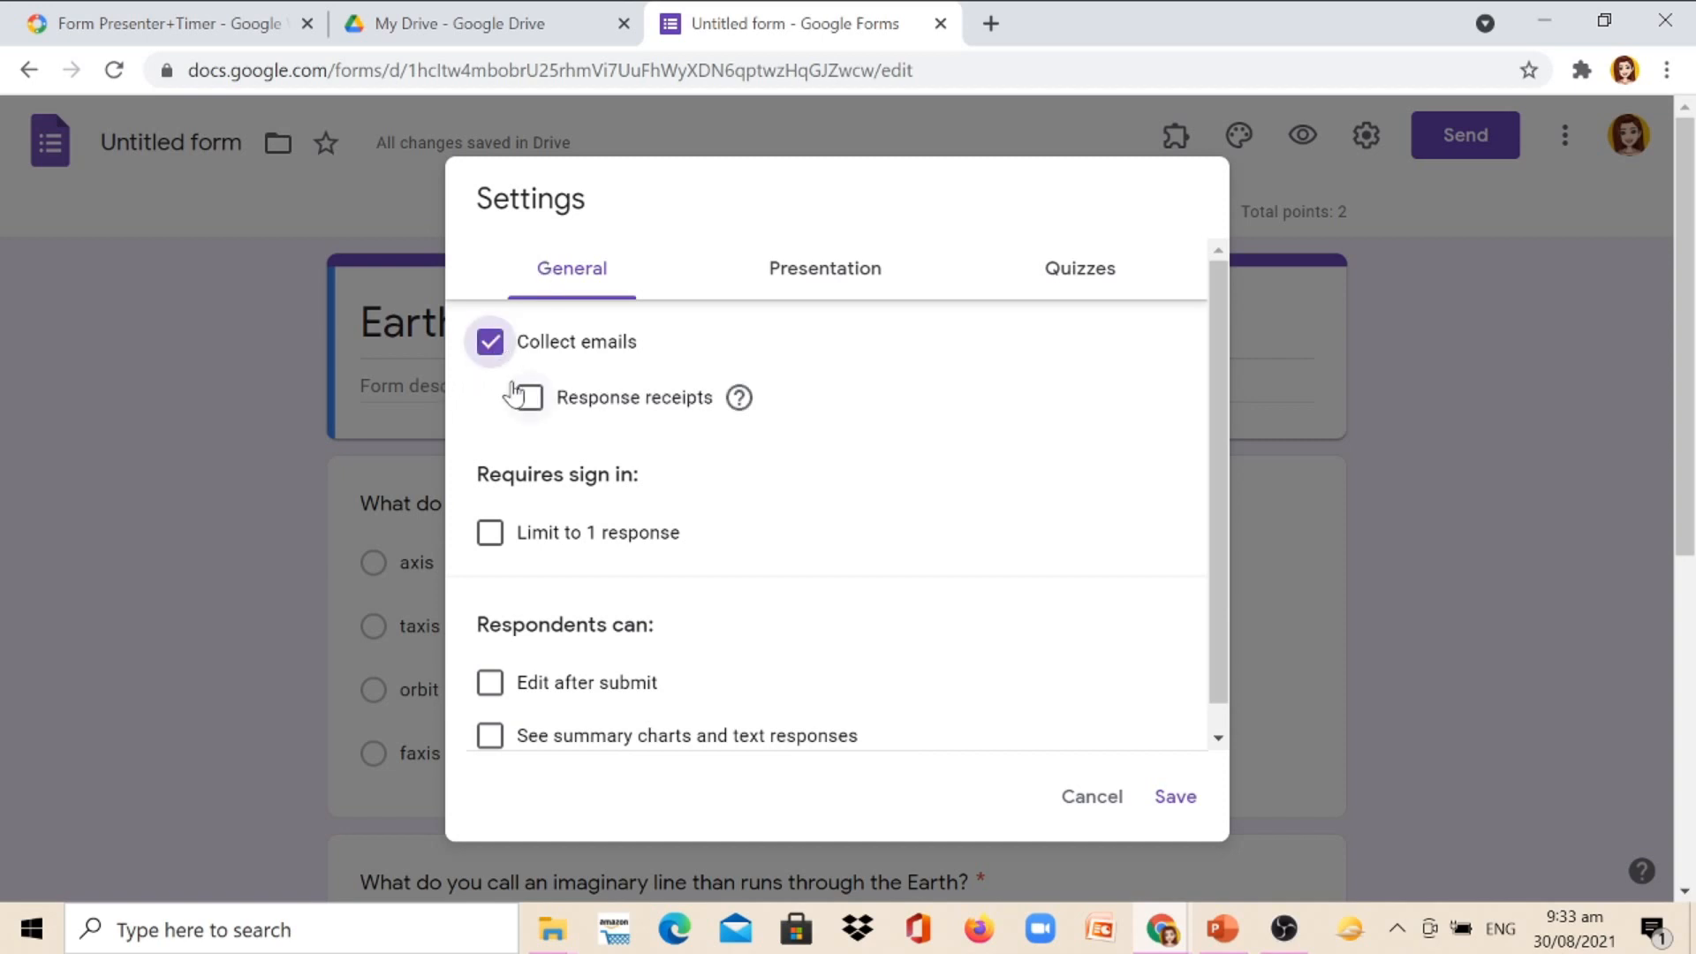
{"action": "mouse_move", "coordinate": [825, 268]}
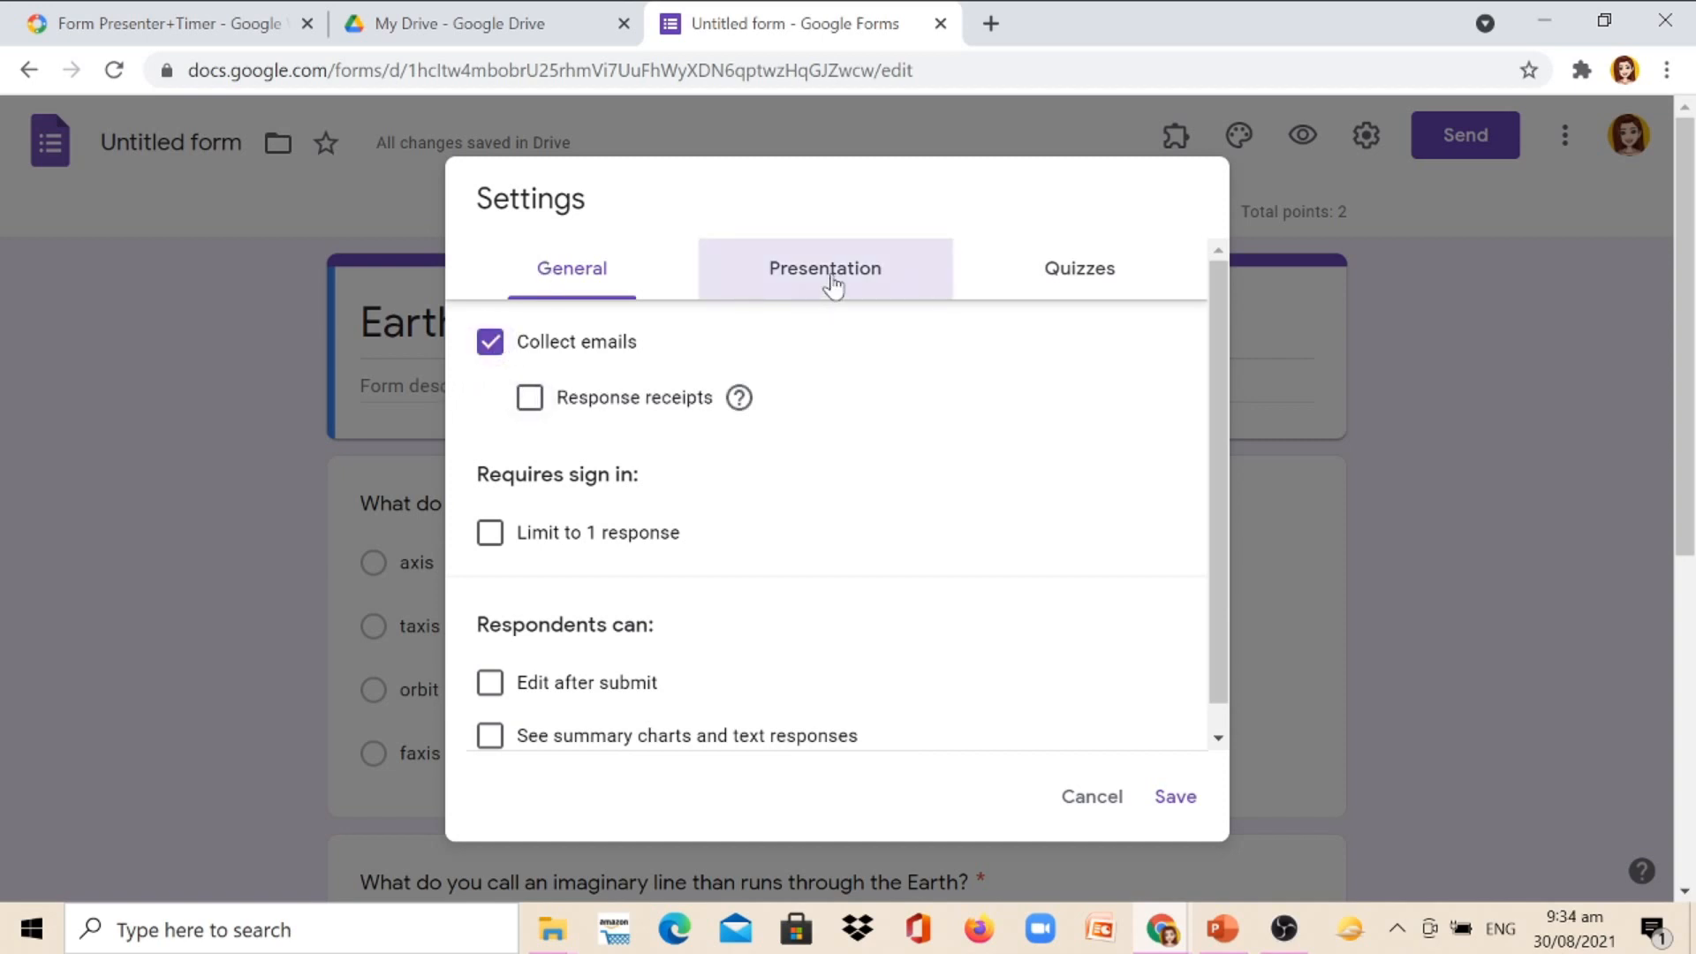
Step: Review Presentation and Quizzes options, keeping grades released immediately, and save the settings
{"action": "left_click", "coordinate": [825, 268]}
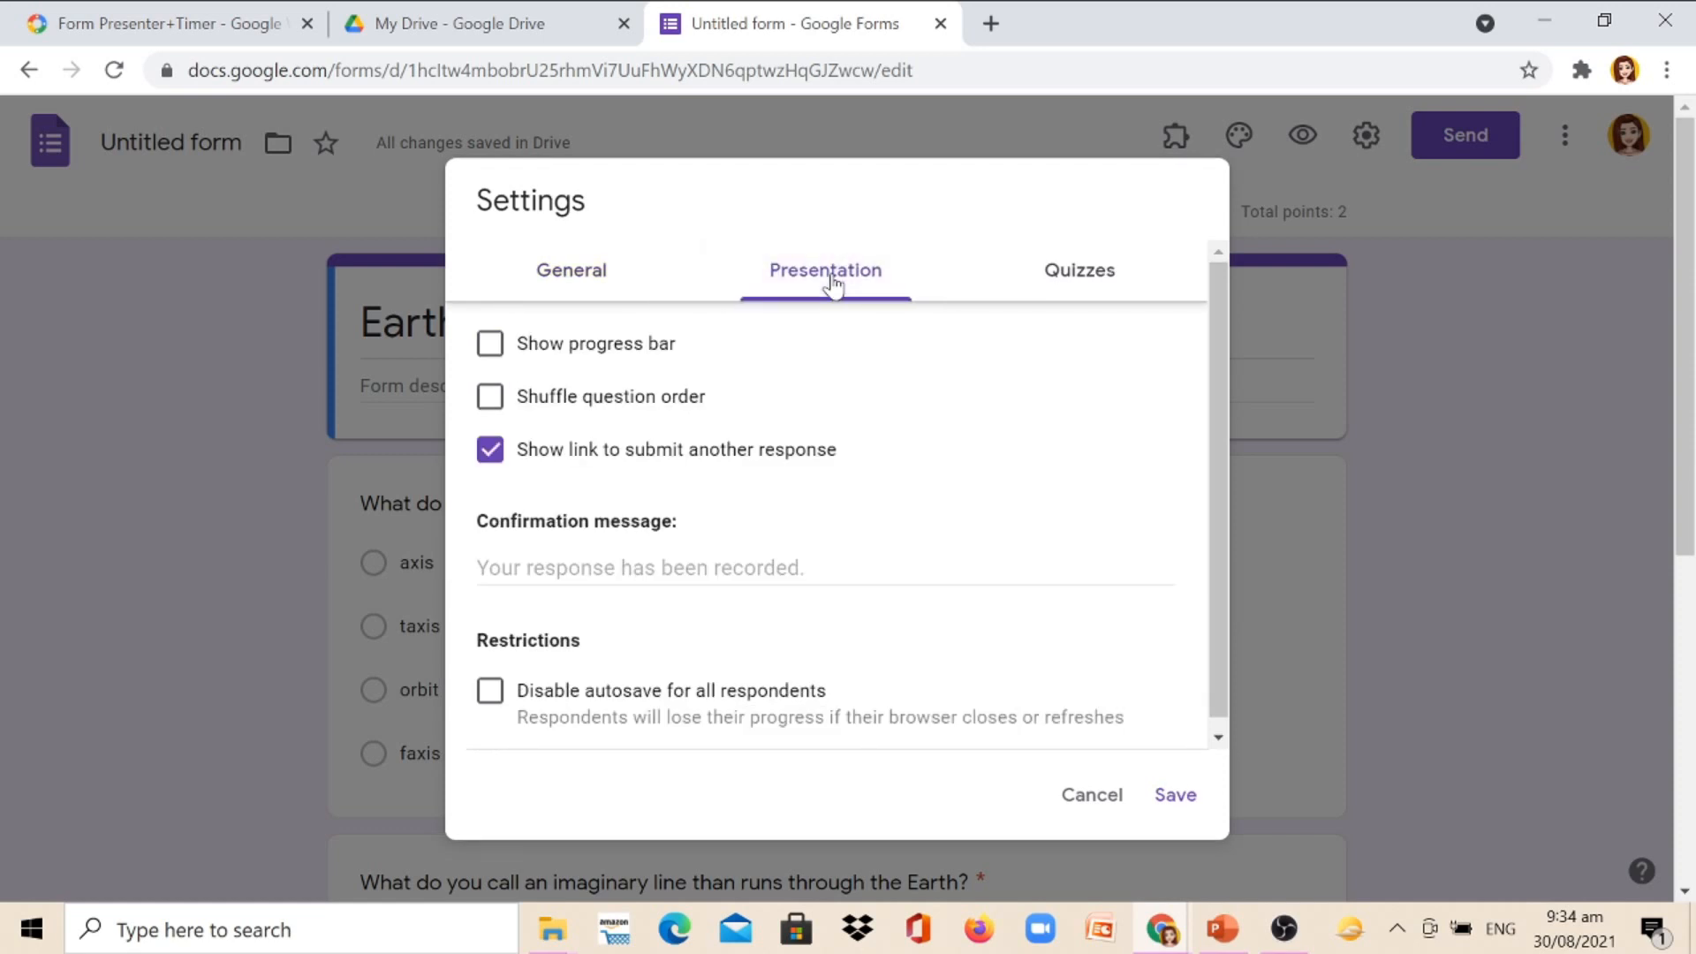
{"action": "left_click", "coordinate": [1077, 268]}
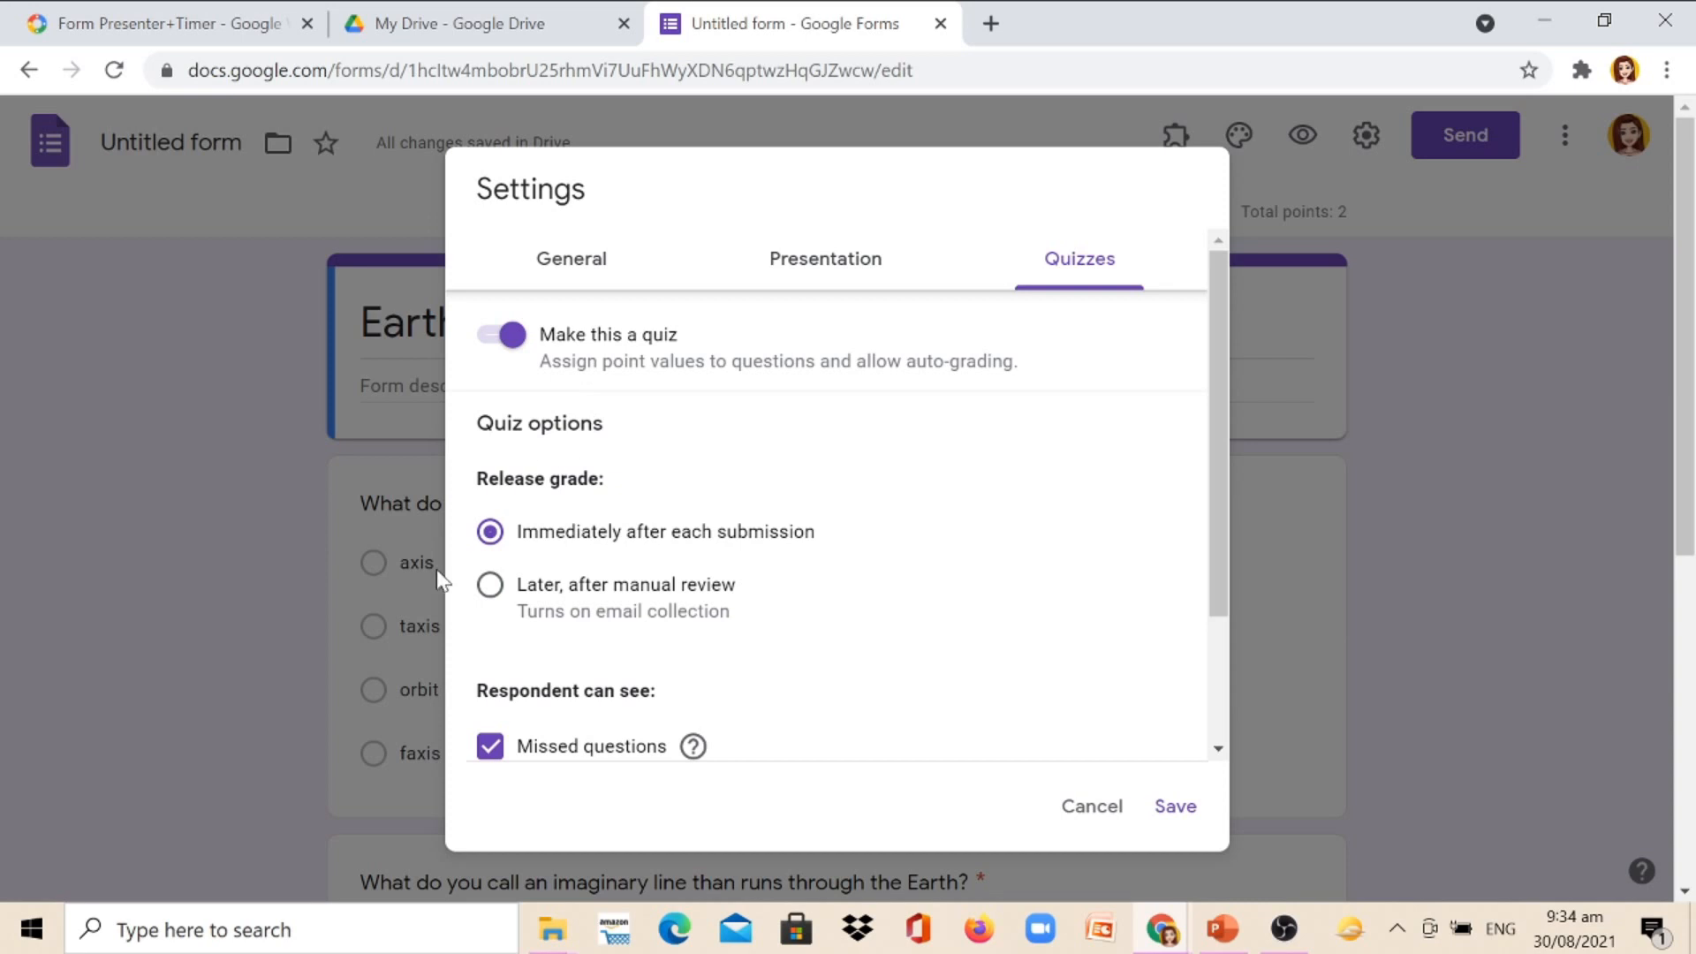
{"action": "mouse_move", "coordinate": [560, 576]}
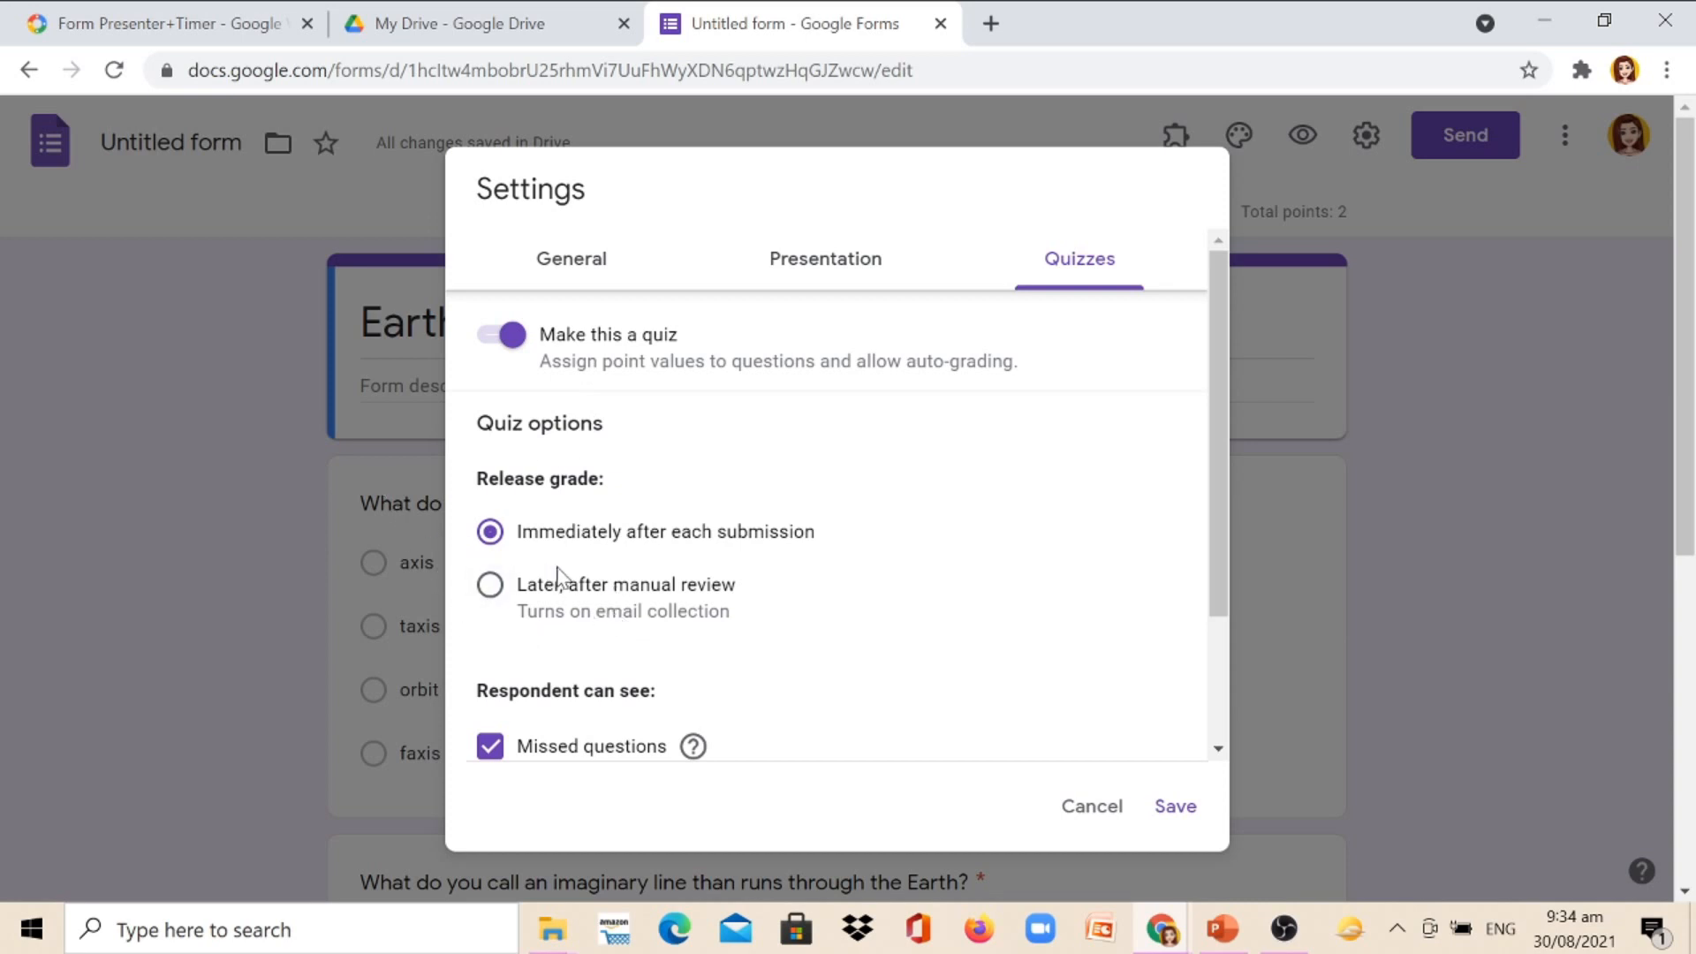
{"action": "scroll", "scroll_direction": "down", "scroll_amount": 3}
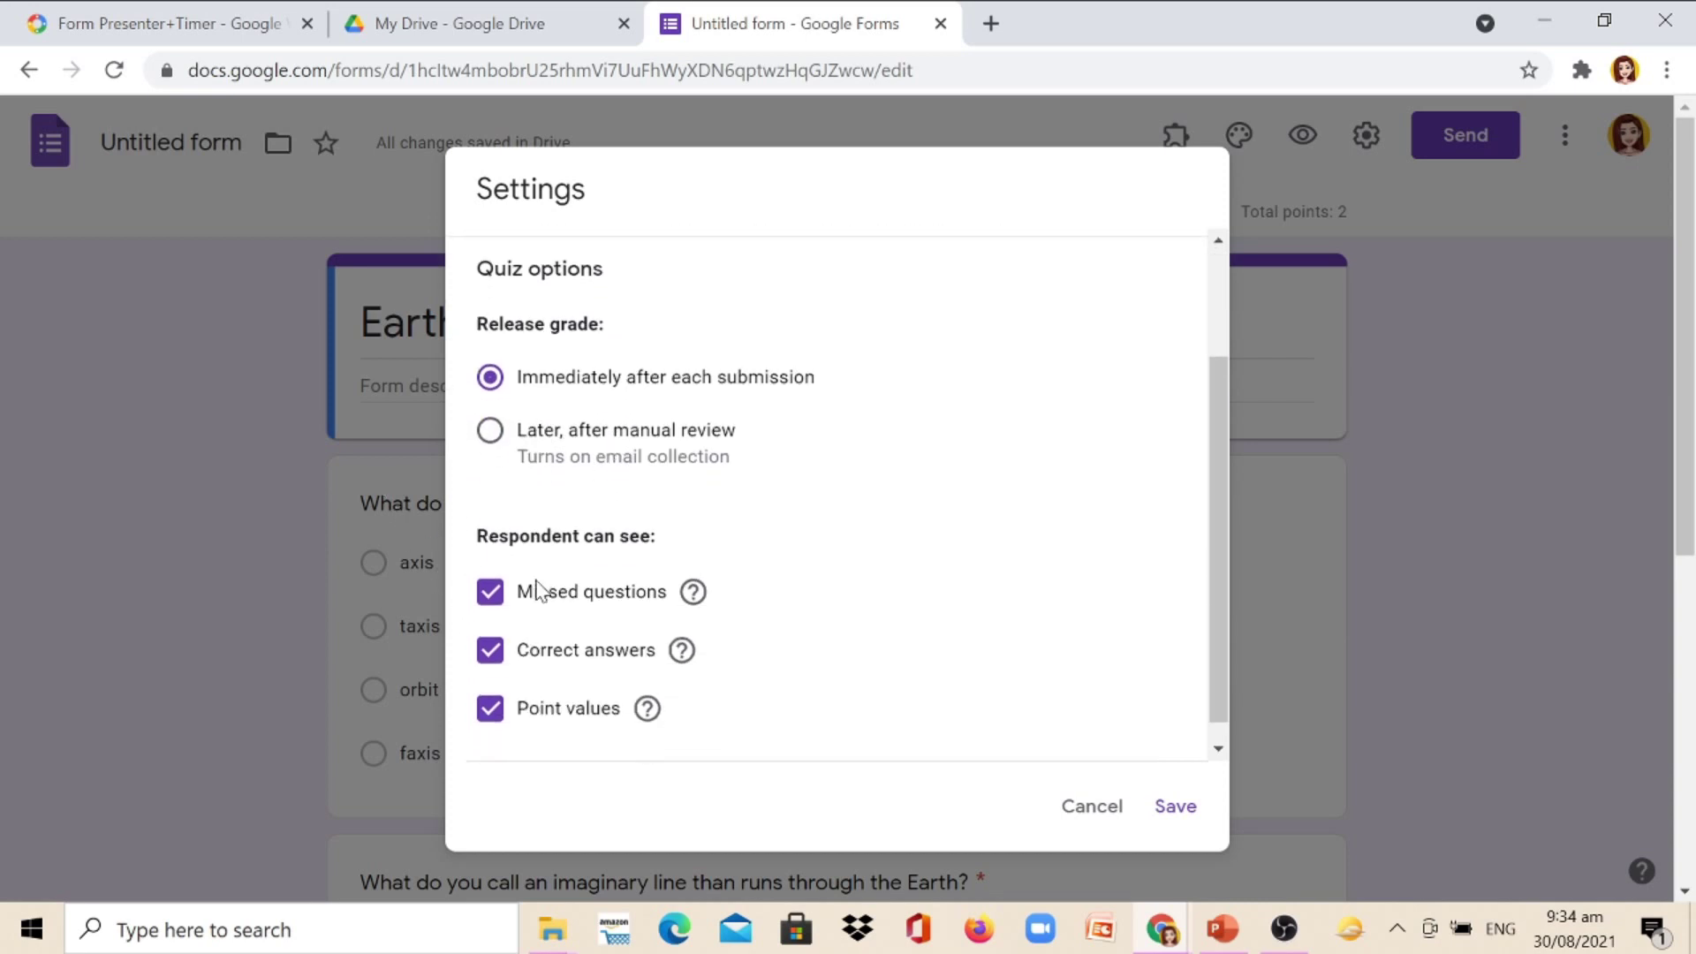
{"action": "scroll", "scroll_direction": "up", "scroll_amount": 3}
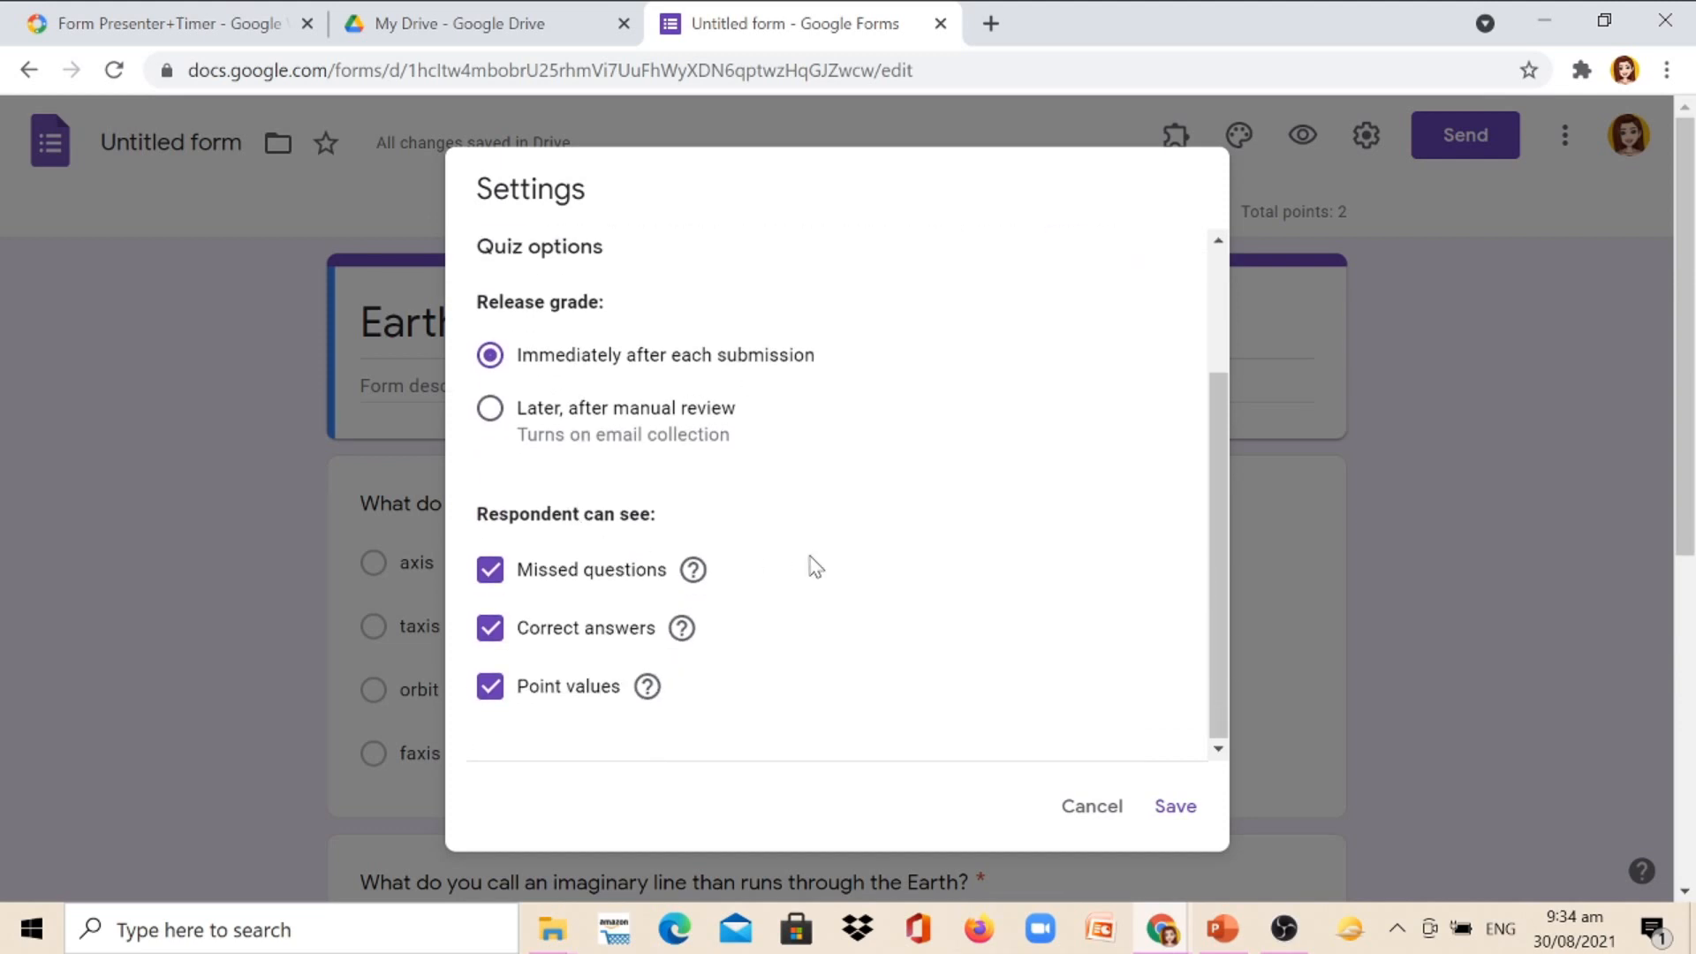
{"action": "mouse_move", "coordinate": [703, 595]}
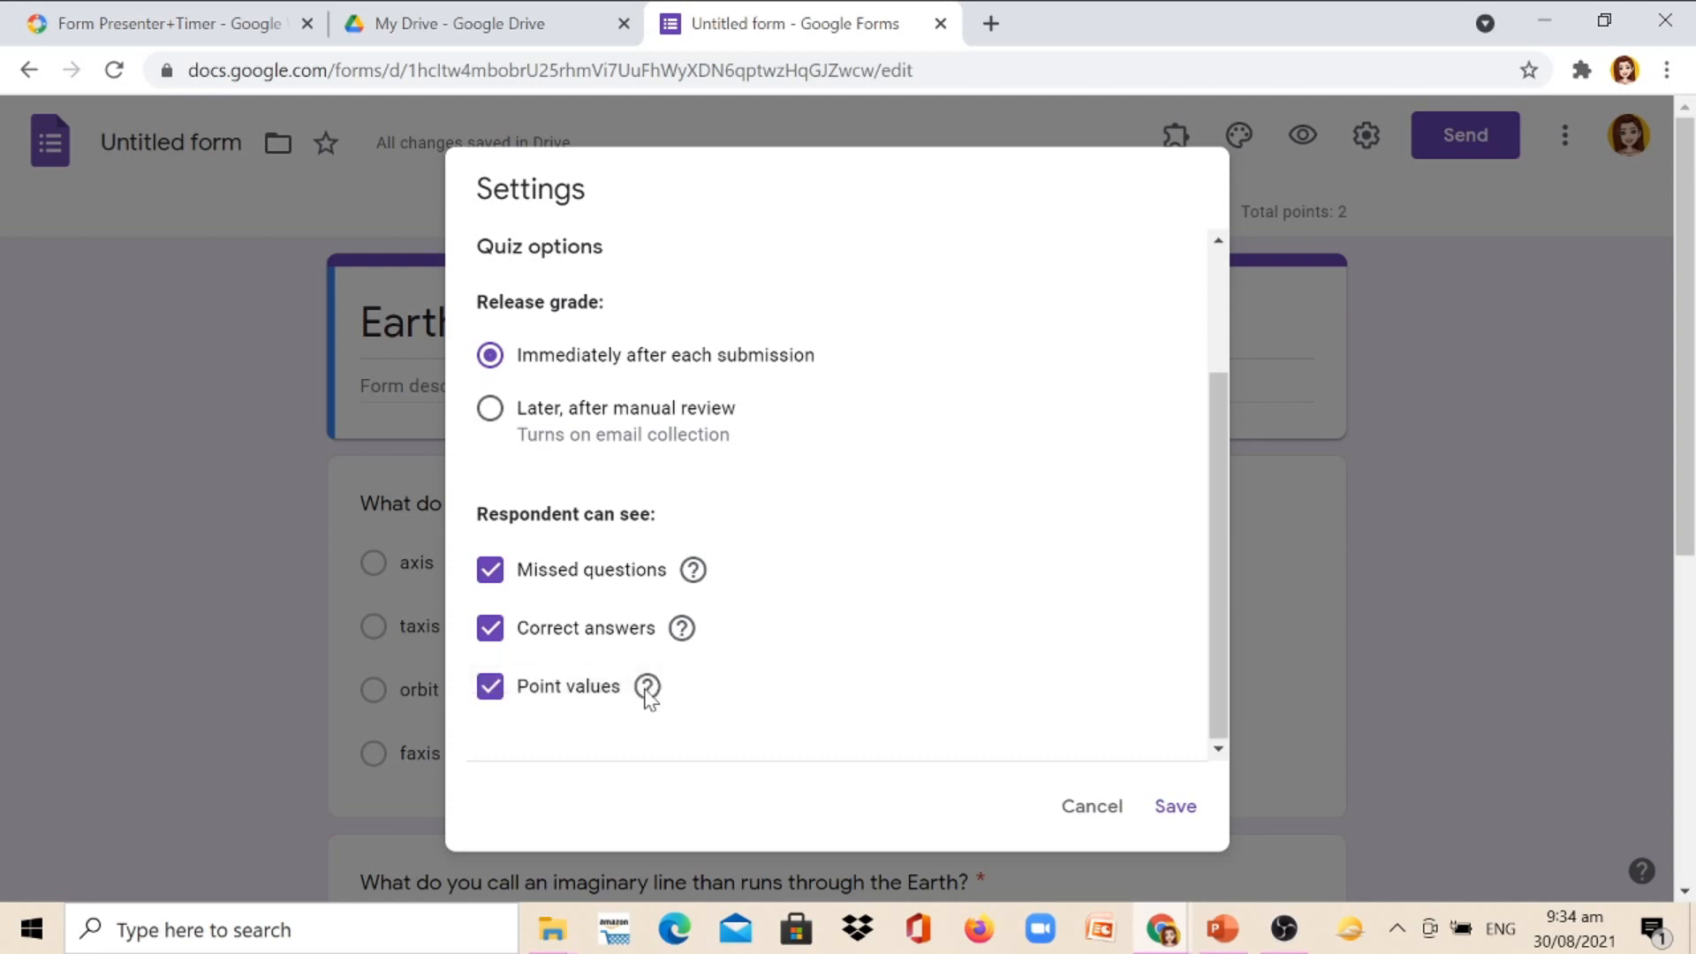
{"action": "mouse_move", "coordinate": [1044, 666]}
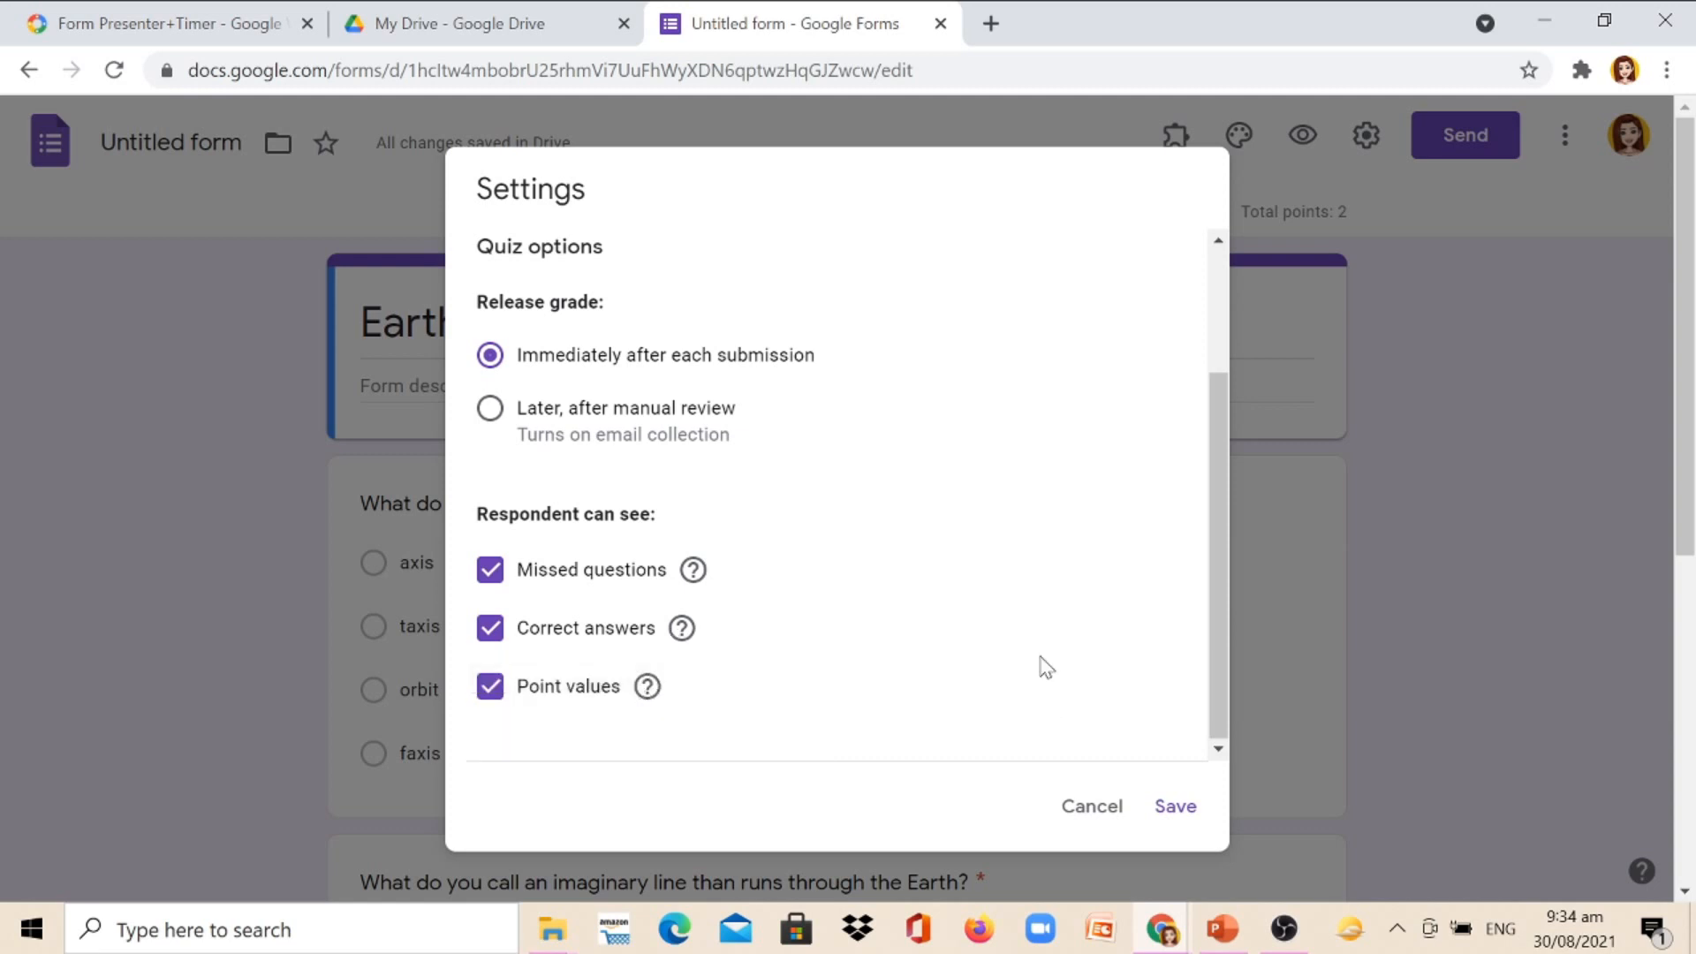
{"action": "mouse_move", "coordinate": [1176, 805]}
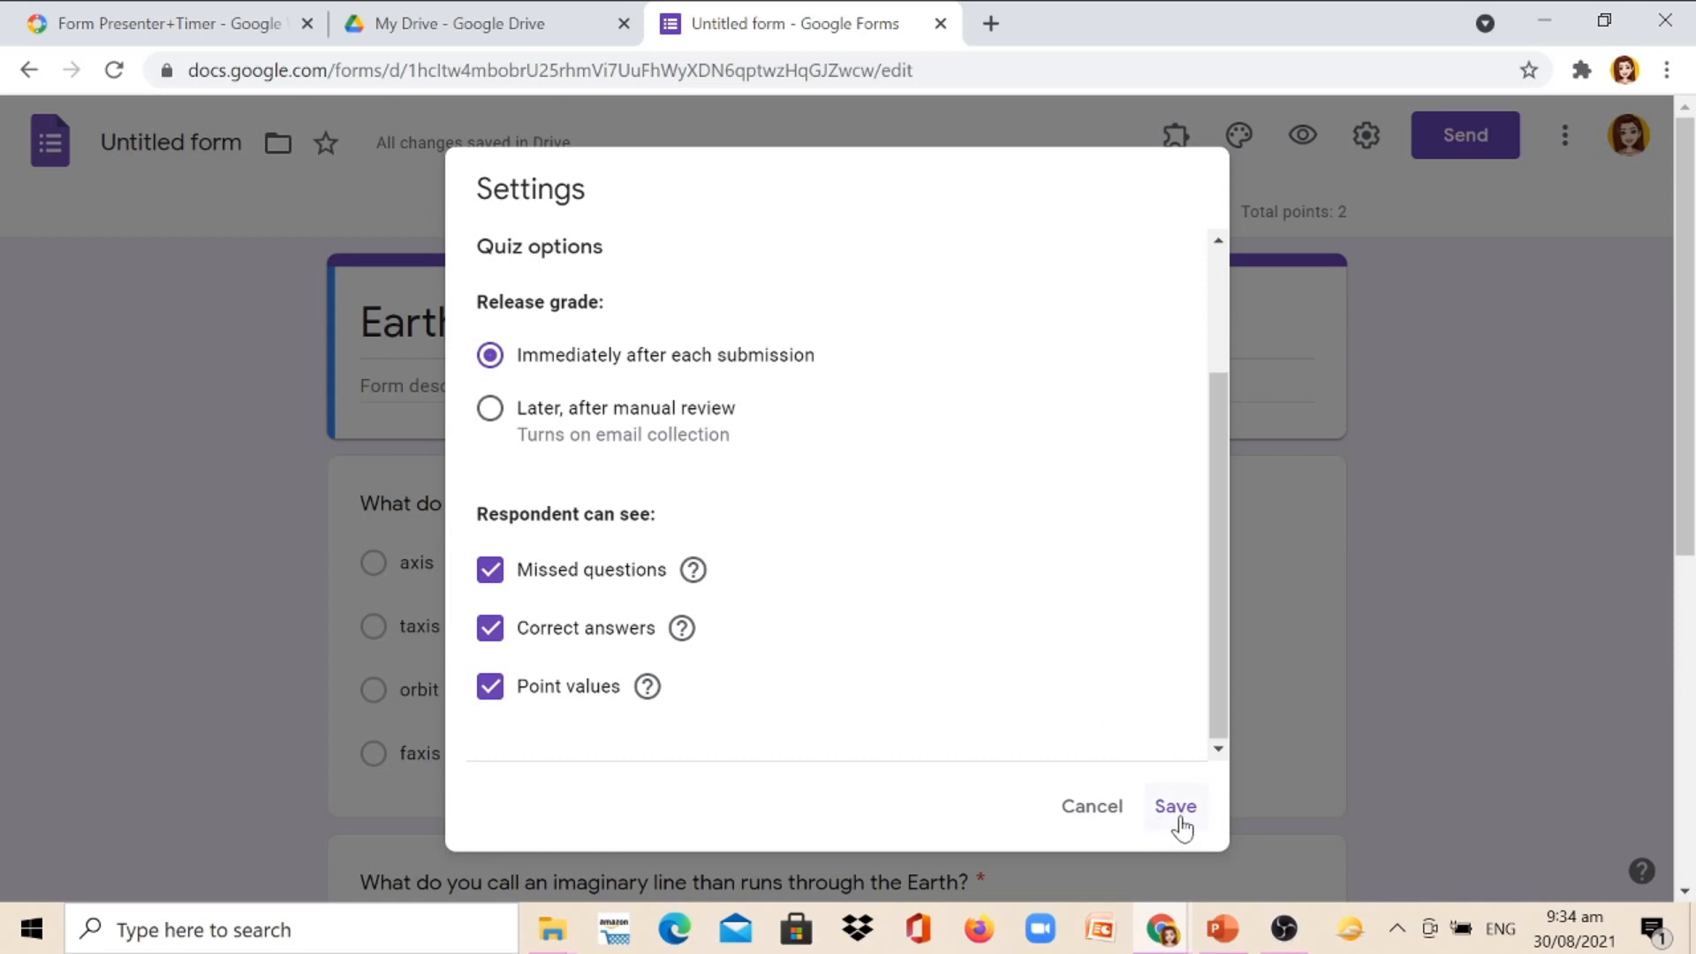
{"action": "left_click", "coordinate": [1175, 805]}
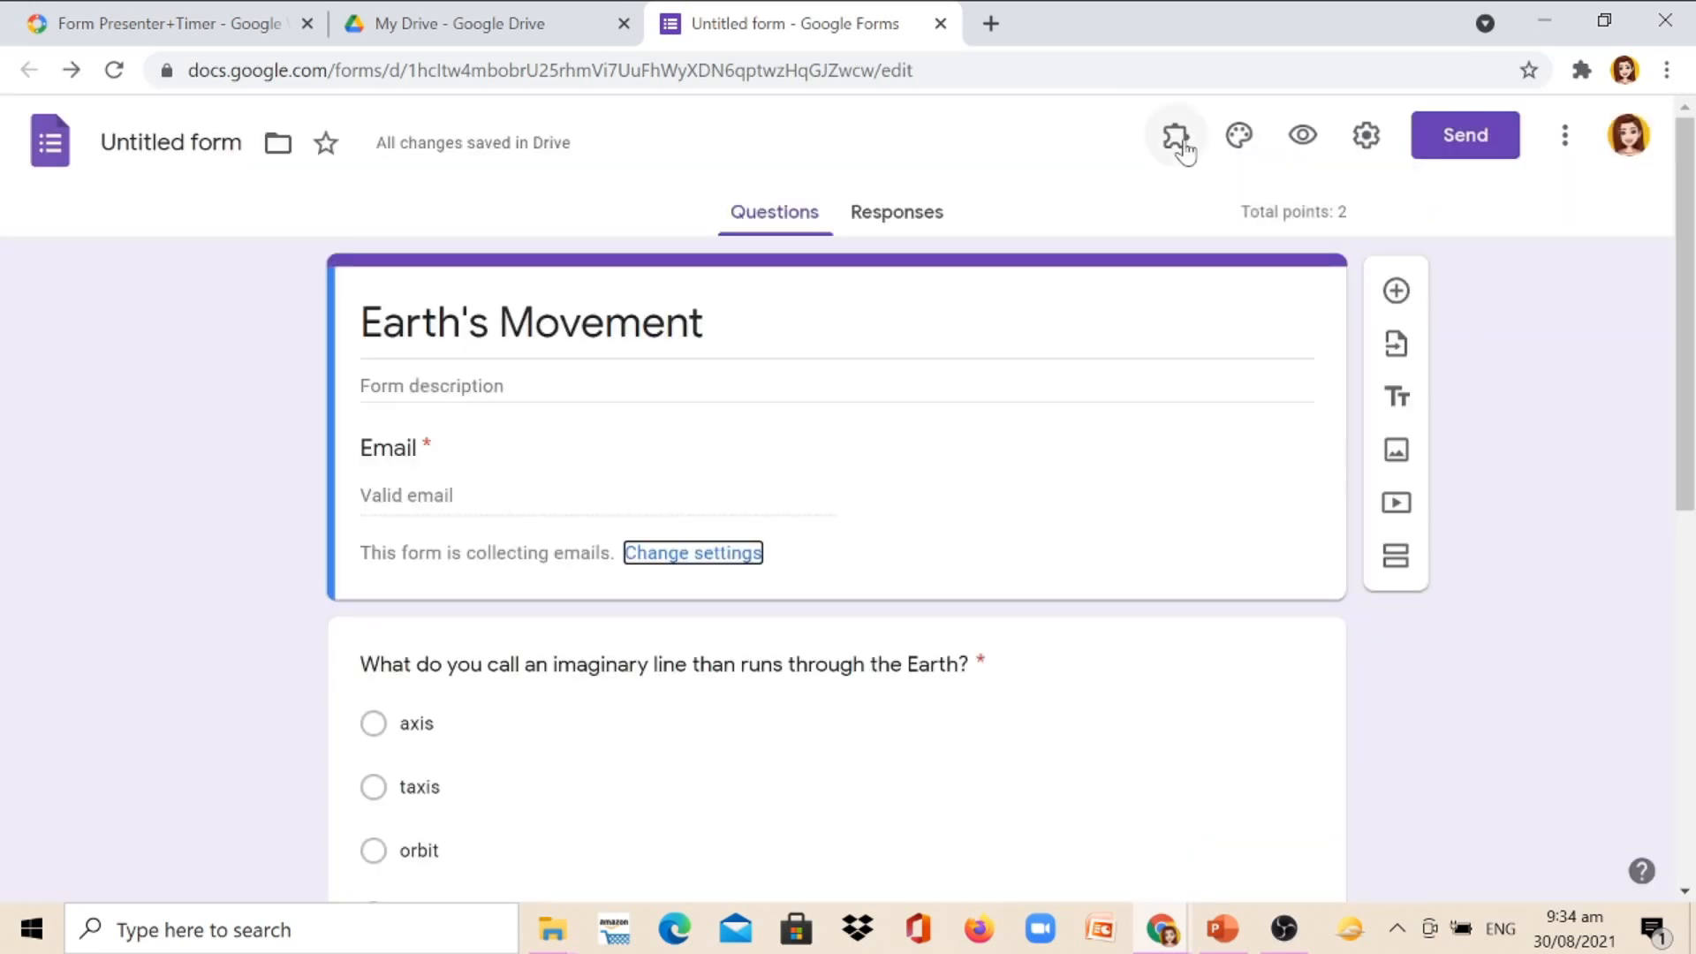
{"action": "mouse_move", "coordinate": [1174, 134]}
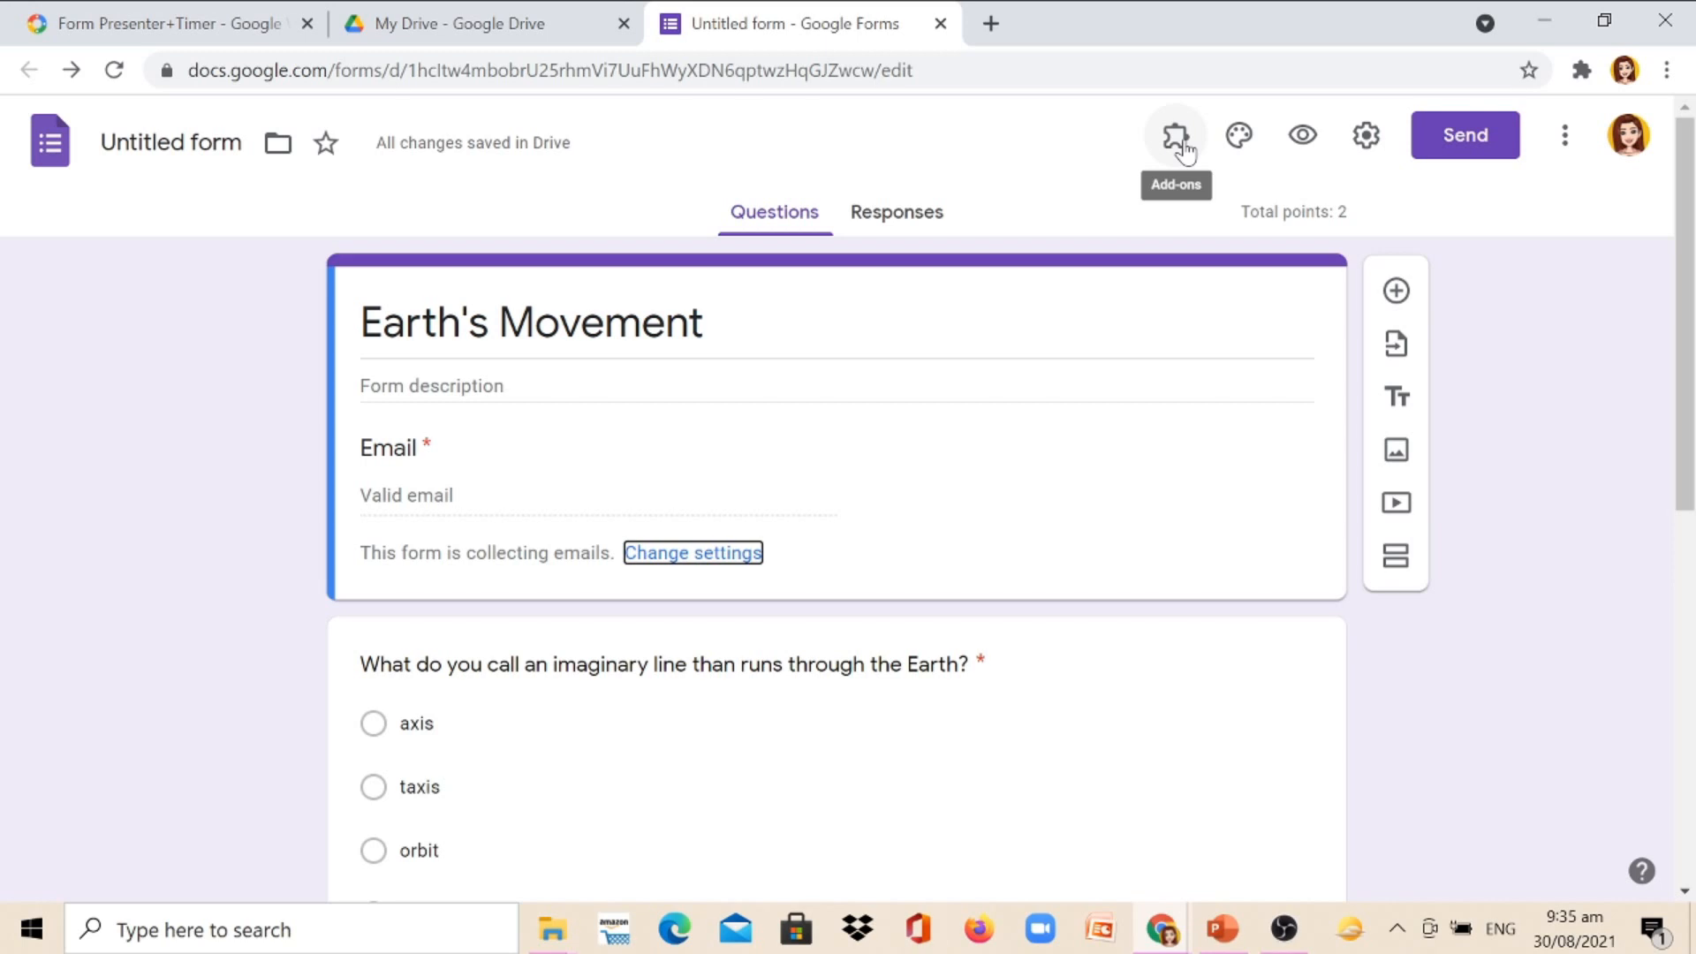
Step: Launch the Form Presenter+Timer add-on setup from the add-ons list
{"action": "left_click", "coordinate": [1173, 135]}
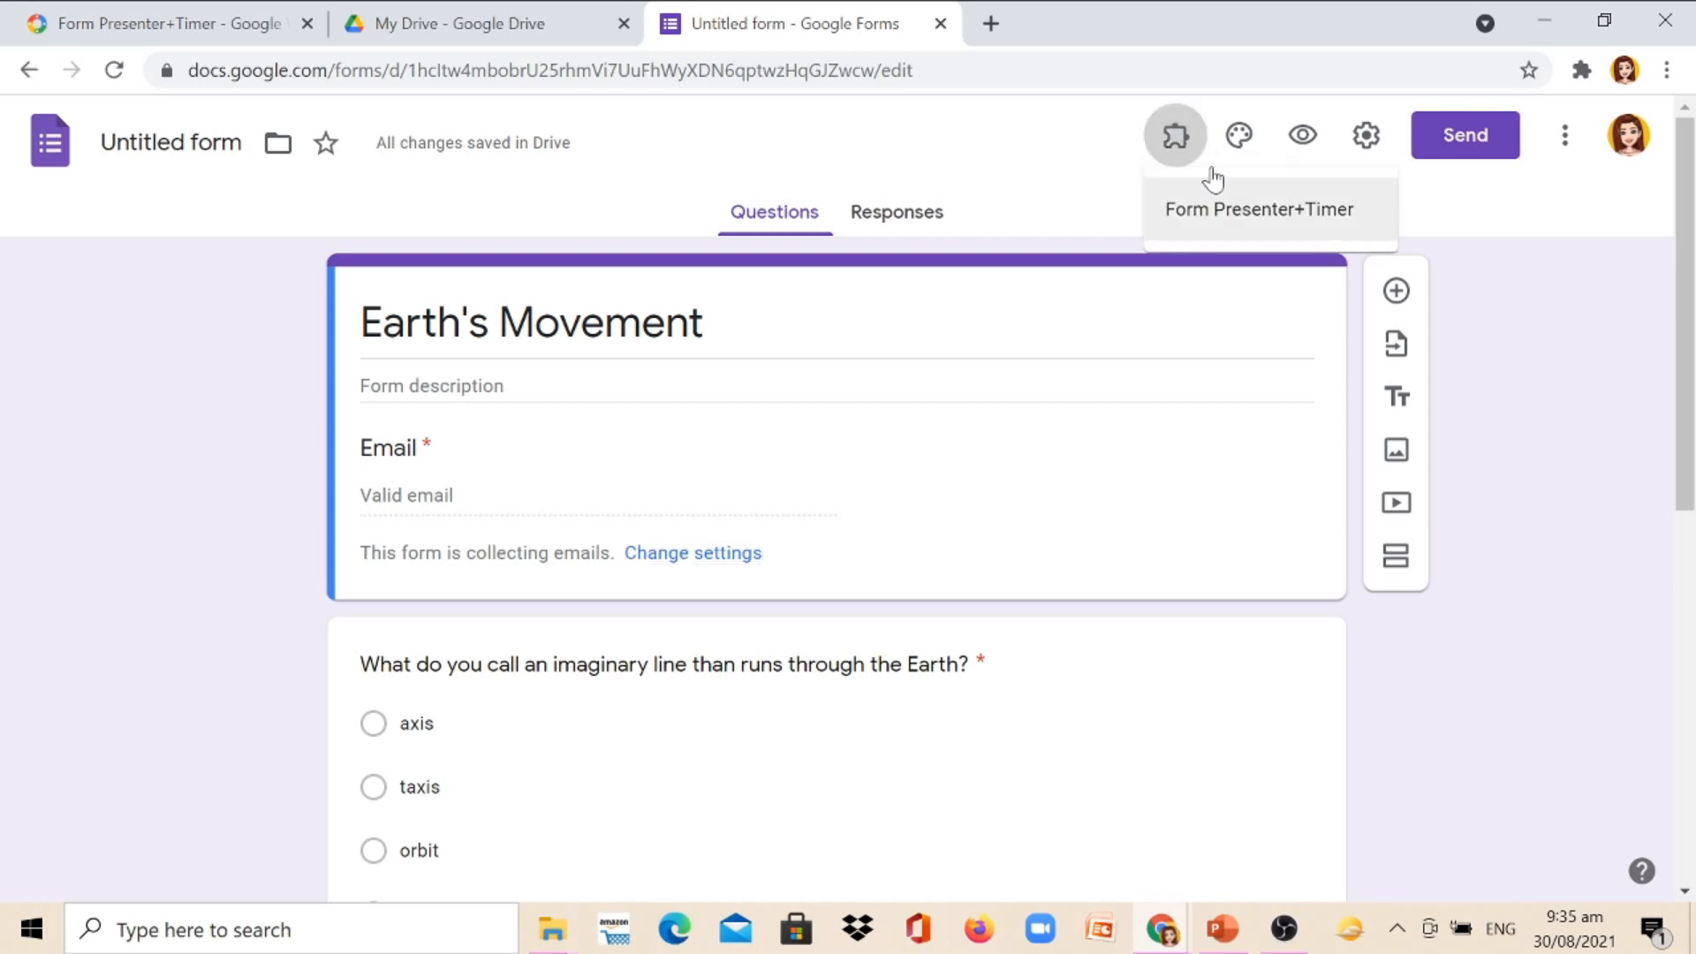
{"action": "mouse_move", "coordinate": [1258, 198]}
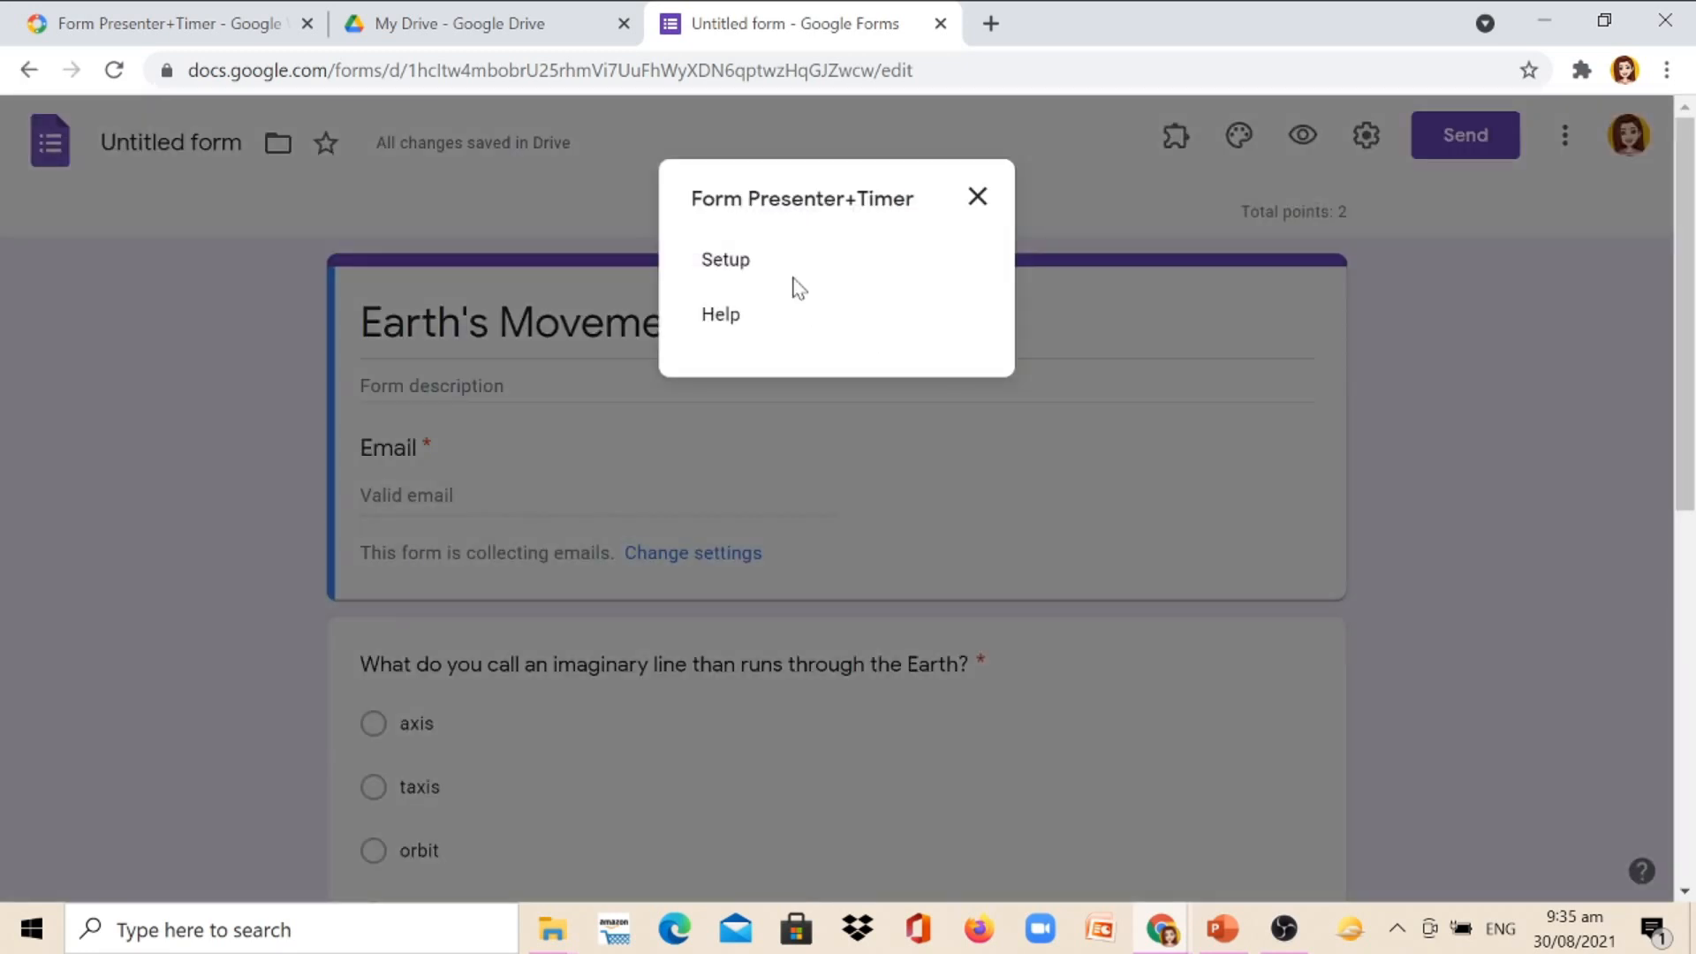
{"action": "left_click", "coordinate": [724, 258]}
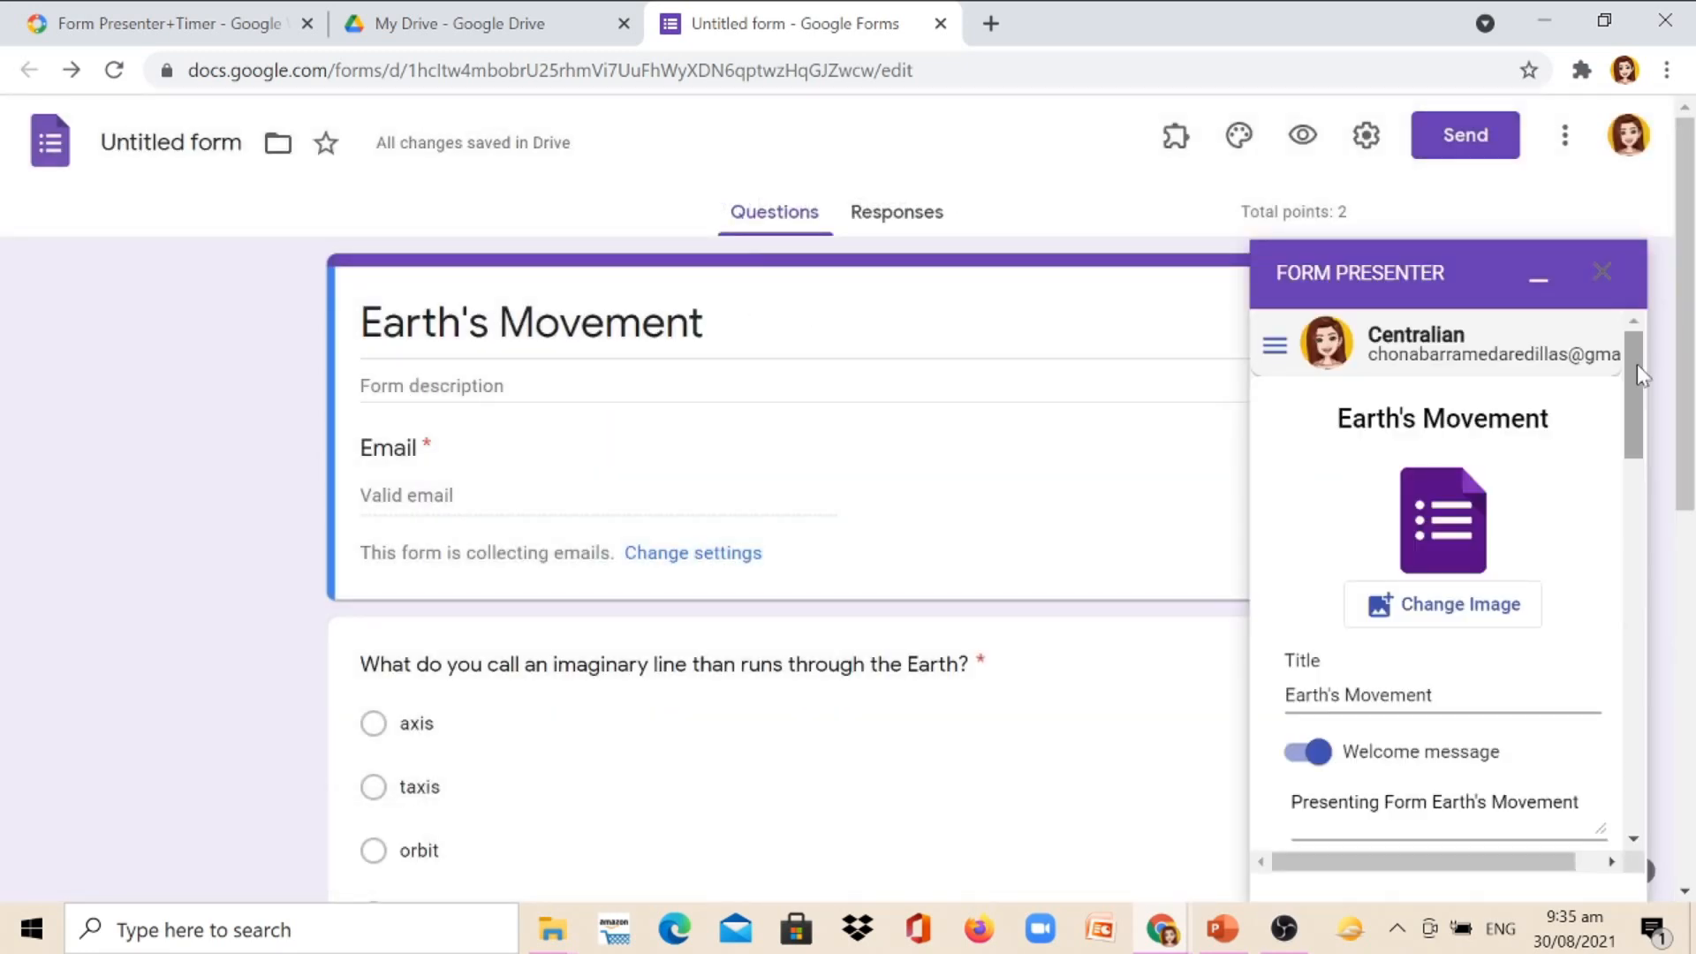
{"action": "scroll", "scroll_direction": "down", "scroll_amount": 3}
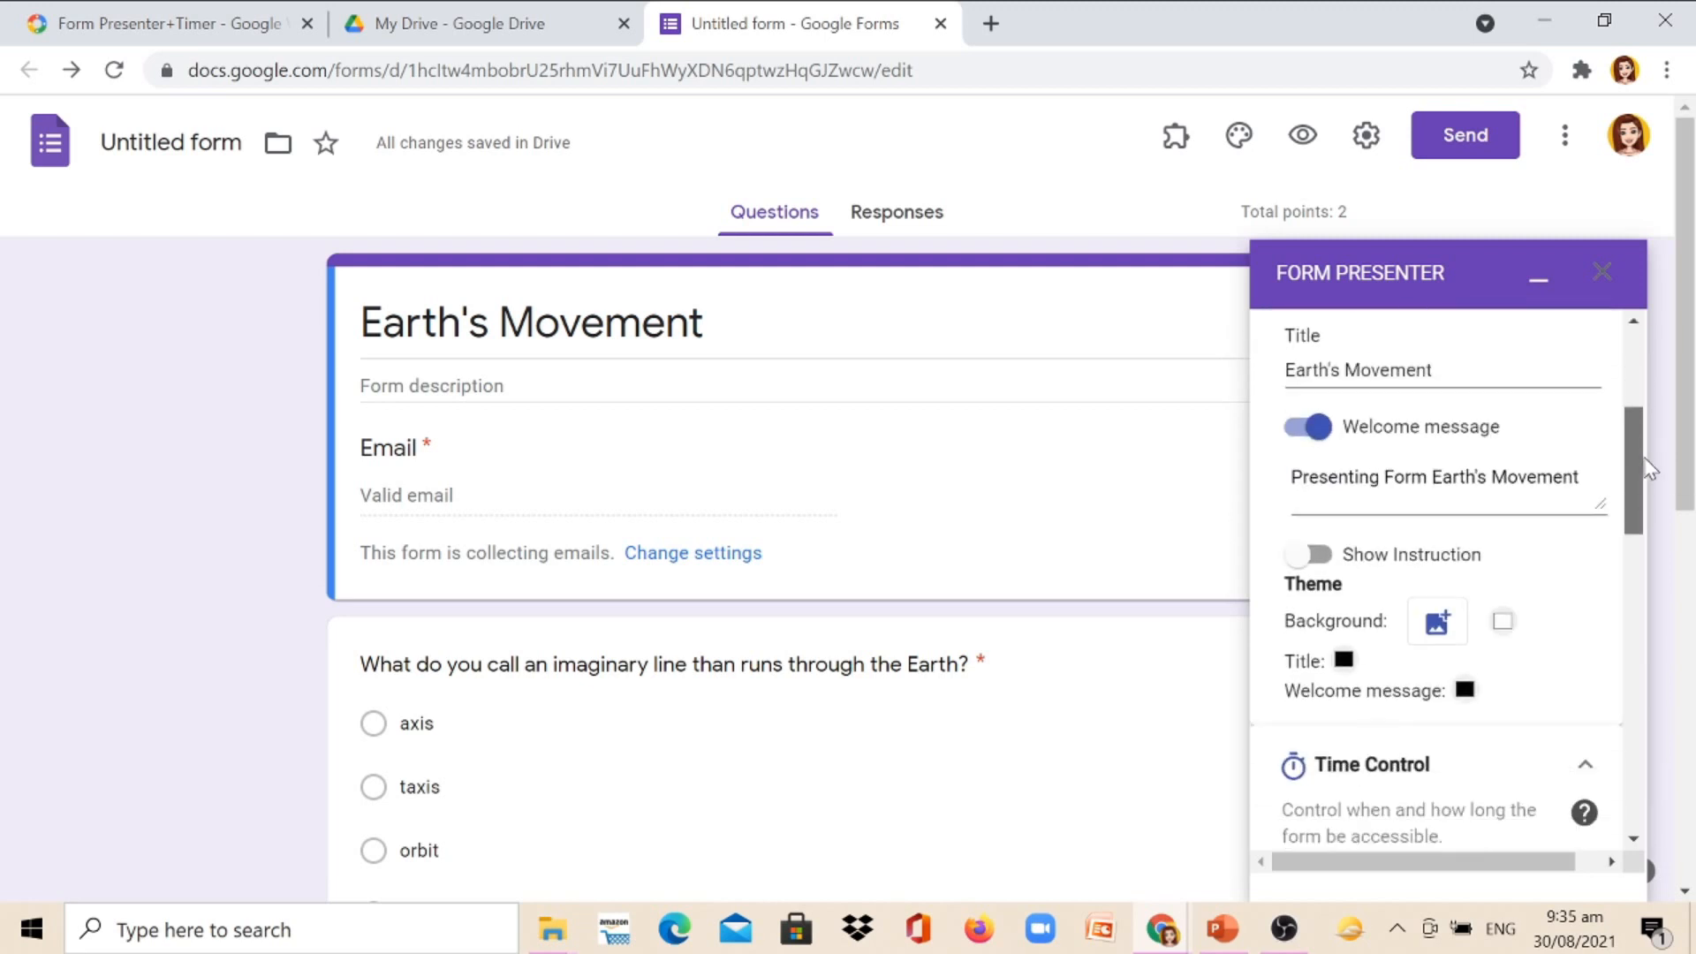
{"action": "scroll", "scroll_direction": "down", "scroll_amount": 3}
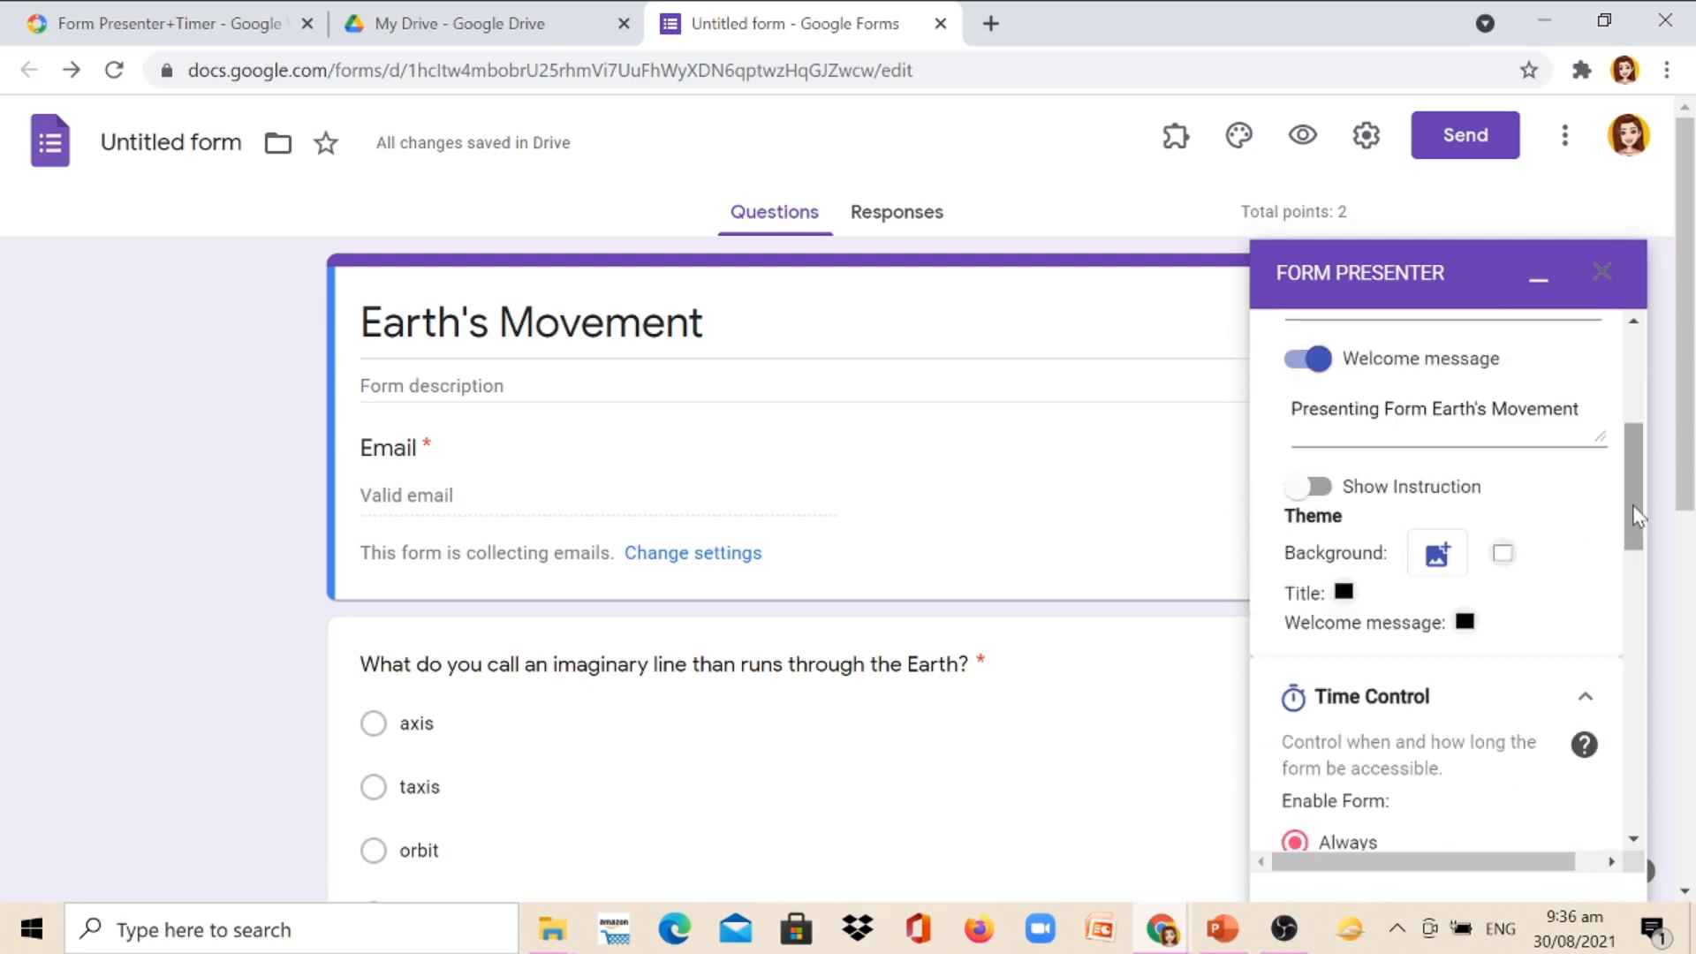
{"action": "scroll", "scroll_direction": "down", "scroll_amount": 3}
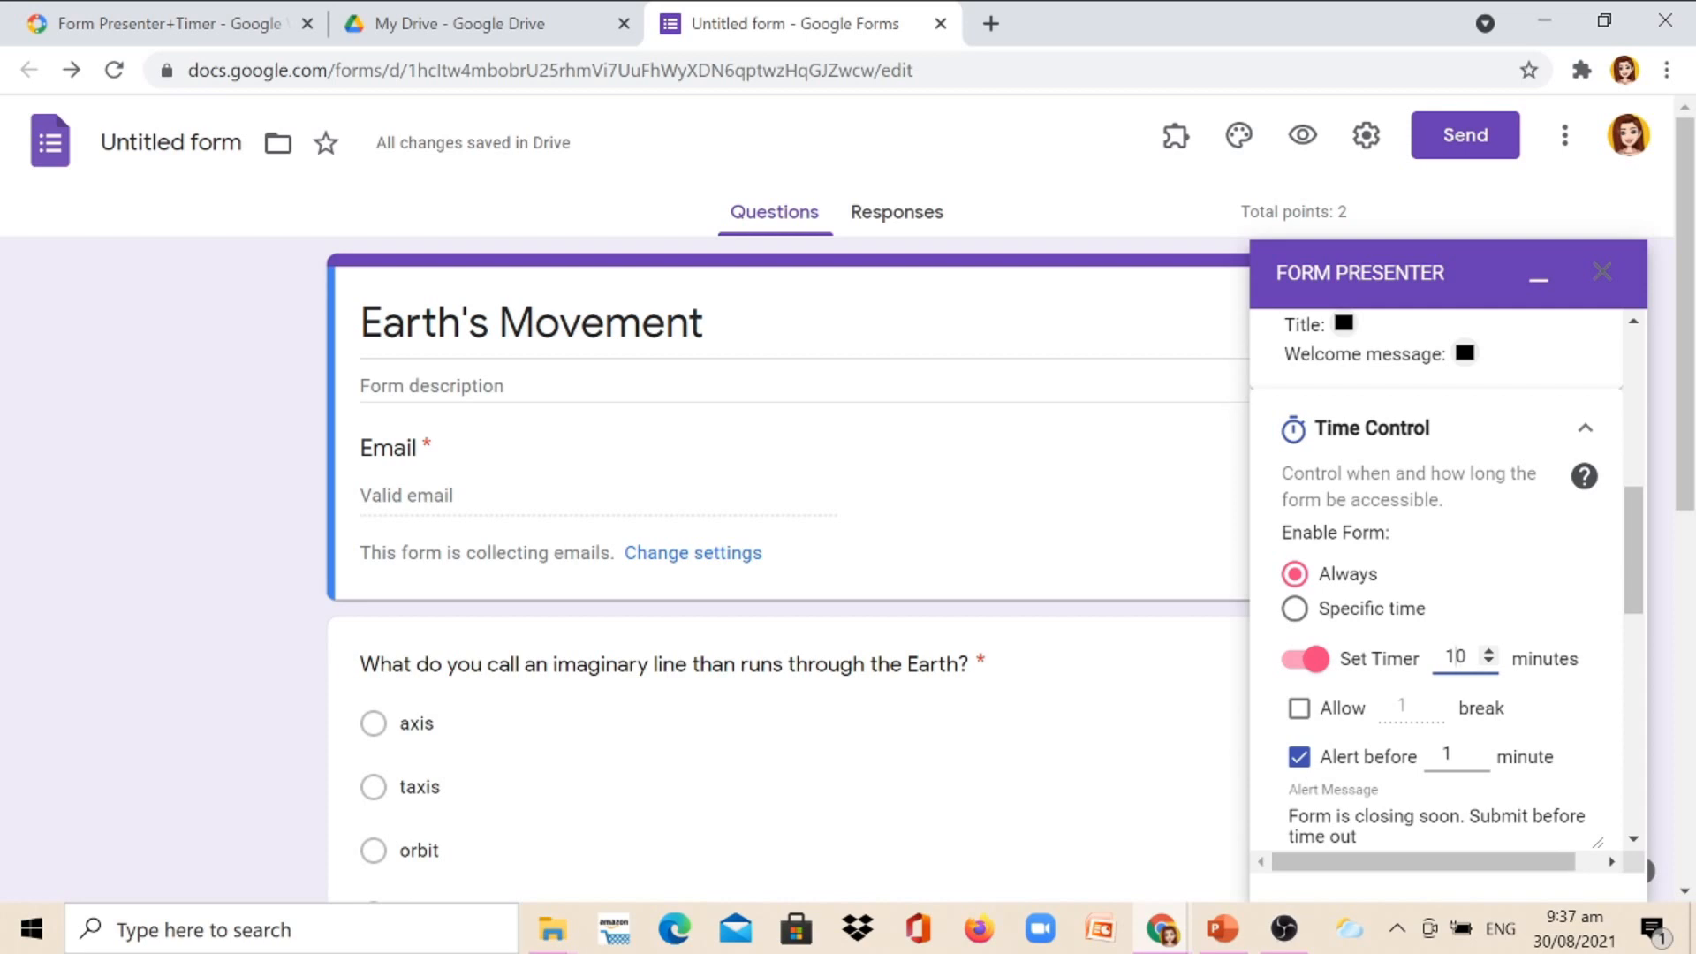
{"action": "scroll", "scroll_direction": "down", "scroll_amount": 3}
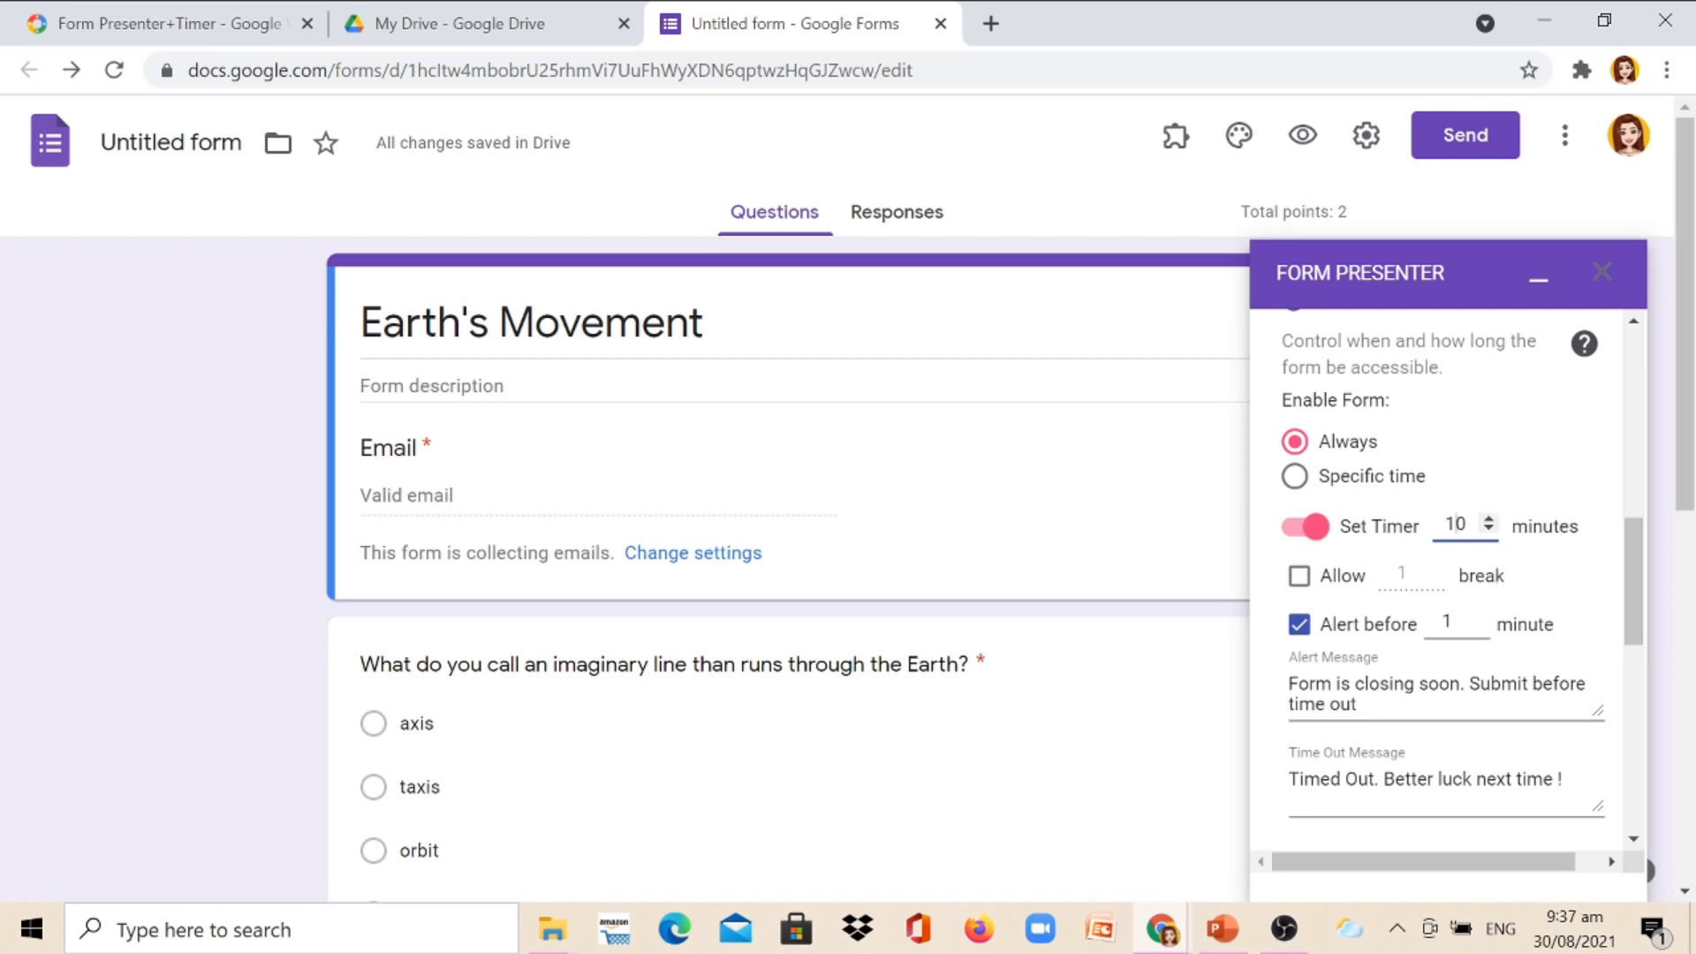
{"action": "mouse_move", "coordinate": [1474, 596]}
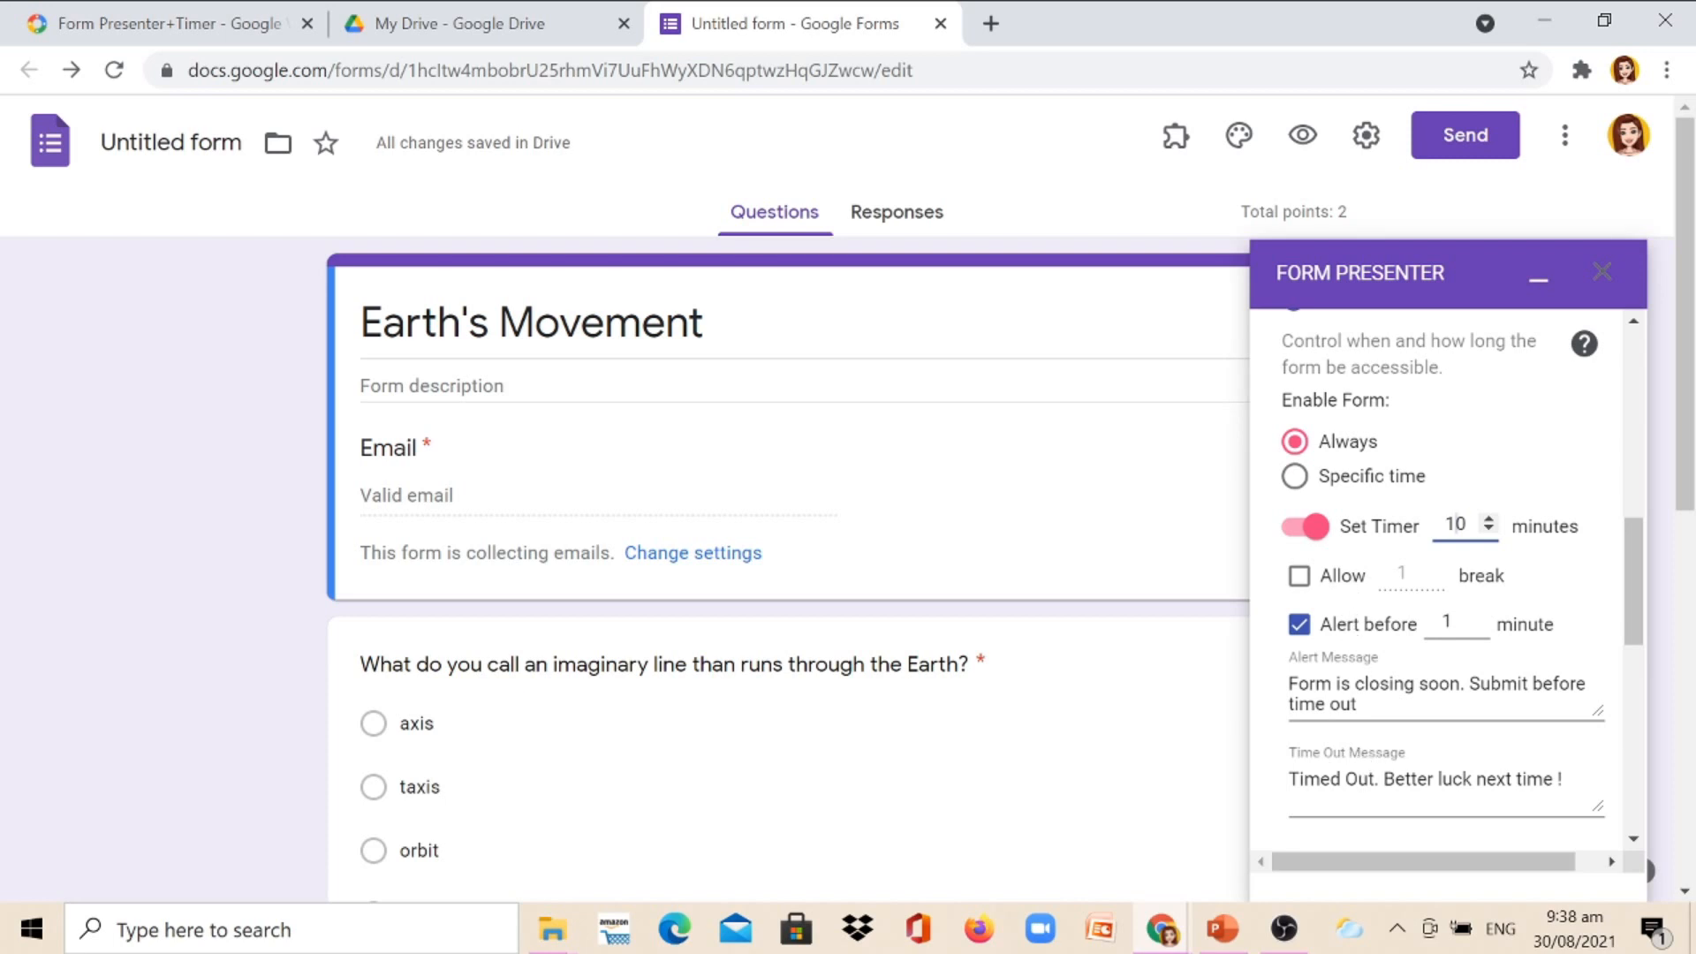
{"action": "scroll", "scroll_direction": "down", "scroll_amount": 3}
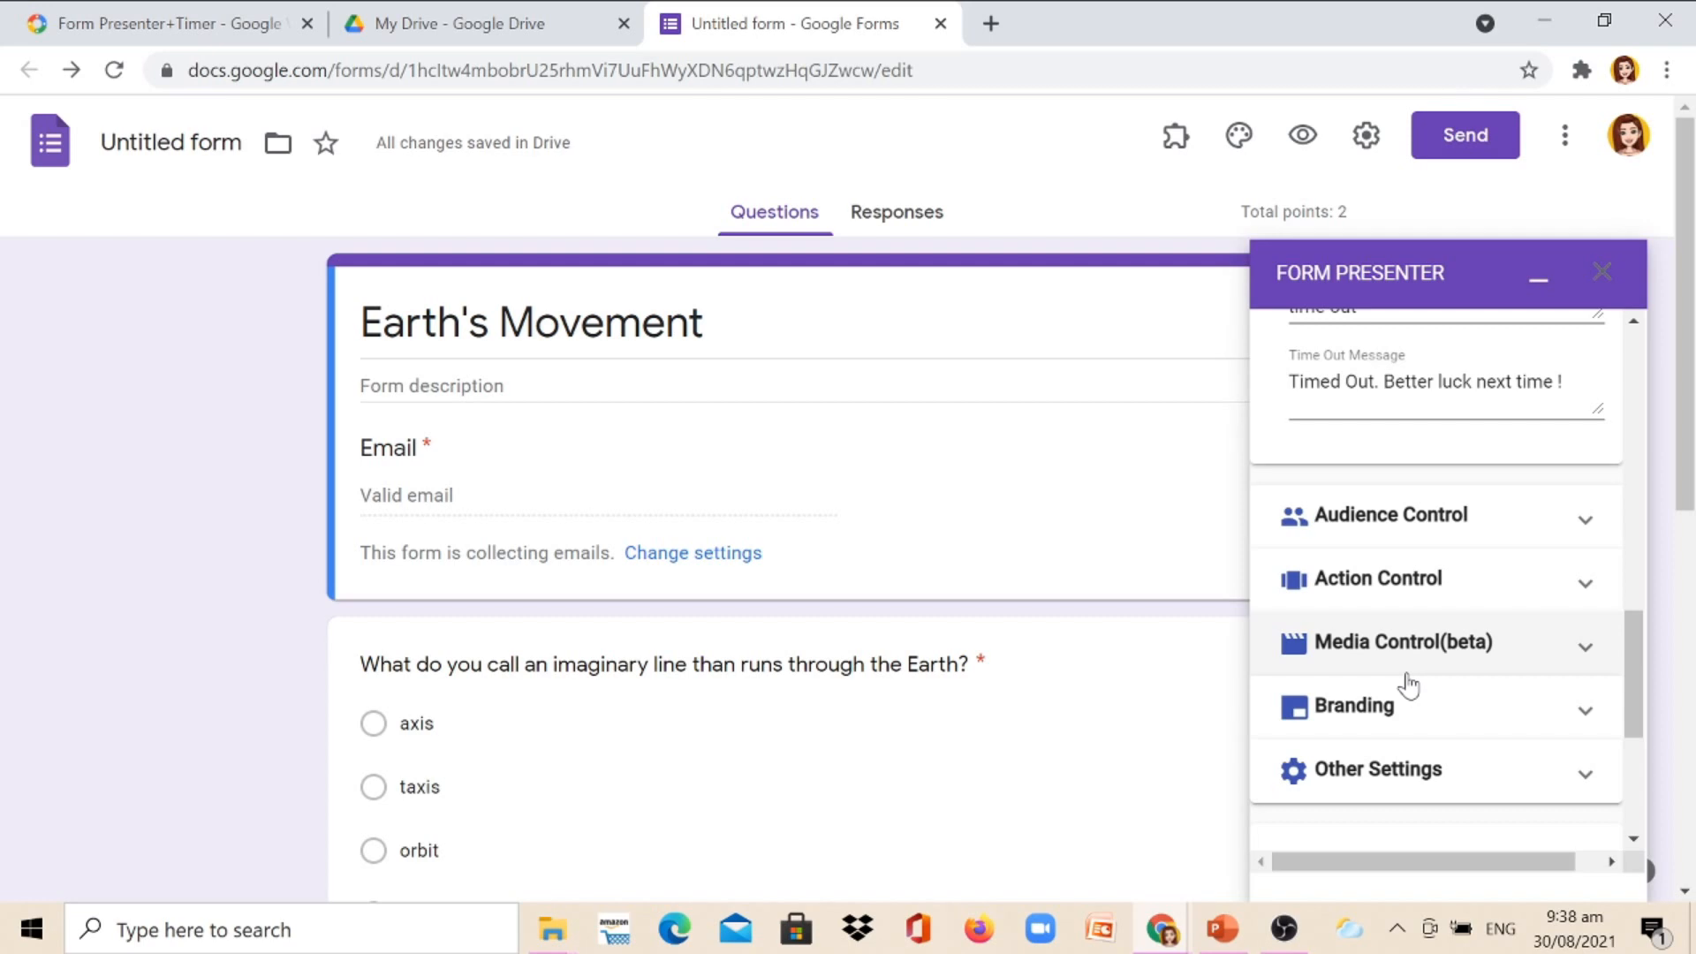
{"action": "mouse_move", "coordinate": [1410, 738]}
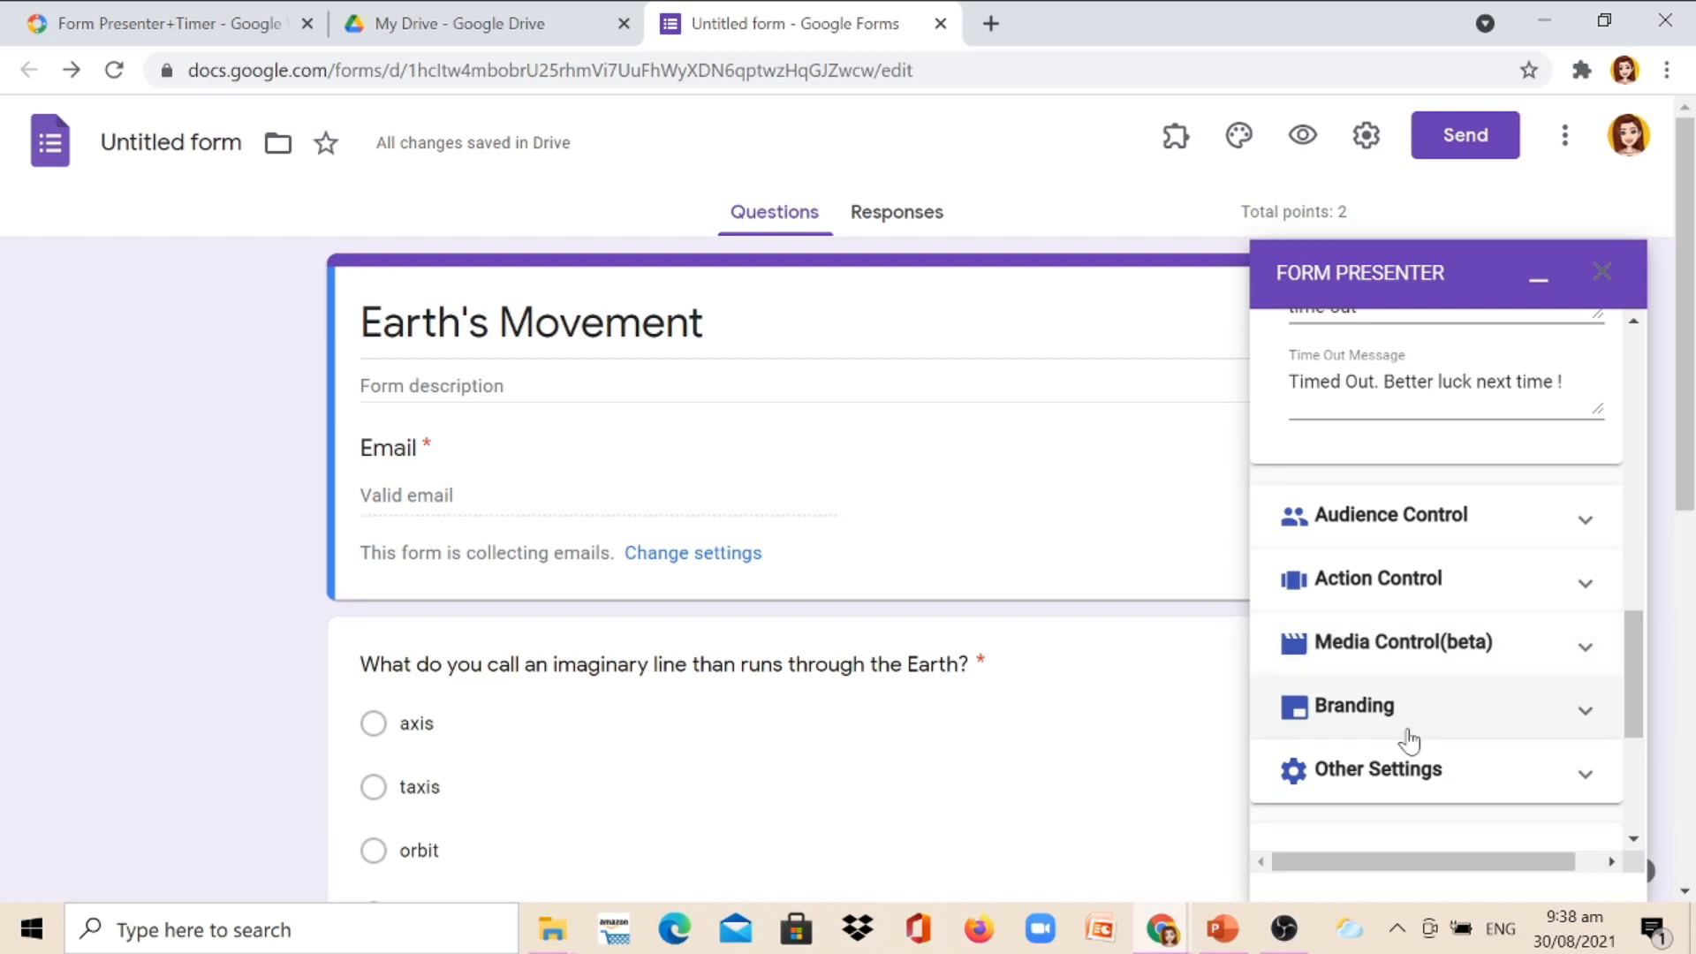
Step: Publish the Earth's Movement quiz through Form Presenter with its timer settings
{"action": "scroll", "scroll_direction": "down", "scroll_amount": 3}
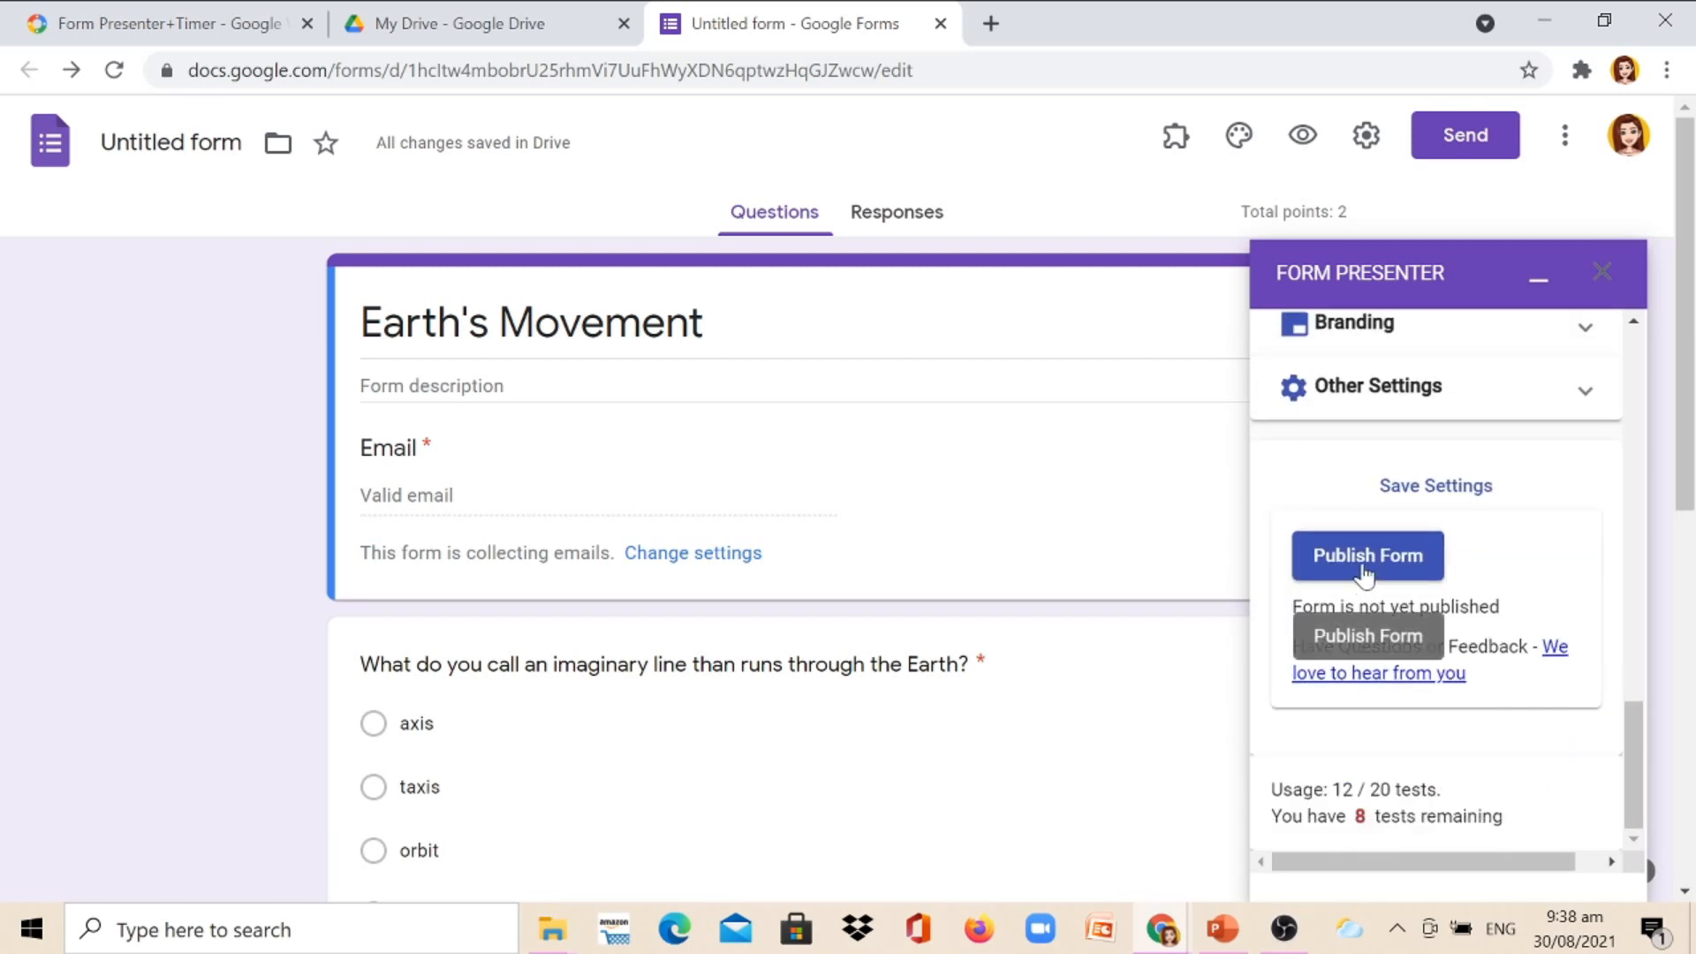
{"action": "left_click", "coordinate": [1366, 555]}
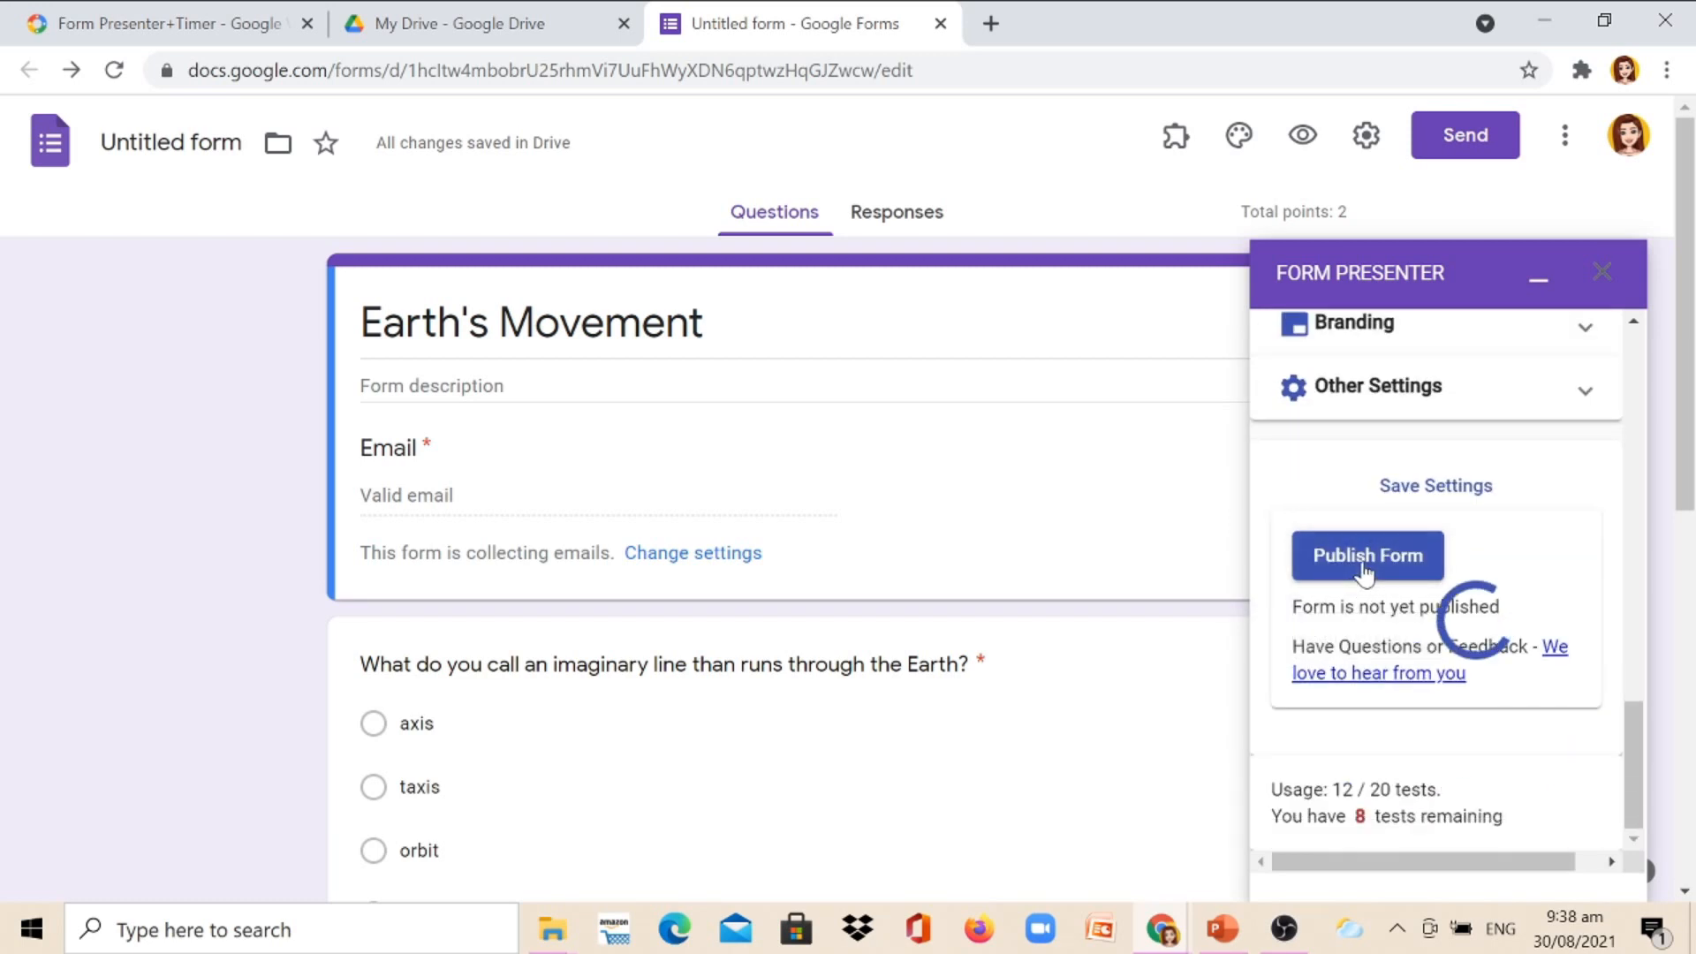
{"action": "left_click", "coordinate": [1366, 555]}
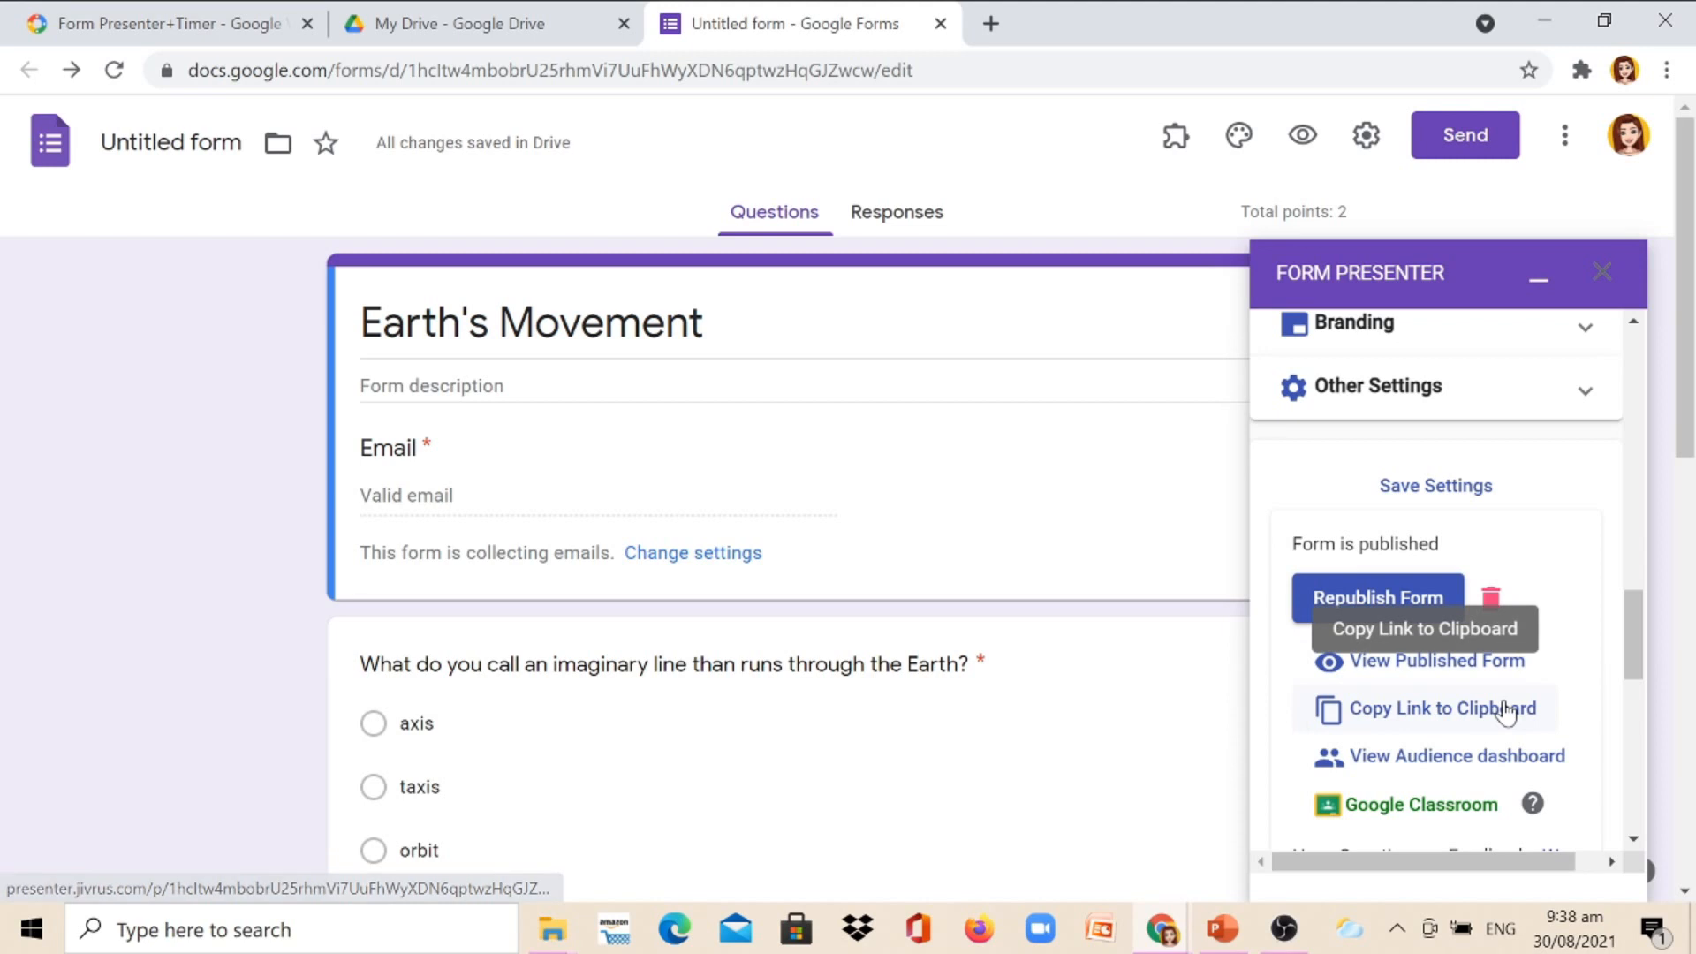
{"action": "mouse_move", "coordinate": [1555, 722]}
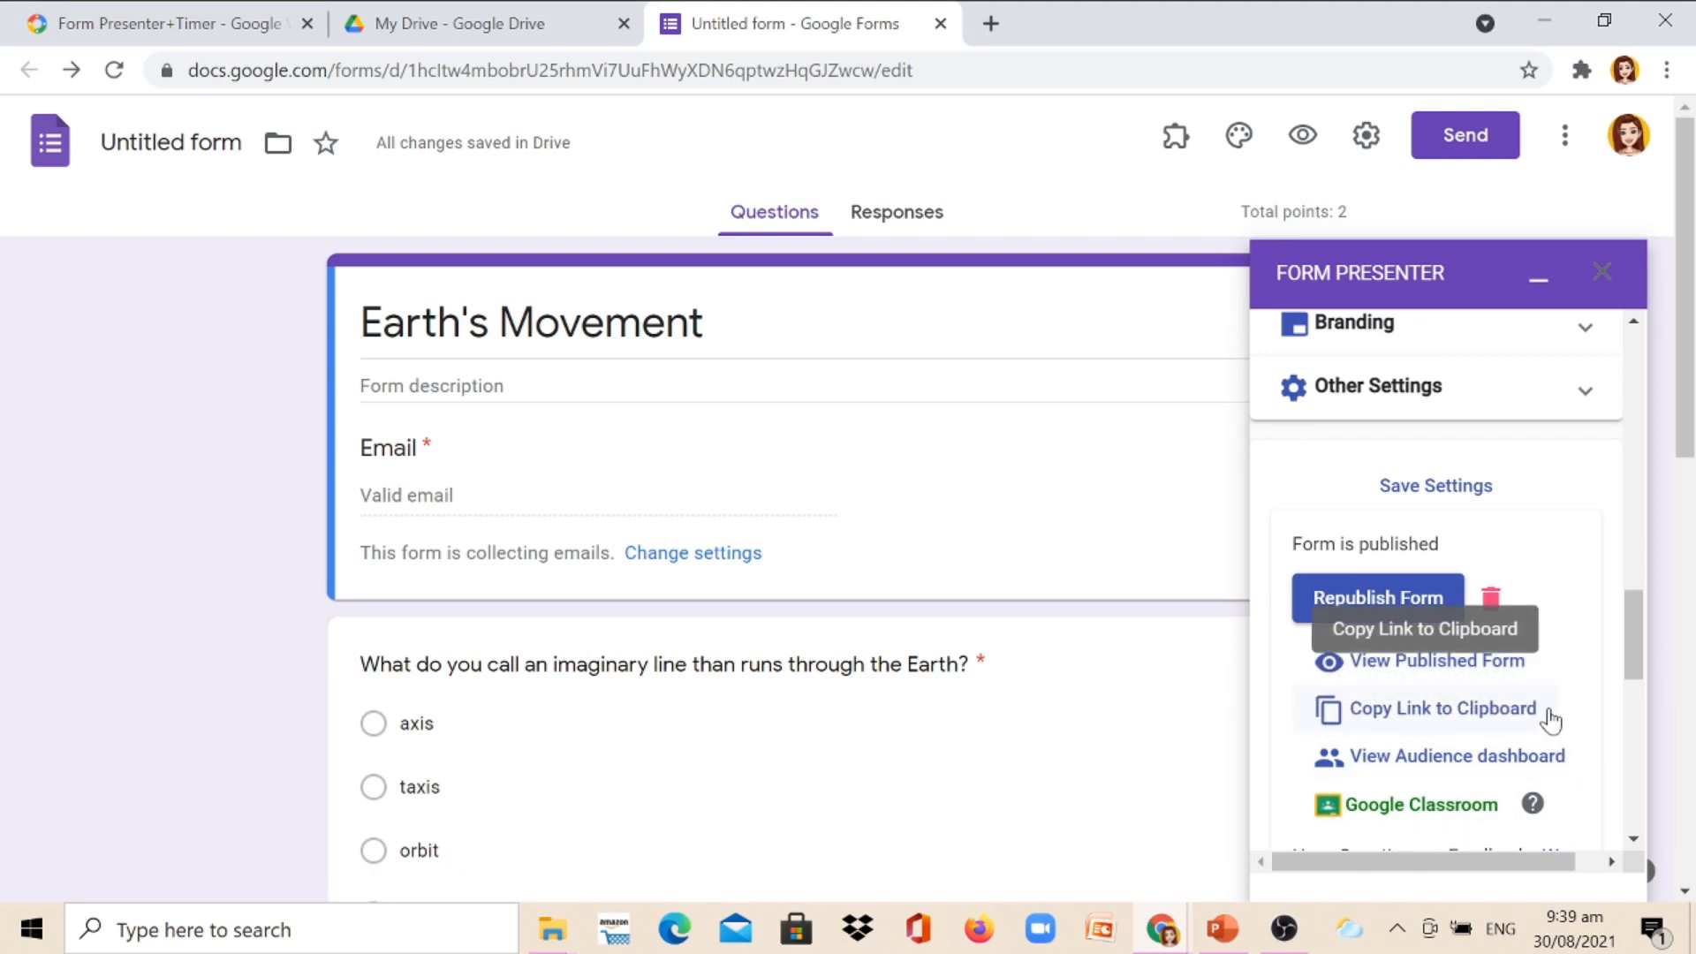
{"action": "mouse_move", "coordinate": [1540, 713]}
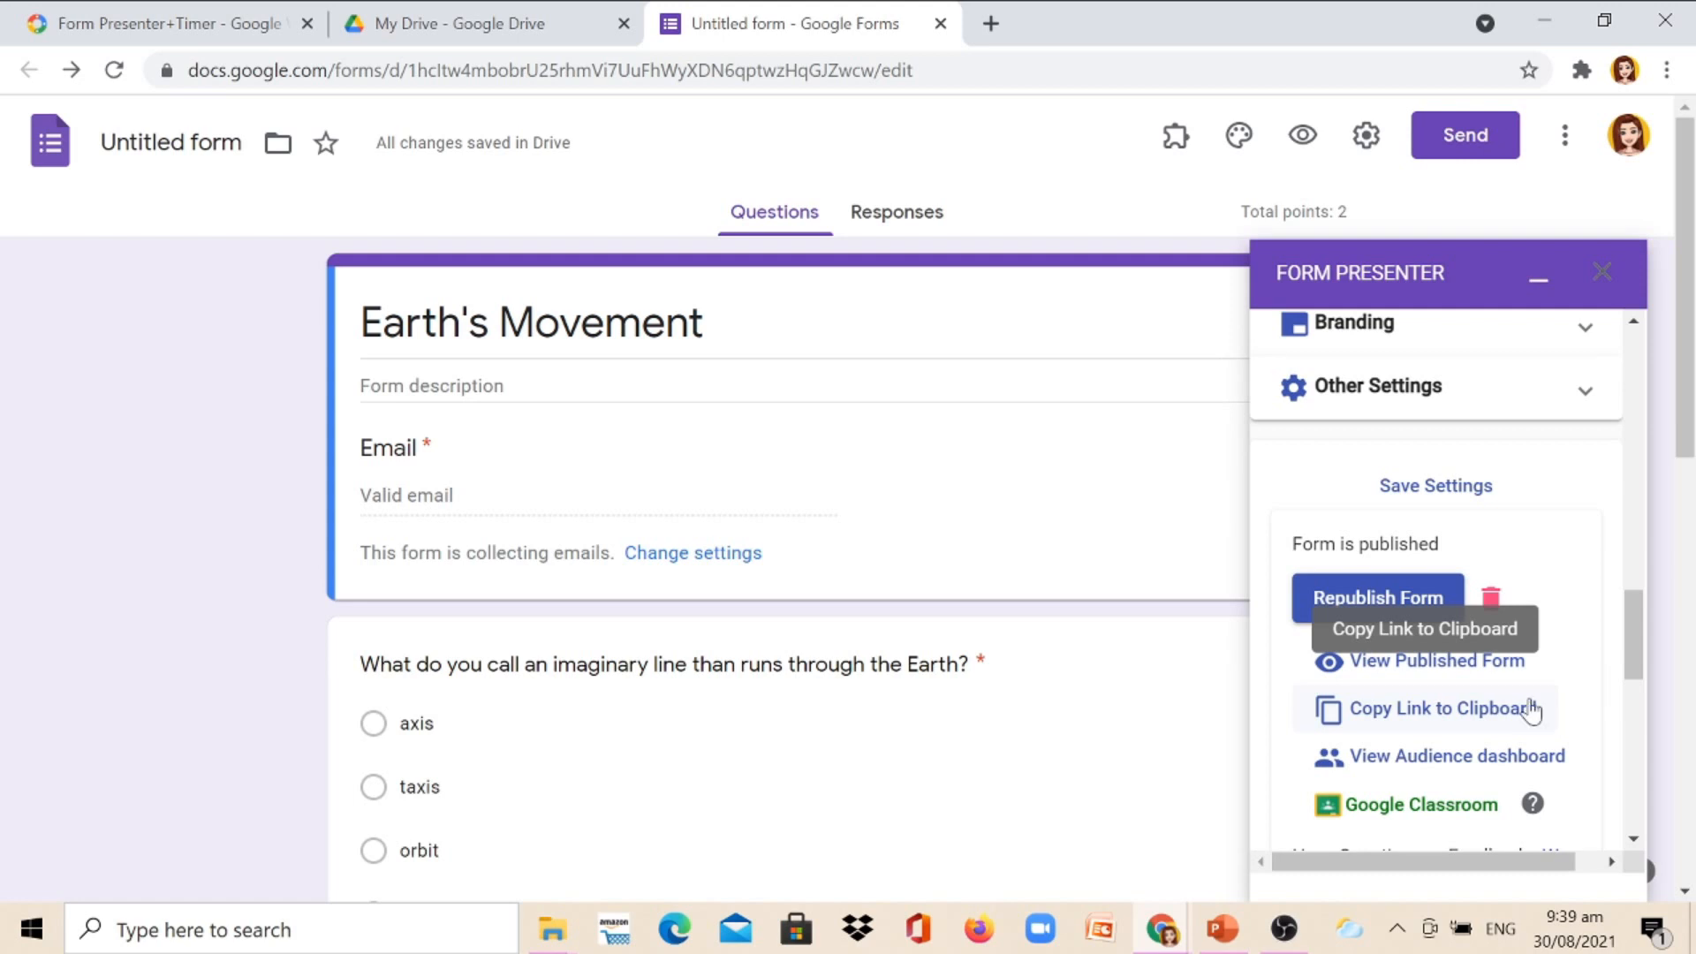
Step: View the published Earth's Movement form and start it, beginning the 10-minute countdown
{"action": "left_click", "coordinate": [1438, 661]}
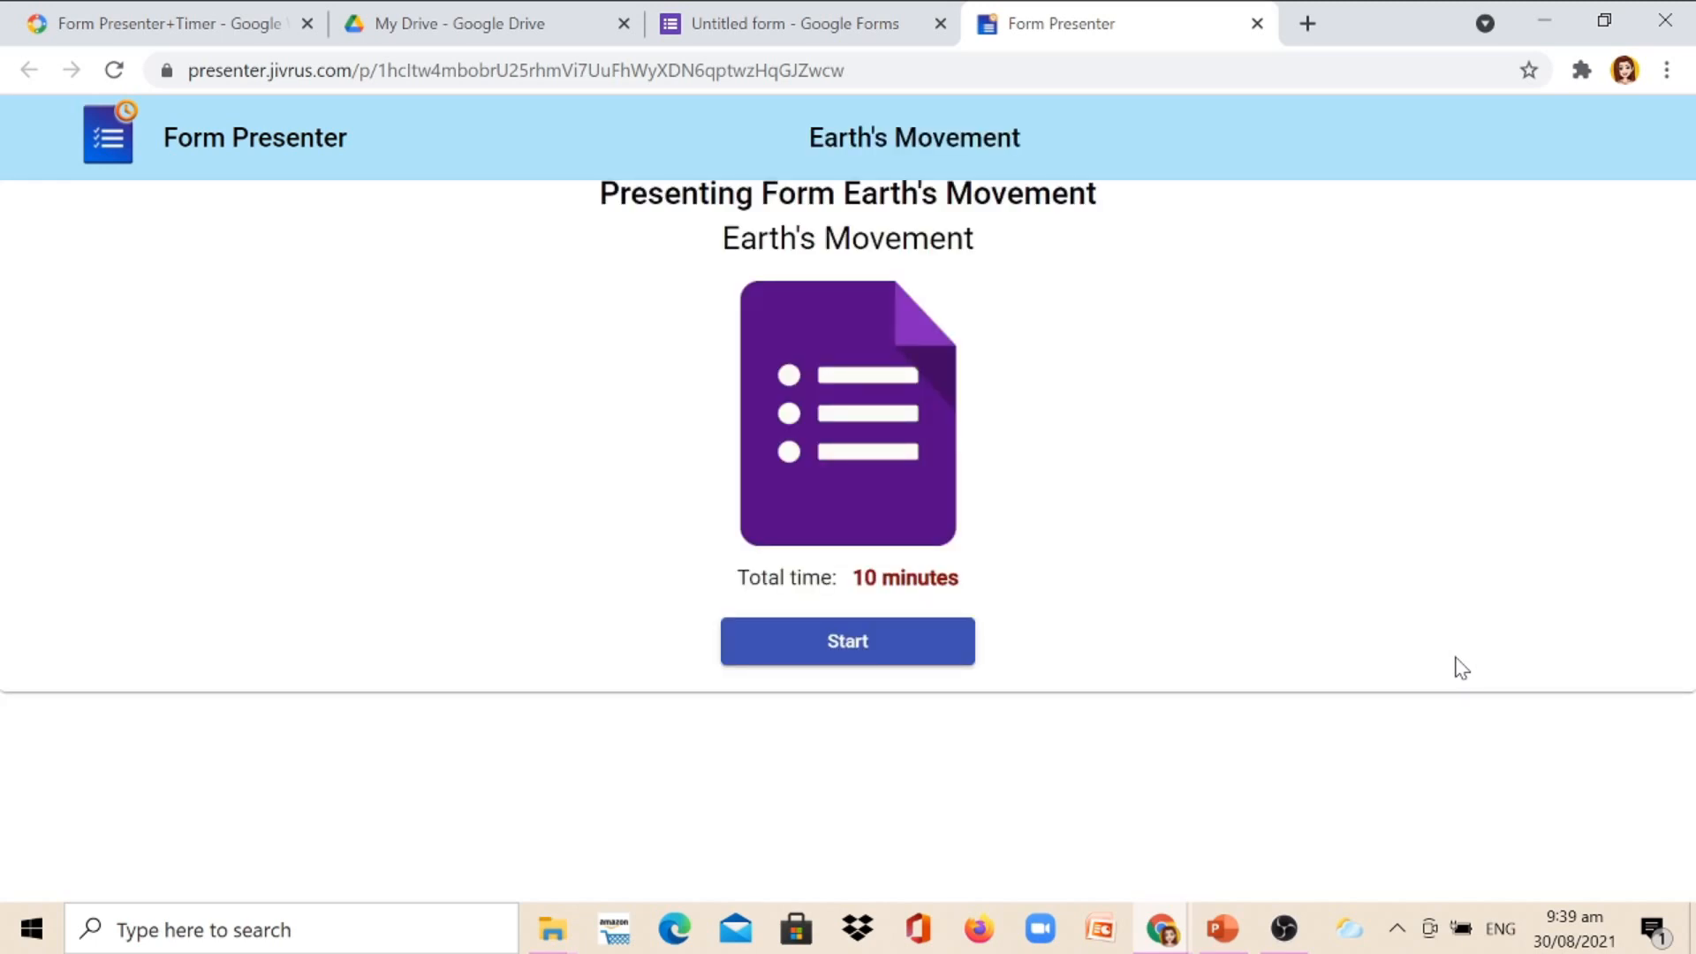
{"action": "mouse_move", "coordinate": [897, 710]}
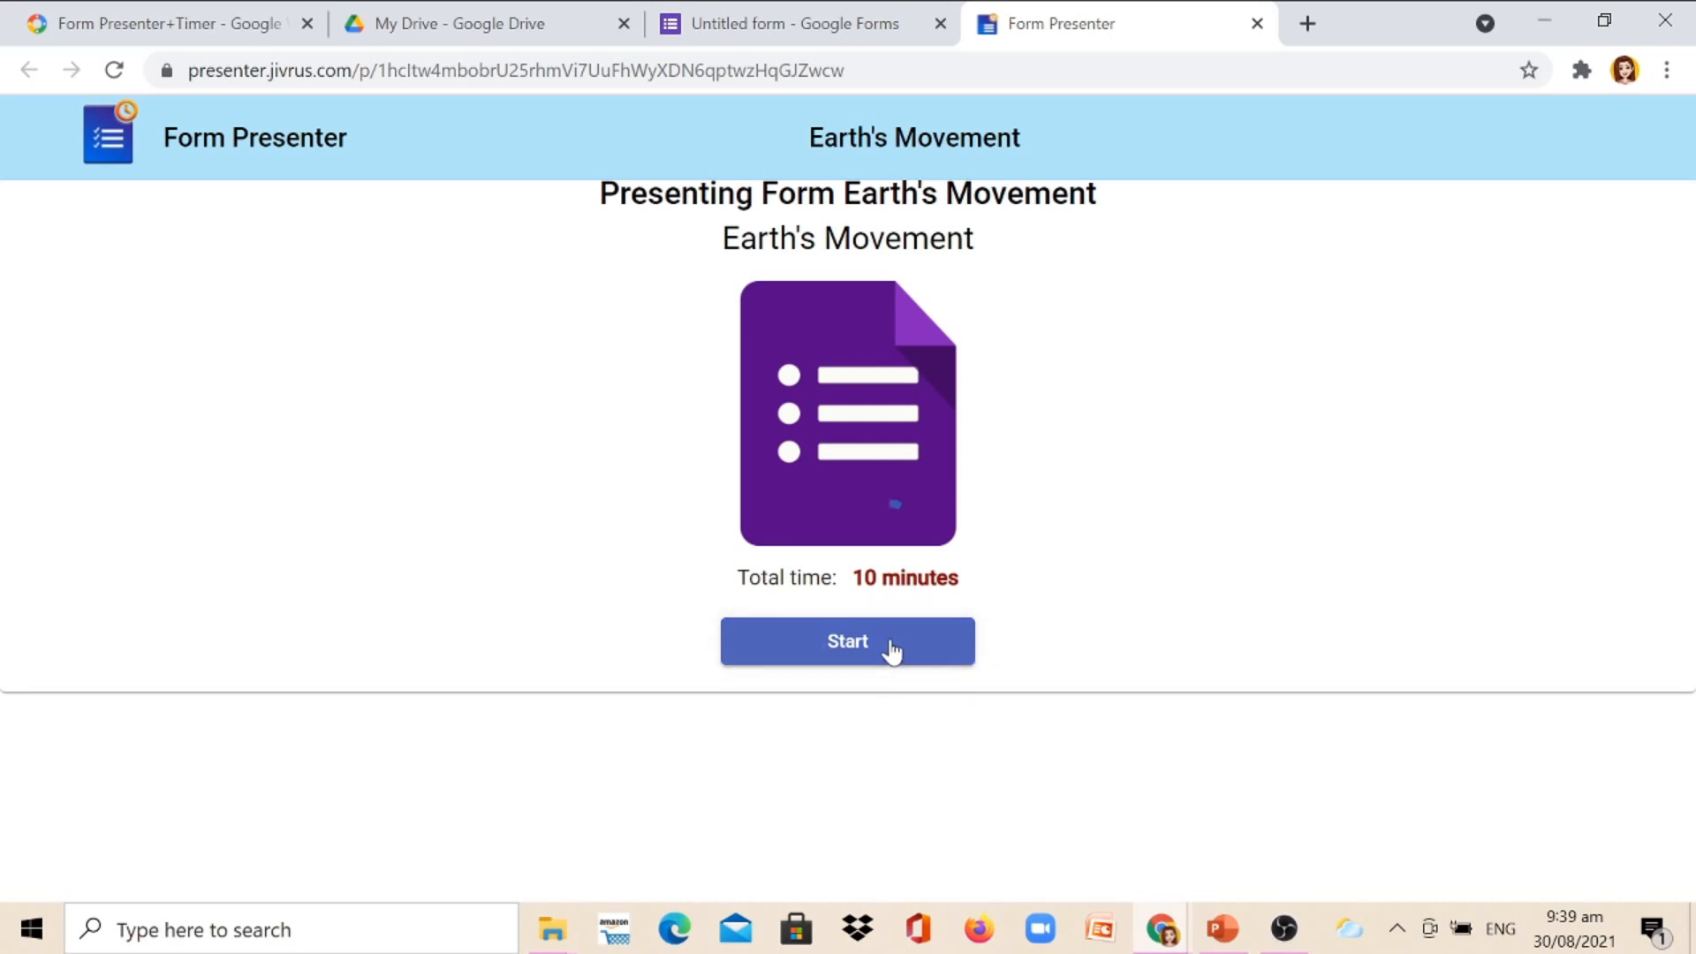
{"action": "left_click", "coordinate": [846, 639]}
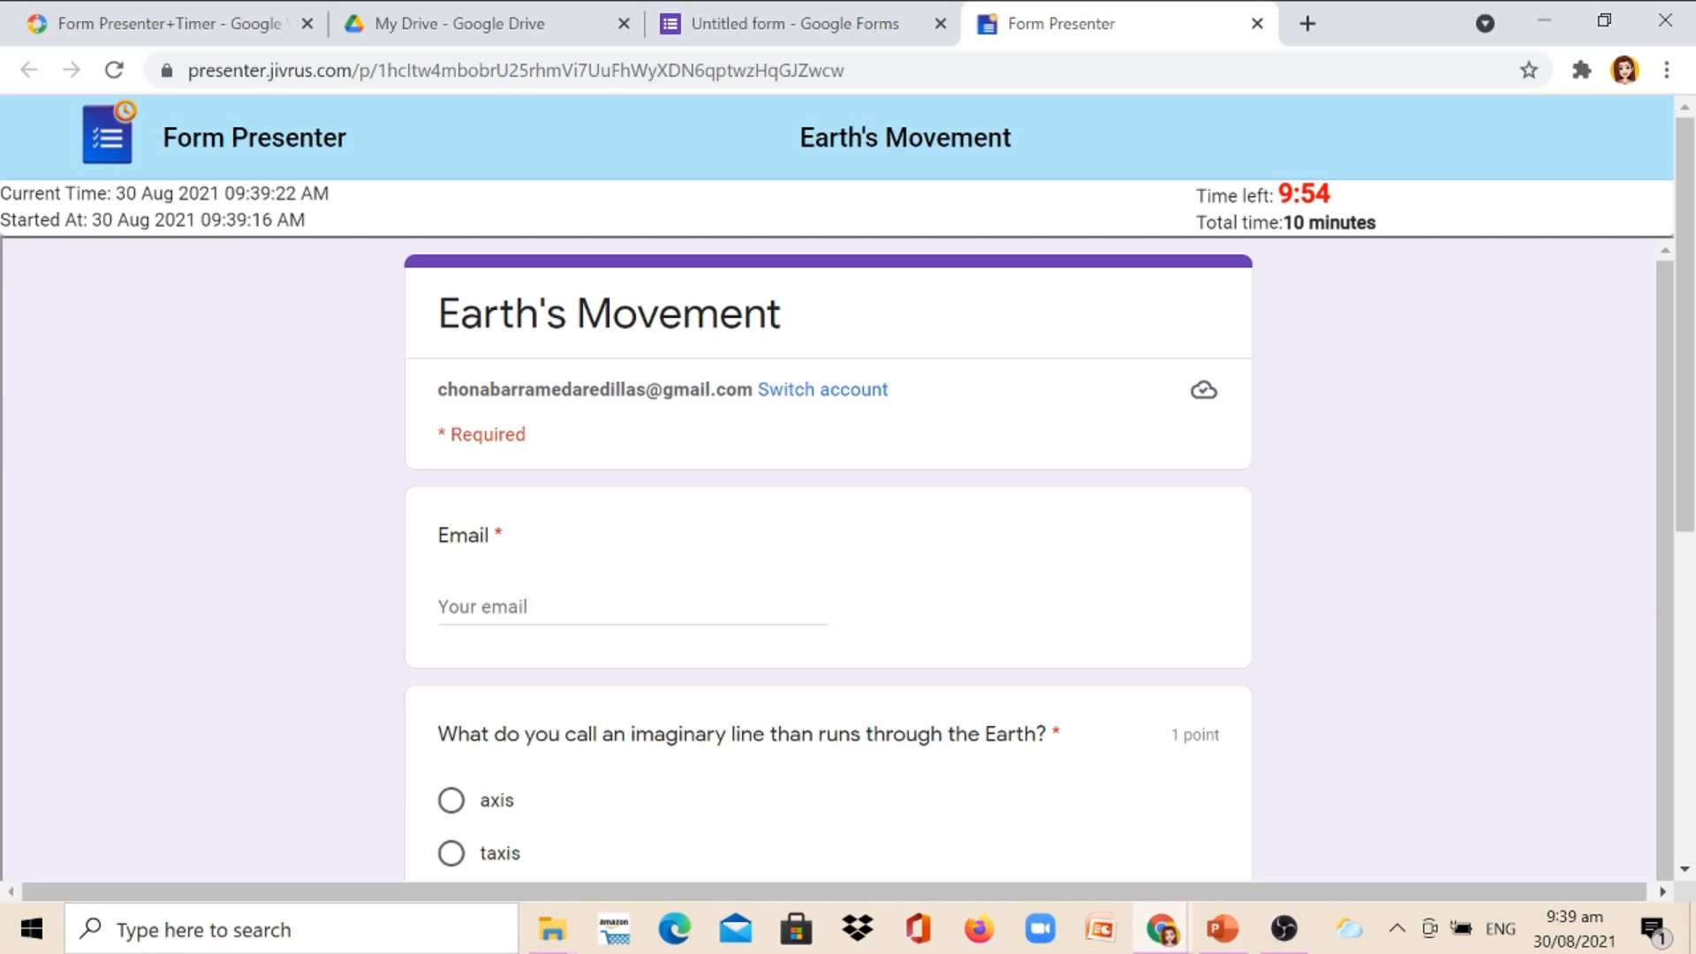
{"action": "mouse_move", "coordinate": [1336, 297]}
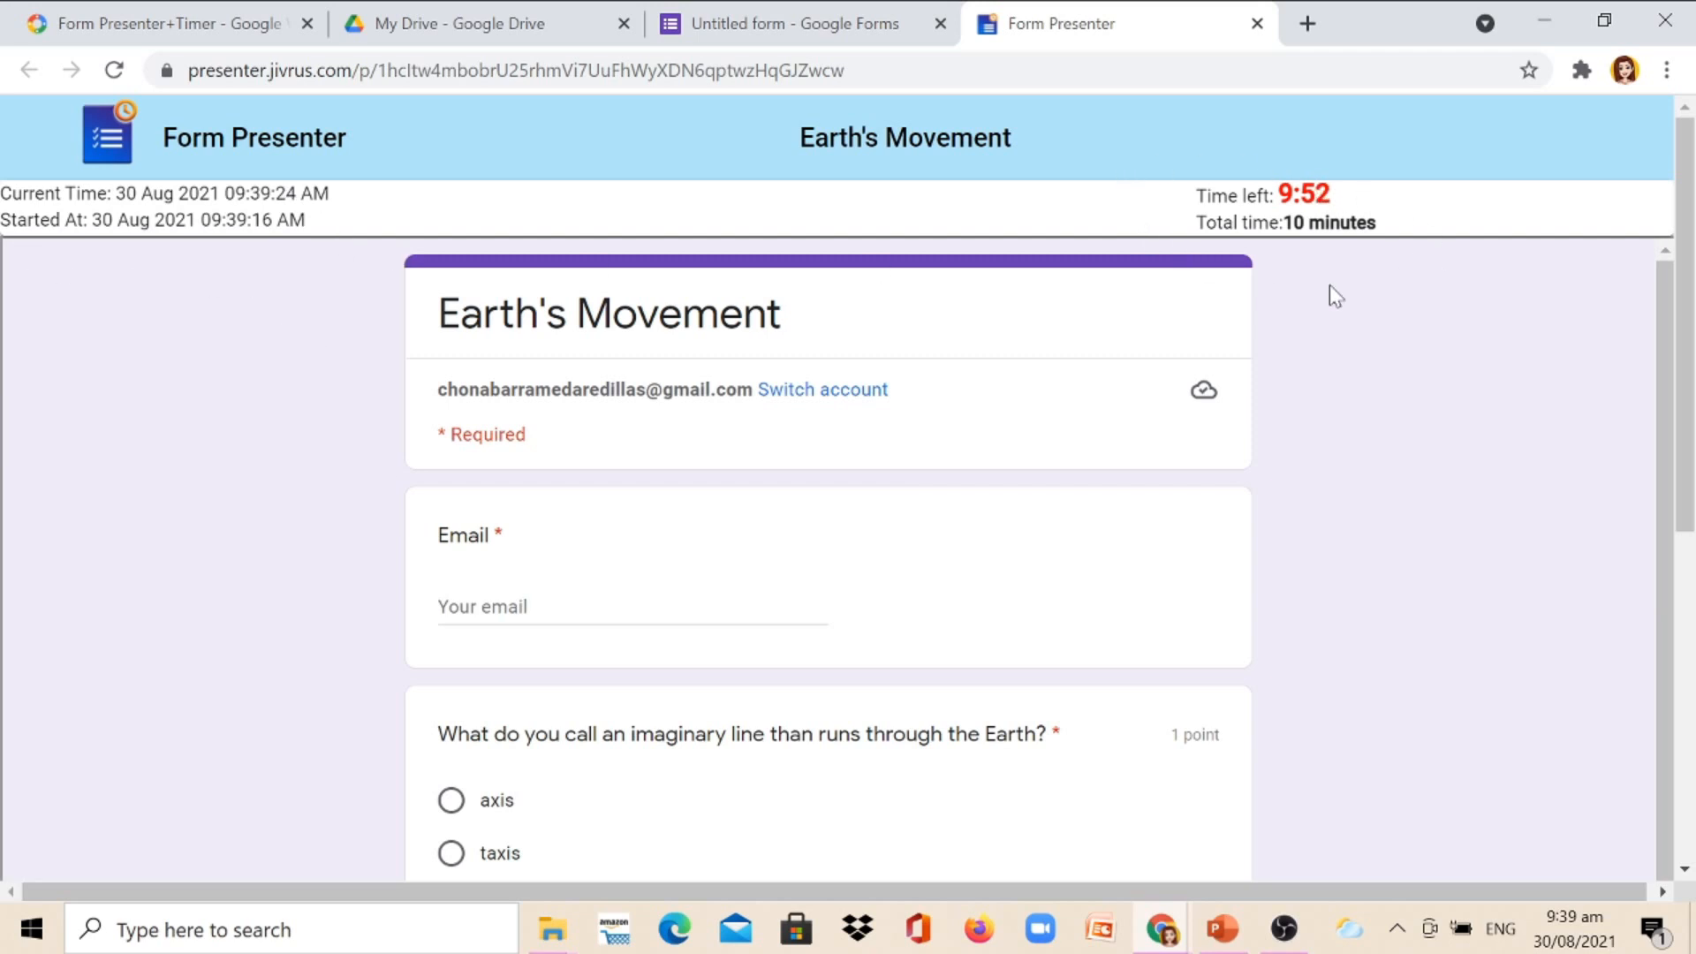
{"action": "mouse_move", "coordinate": [1551, 205]}
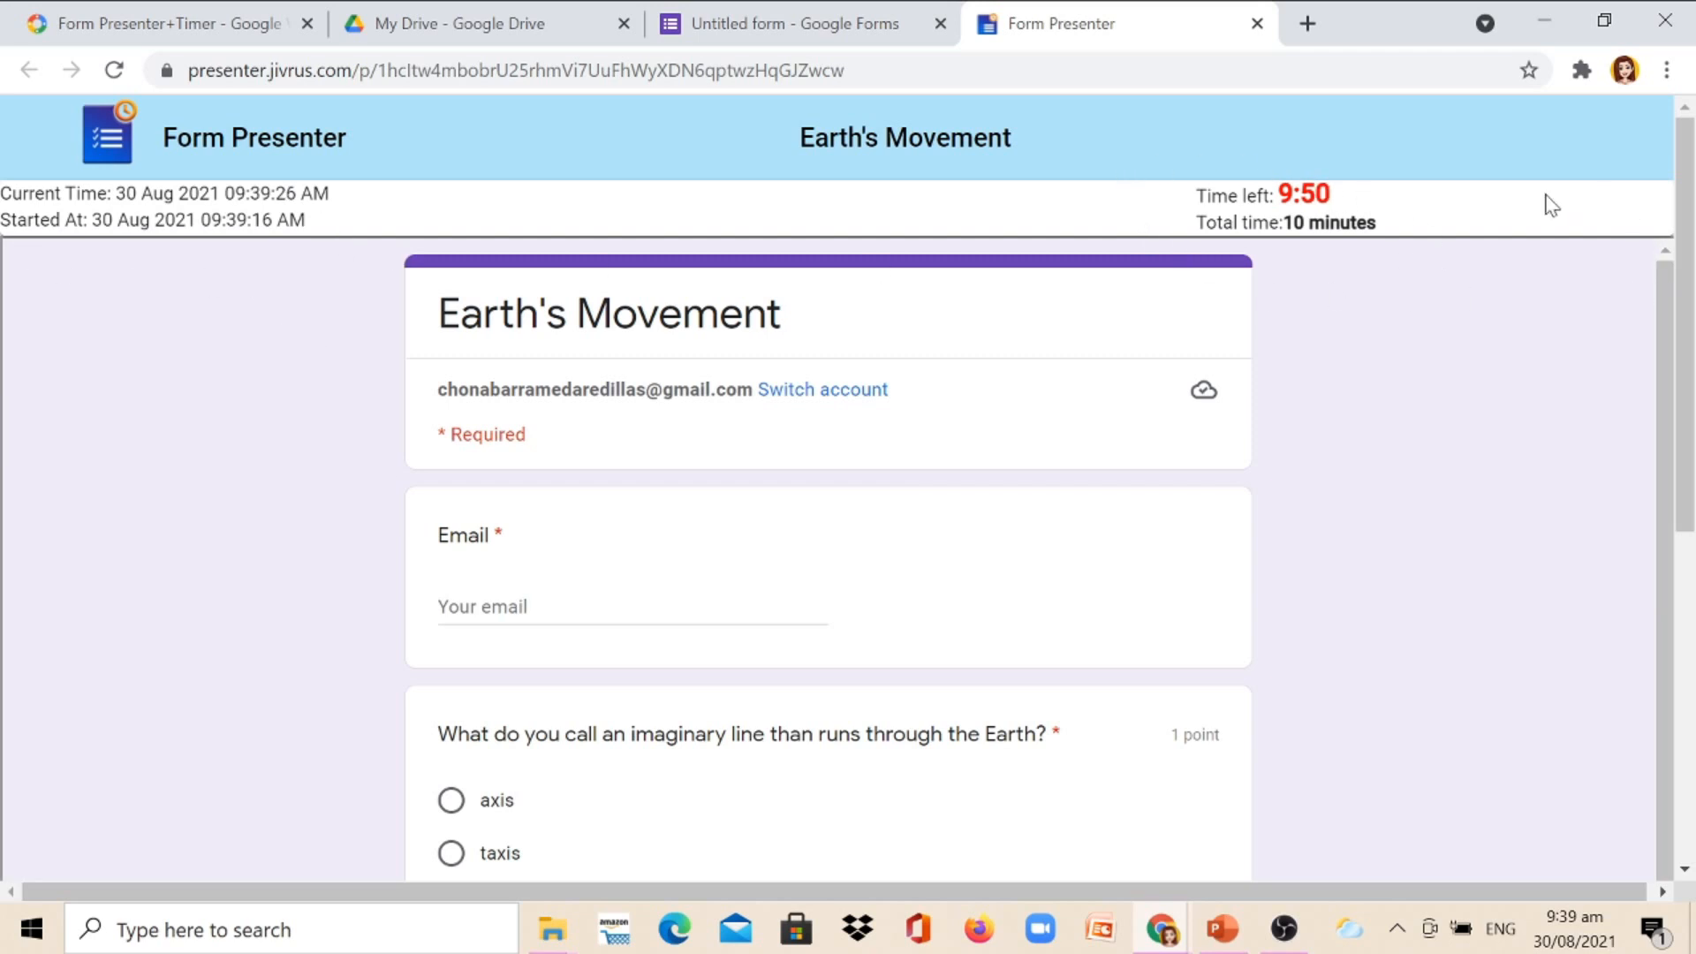
{"action": "mouse_move", "coordinate": [1176, 464]}
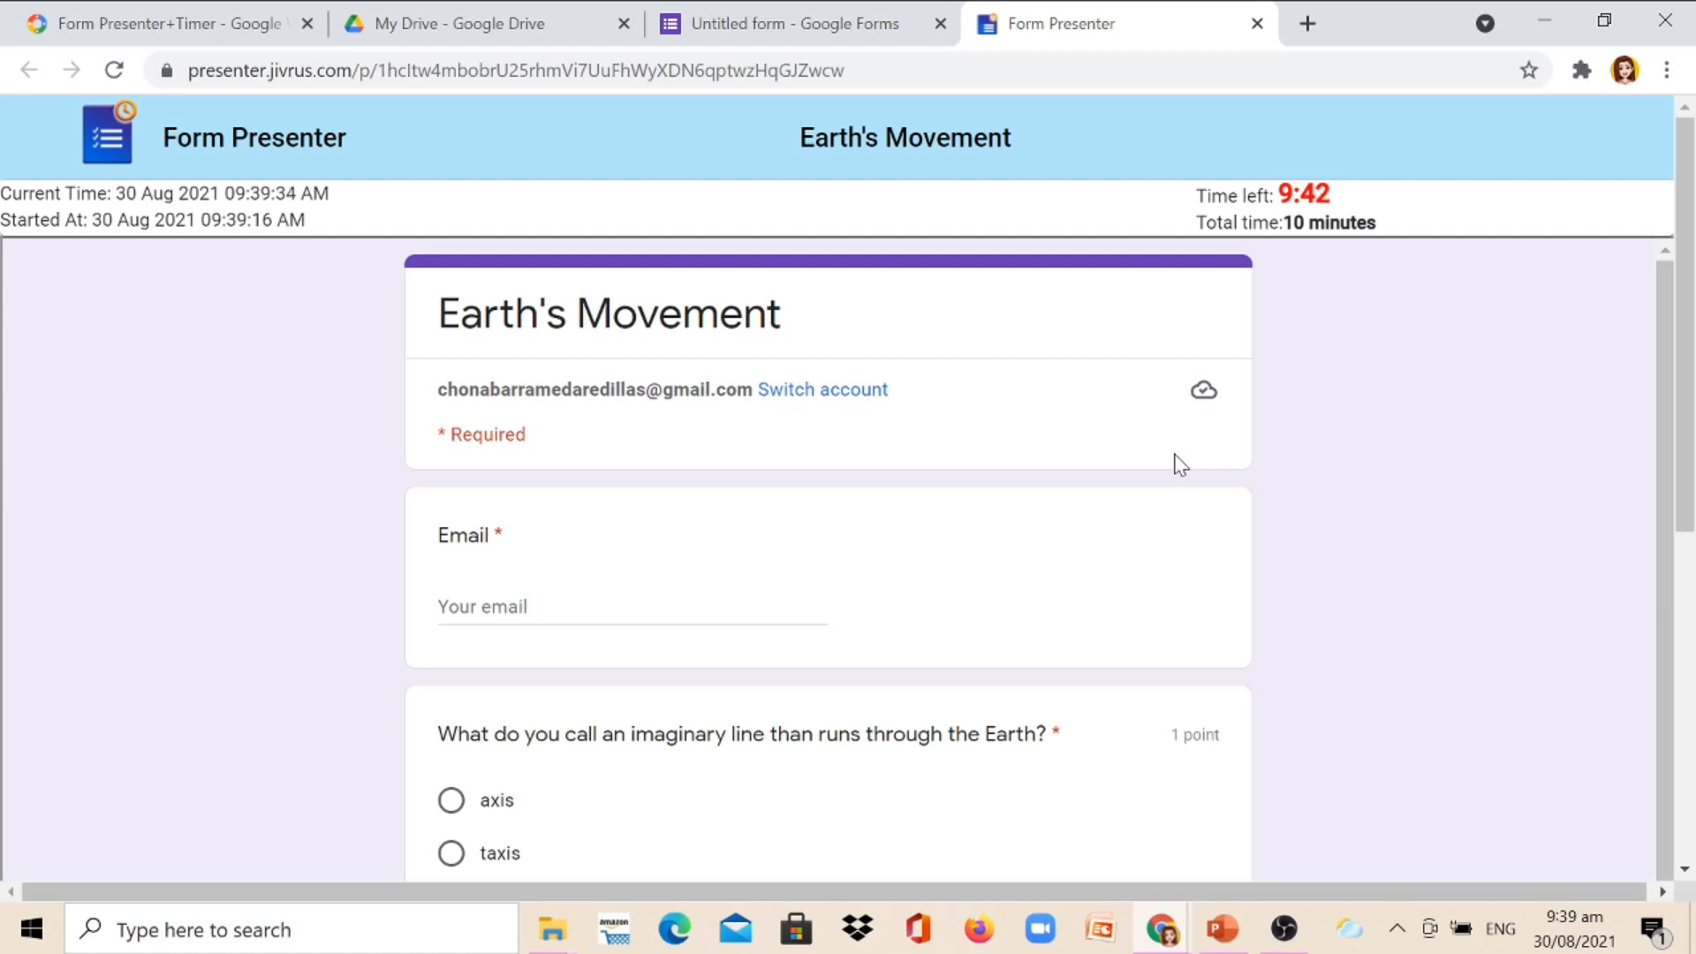
Step: Switch back to the form editor and copy the published form's link to the clipboard
{"action": "left_click", "coordinate": [474, 23]}
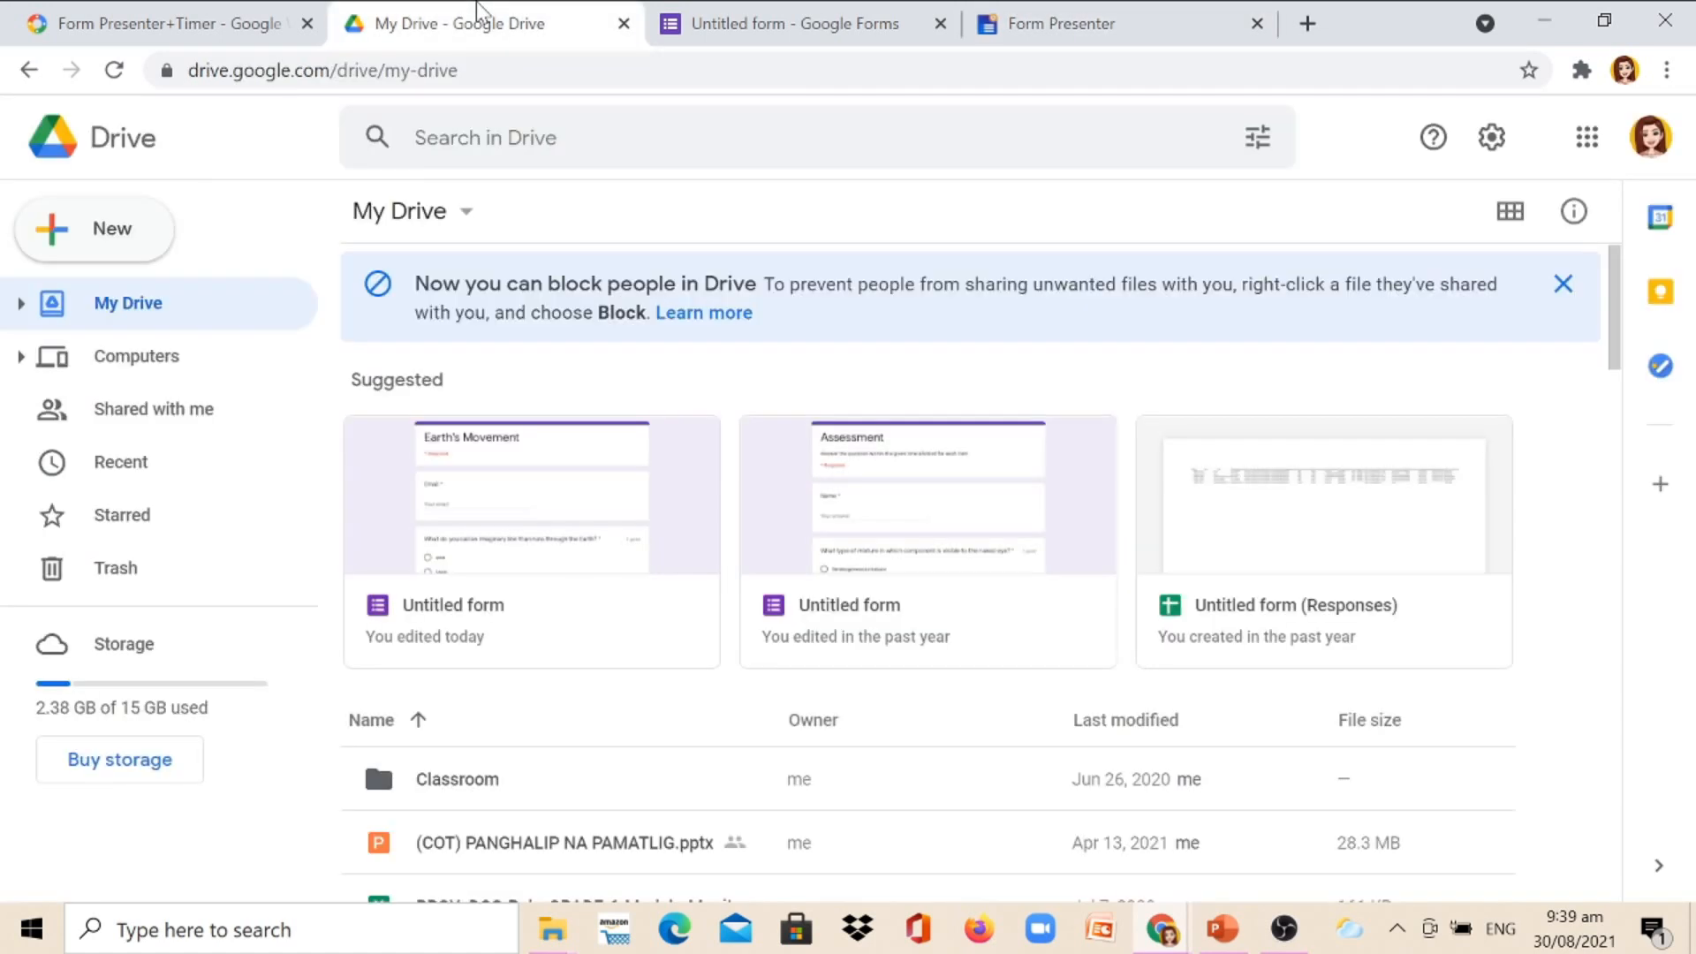
{"action": "left_click", "coordinate": [795, 23]}
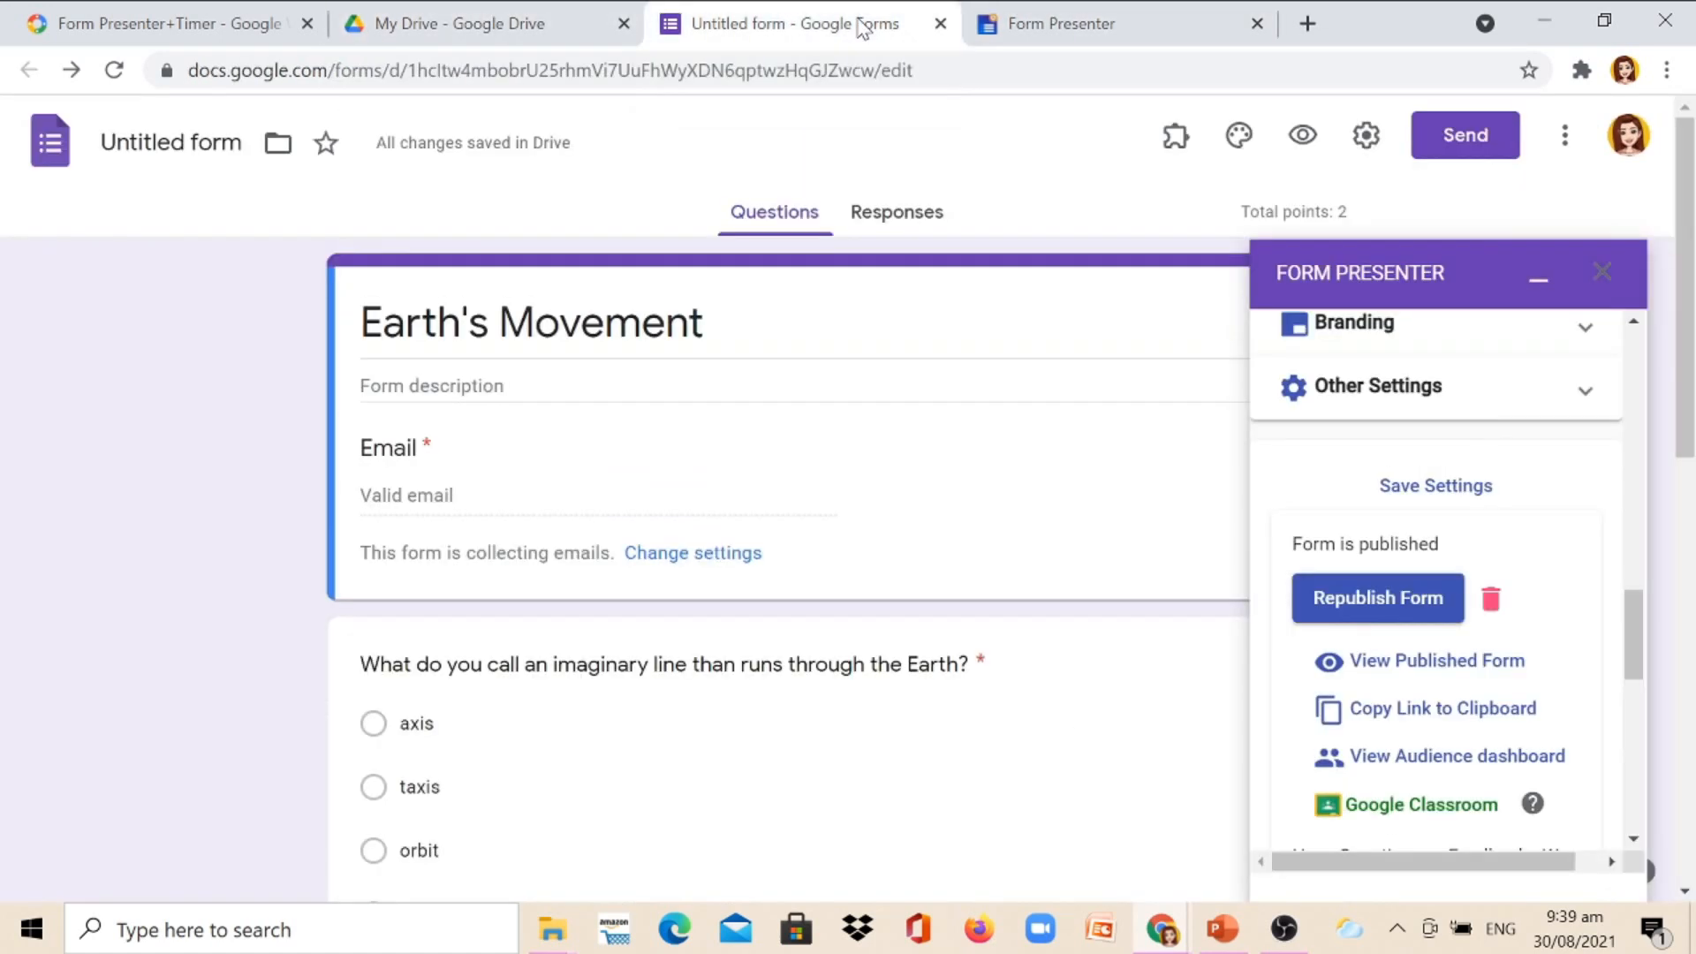
{"action": "mouse_move", "coordinate": [871, 49]}
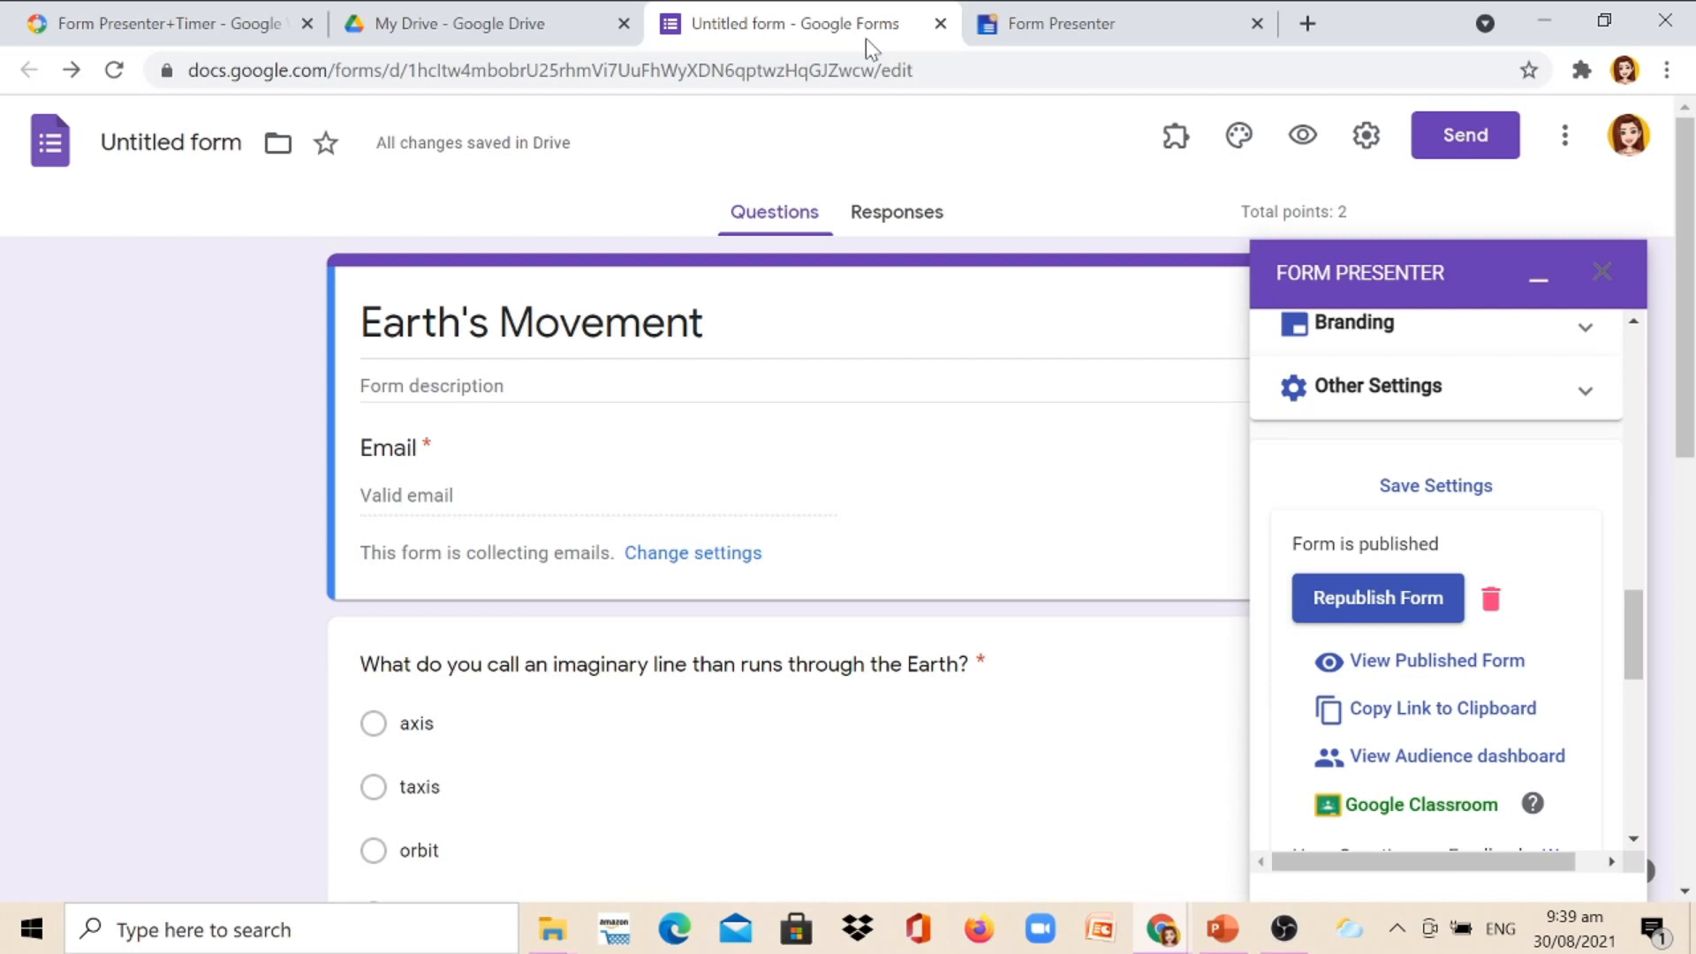
{"action": "mouse_move", "coordinate": [1440, 707]}
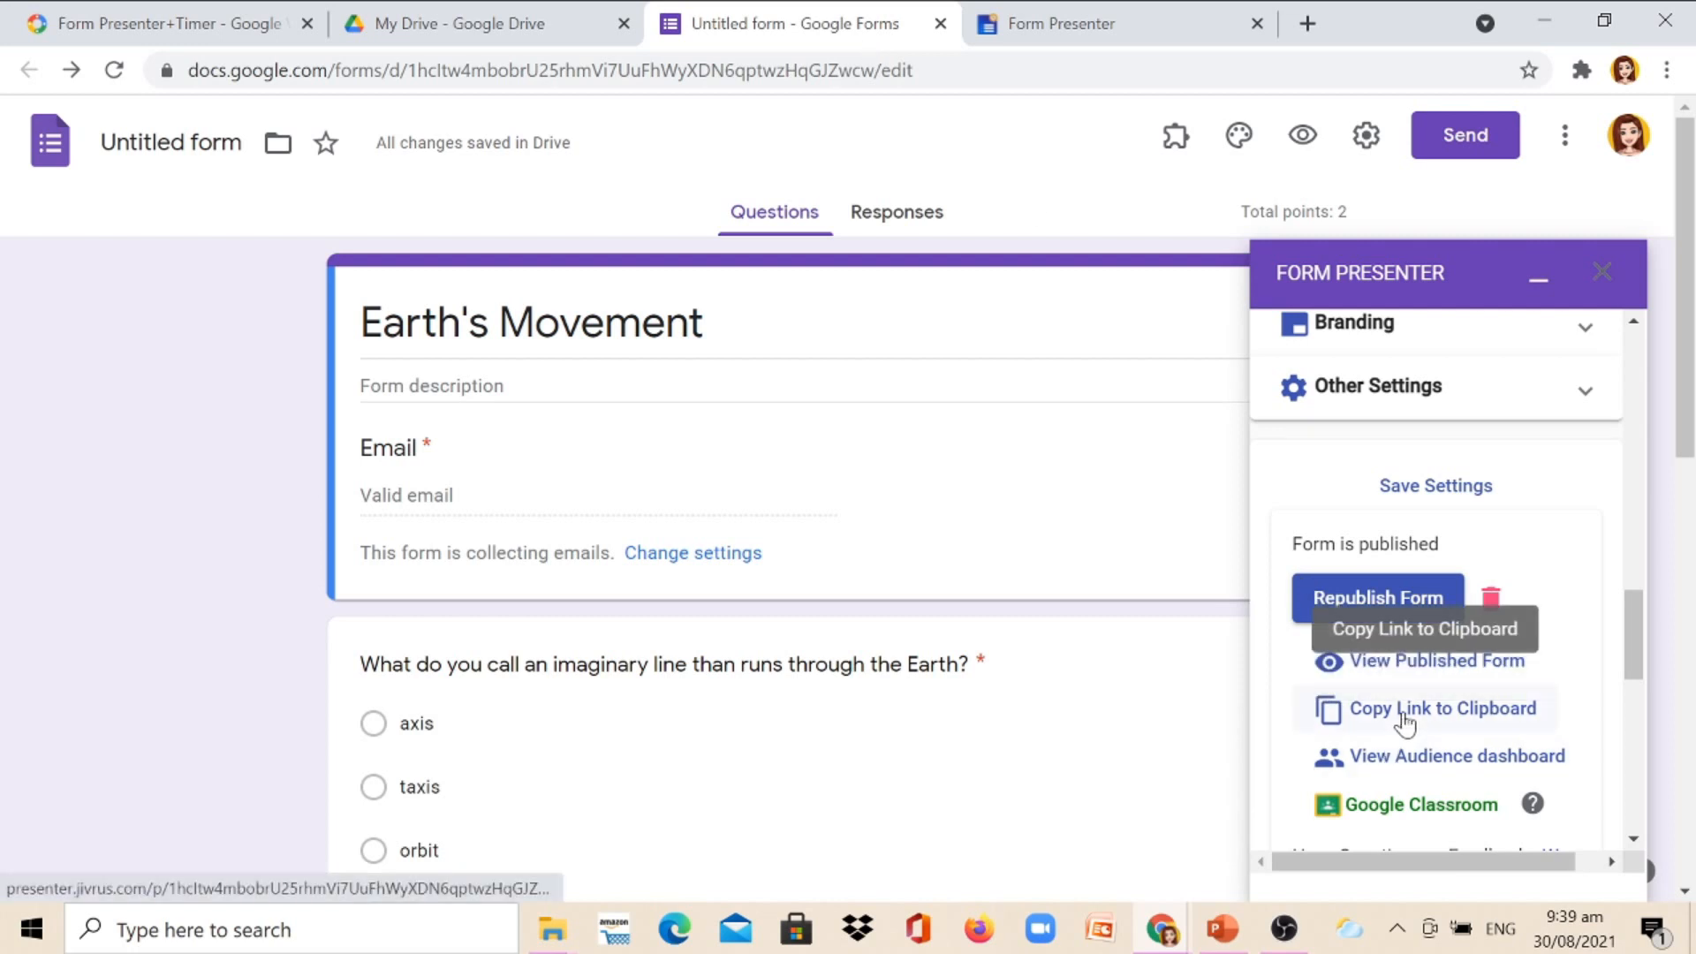
{"action": "left_click", "coordinate": [1444, 709]}
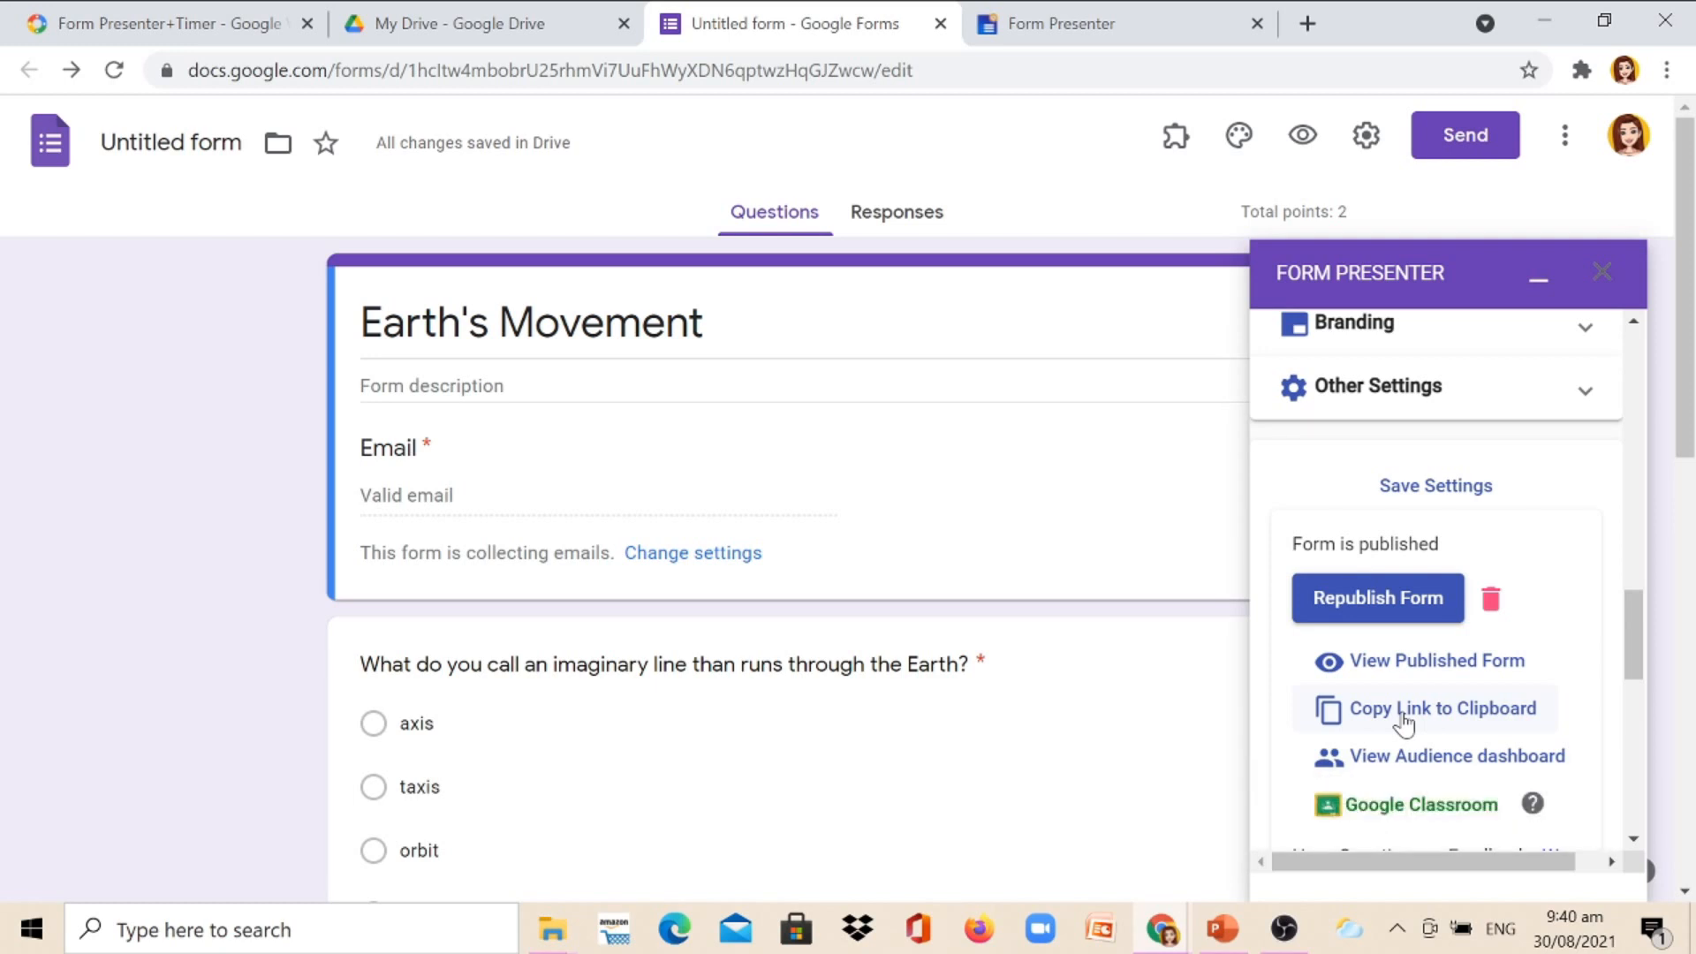
{"action": "mouse_move", "coordinate": [1355, 714]}
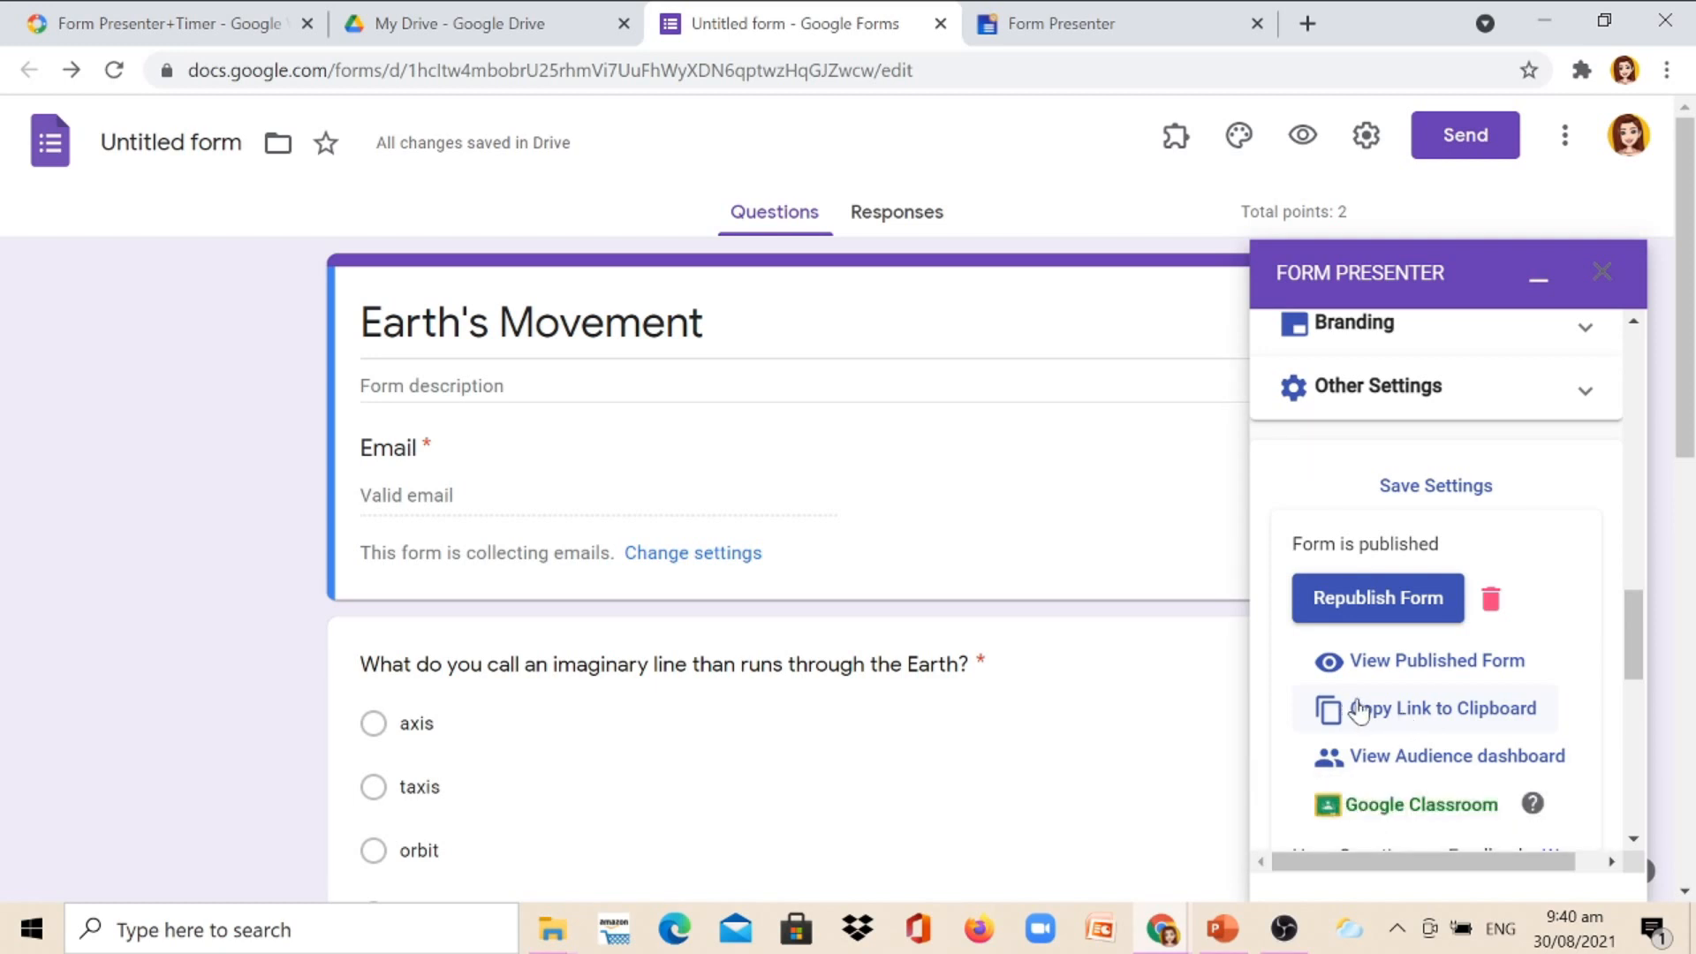